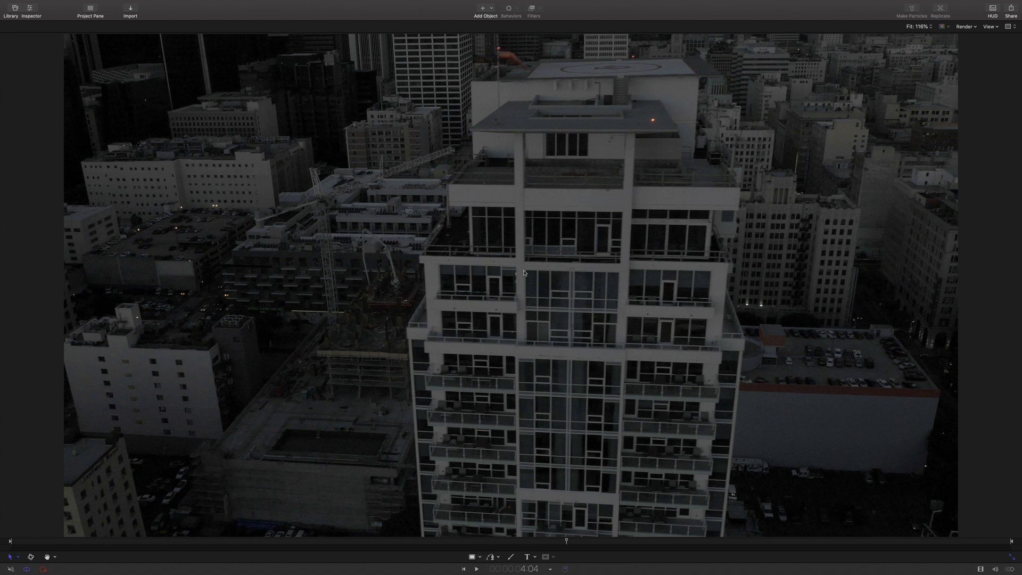
{"action": "mouse_move", "coordinate": [527, 501]}
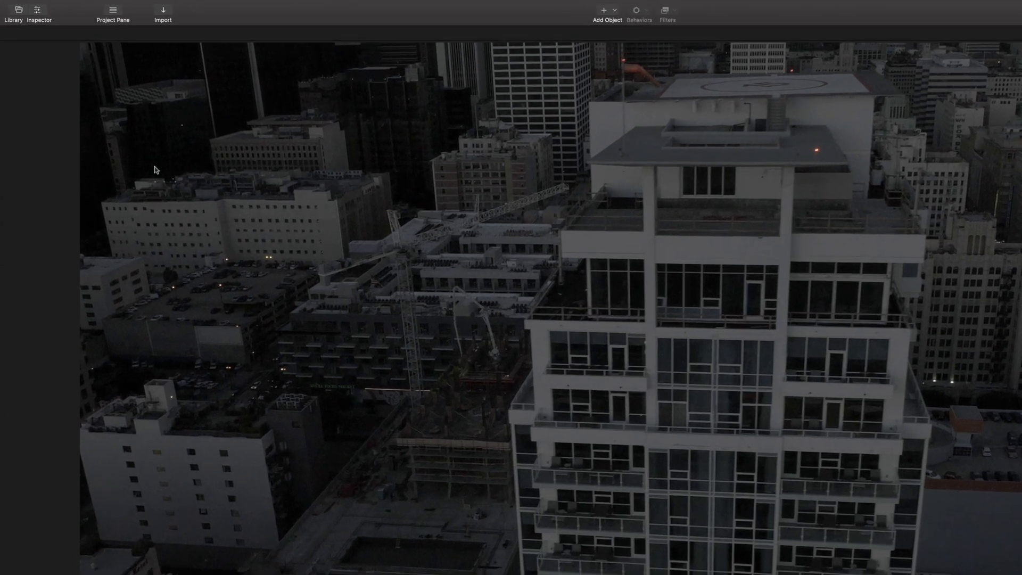
Browse the Library's Filters category to reach the motionVFX mTracker 3D filter.
{"action": "left_click", "coordinate": [14, 13]}
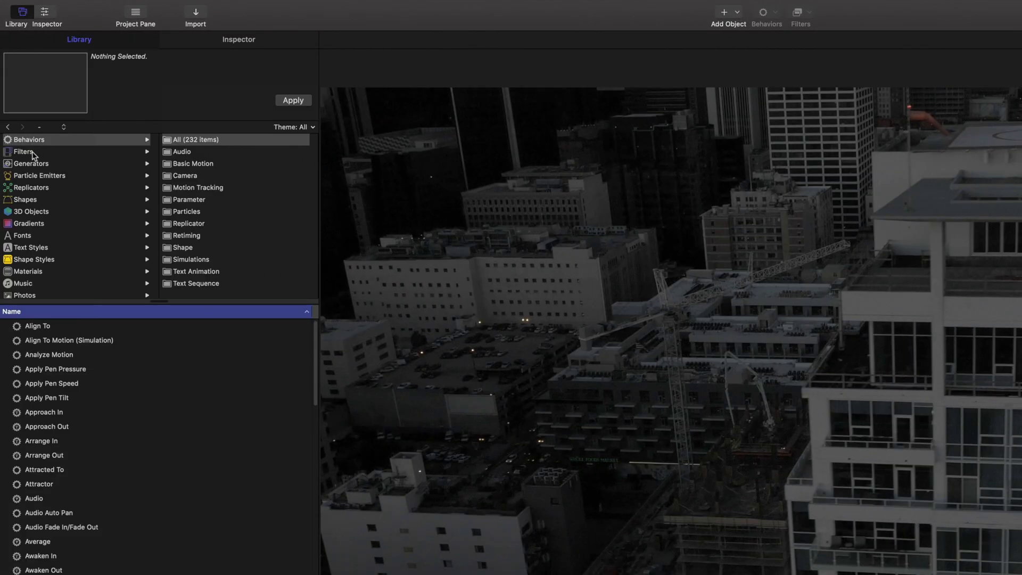
{"action": "left_click", "coordinate": [24, 151]}
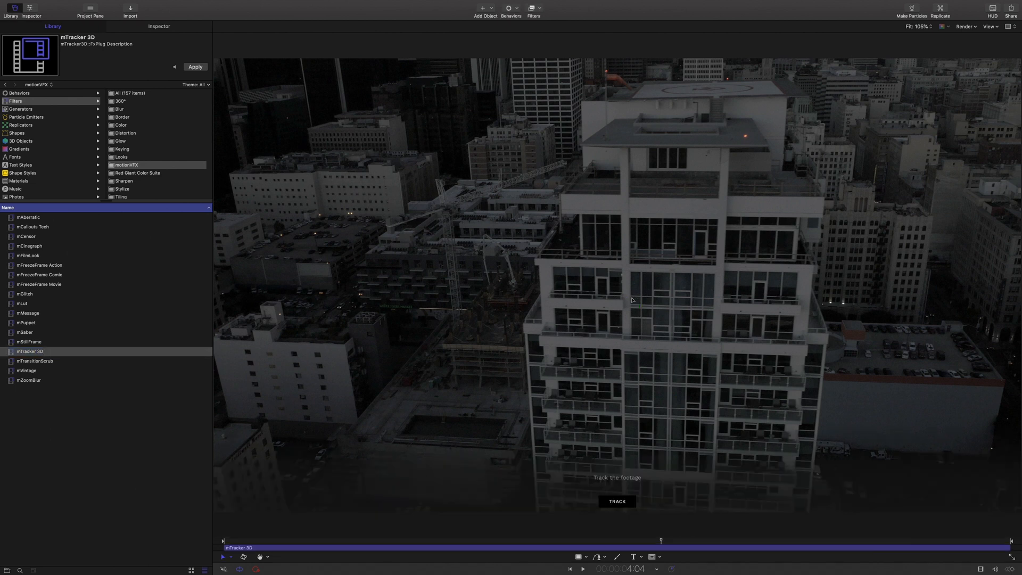
Run the mTracker 3D track on the footage and place the 3D point on the building.
{"action": "left_click", "coordinate": [616, 501]}
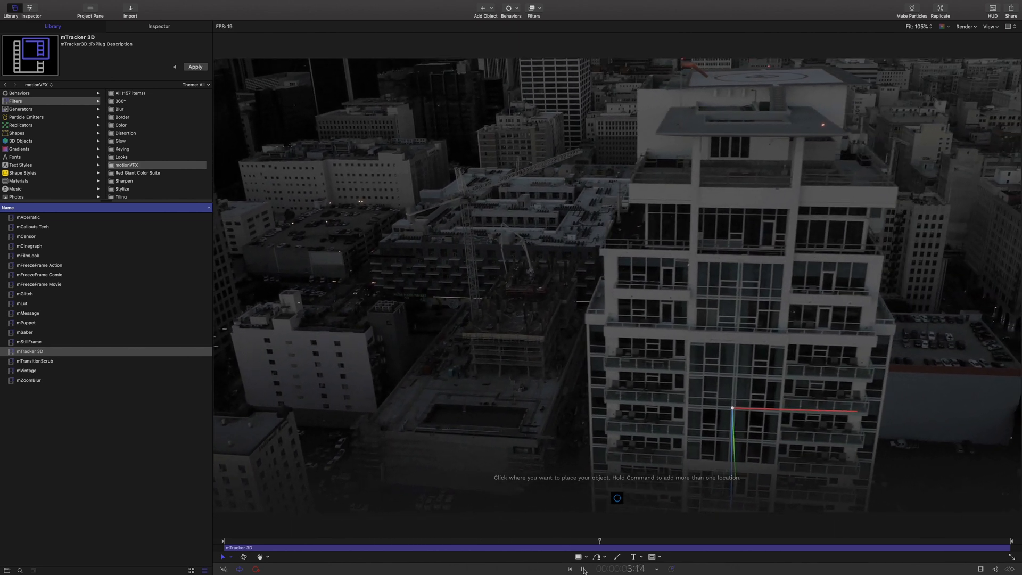
{"action": "left_click", "coordinate": [571, 568]}
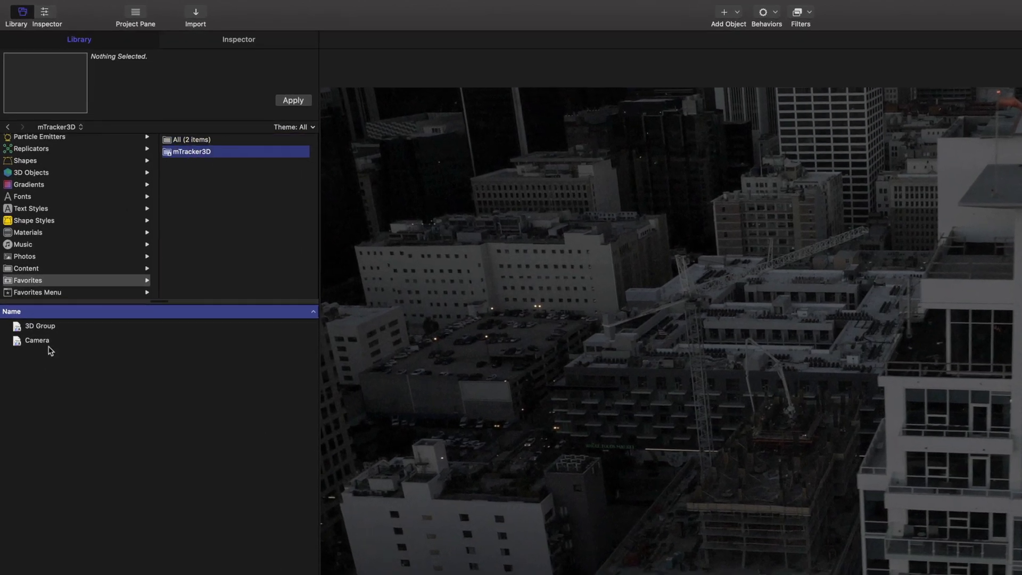
Show the layers list and select the top-level Group holding City and mTracker 3D.
{"action": "left_click", "coordinate": [37, 339]}
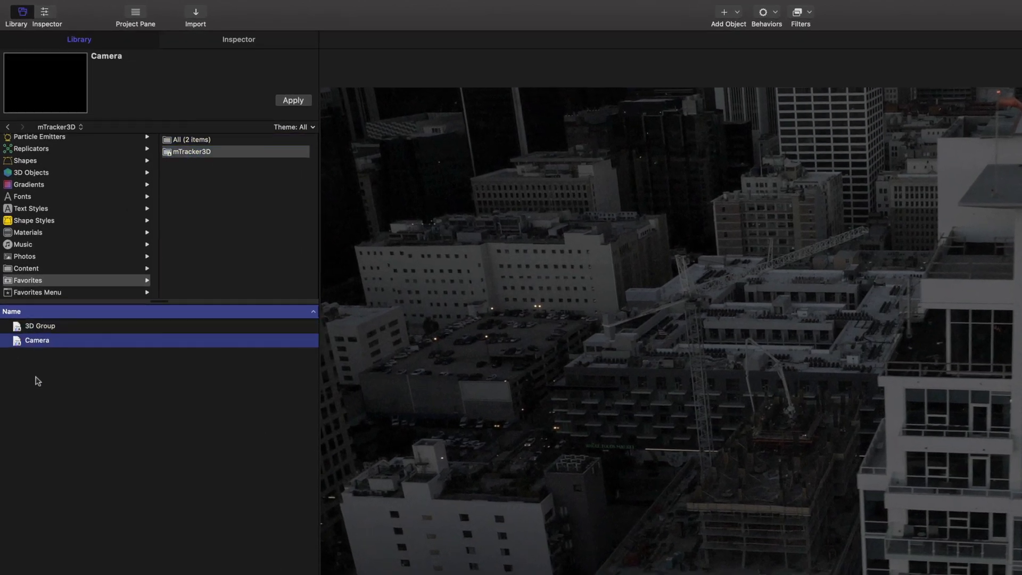
{"action": "left_click", "coordinate": [135, 12]}
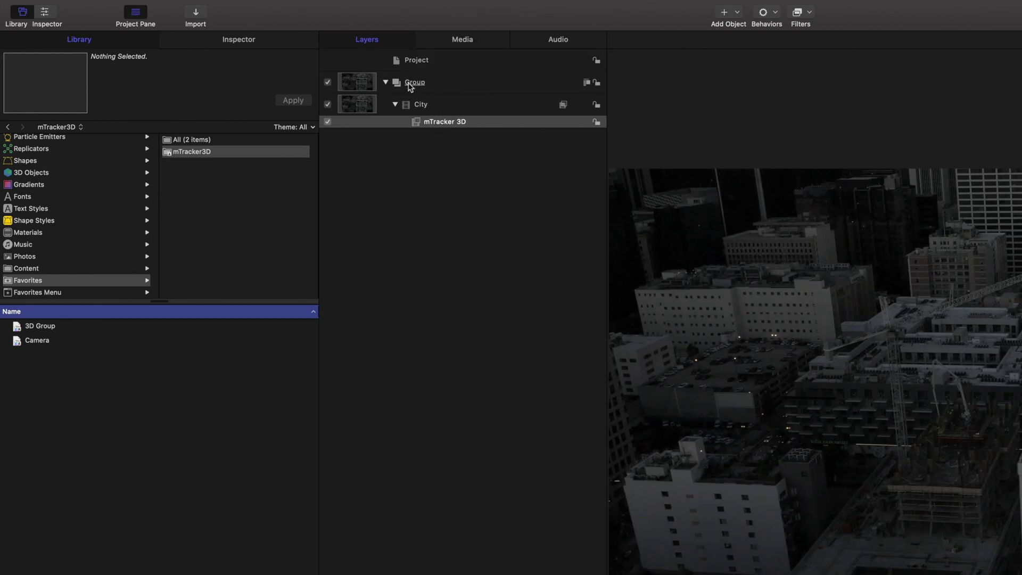
{"action": "left_click", "coordinate": [420, 105]}
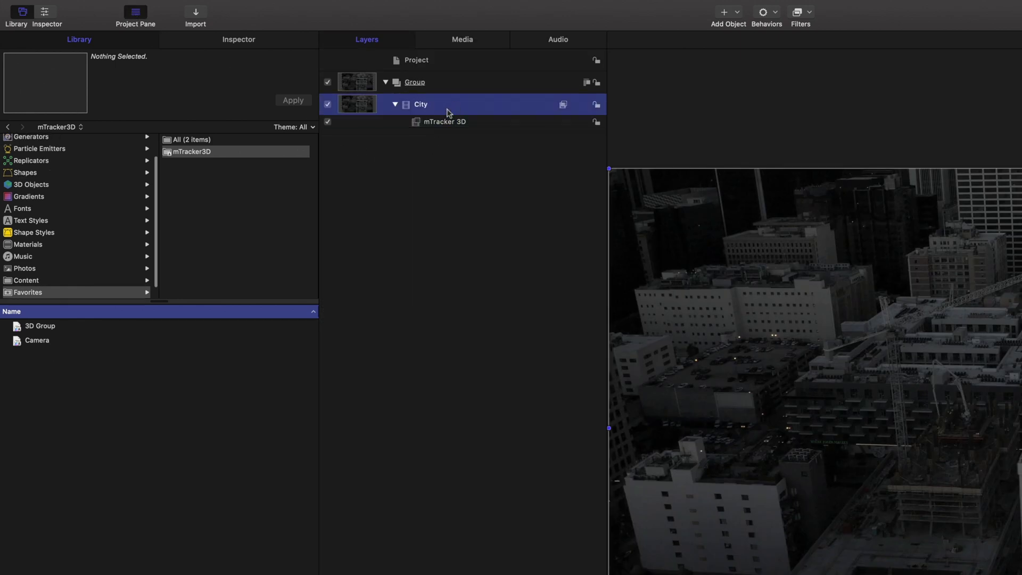
{"action": "left_click", "coordinate": [444, 122]}
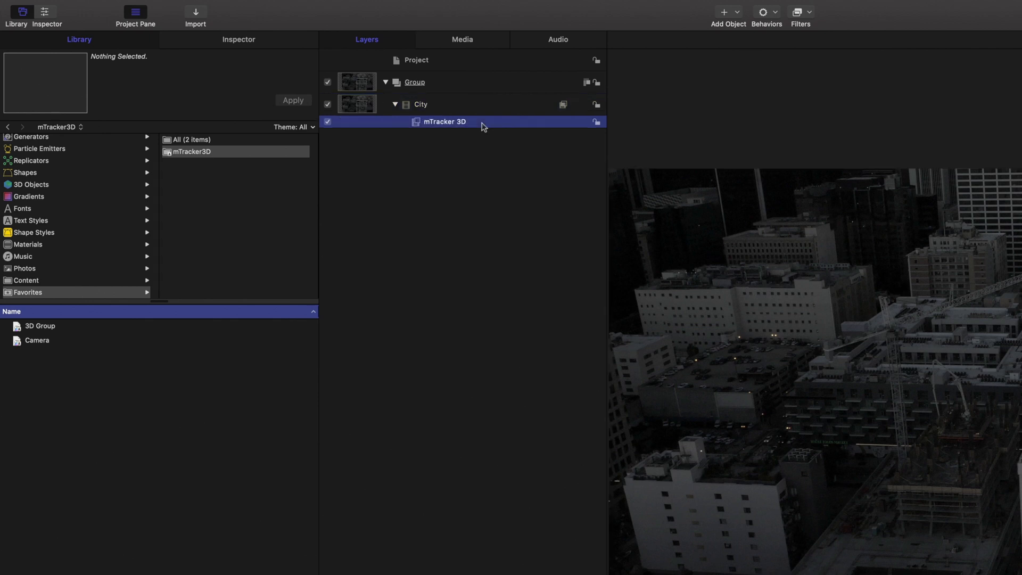
{"action": "left_click", "coordinate": [416, 82]}
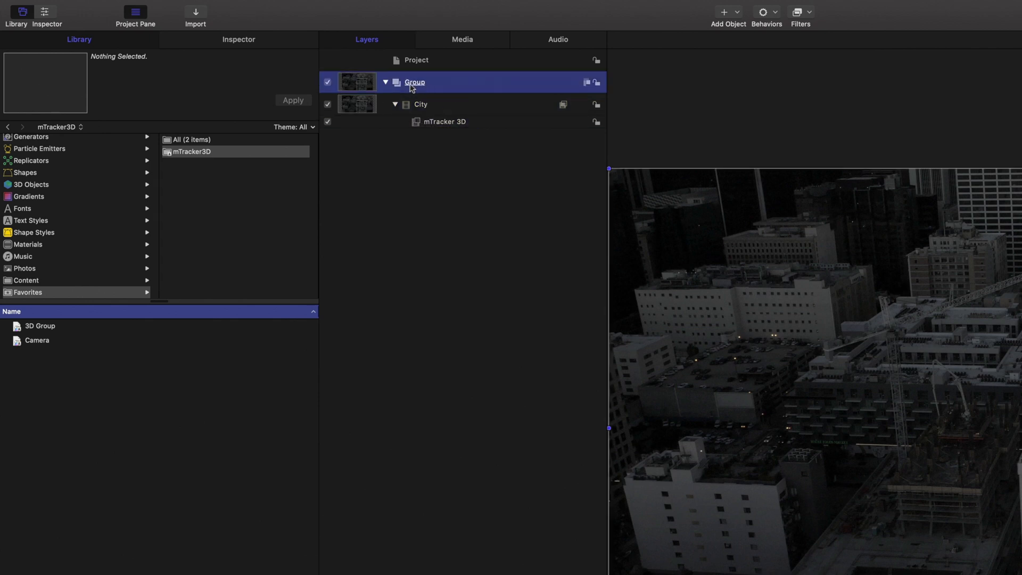
Rename the top-level Group to VIDEO BG.
{"action": "double_click", "coordinate": [415, 82]}
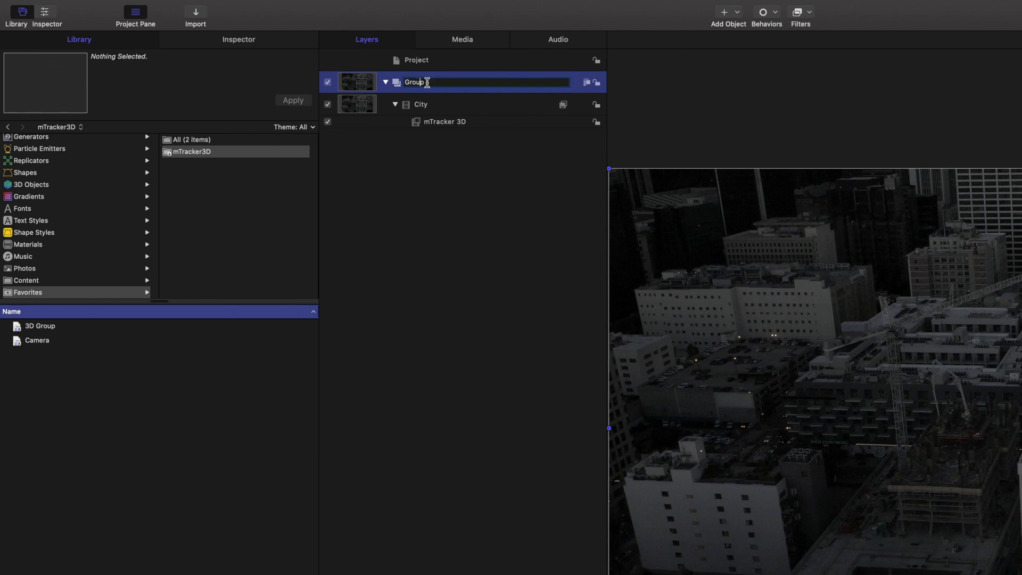
{"action": "double_click", "coordinate": [414, 82]}
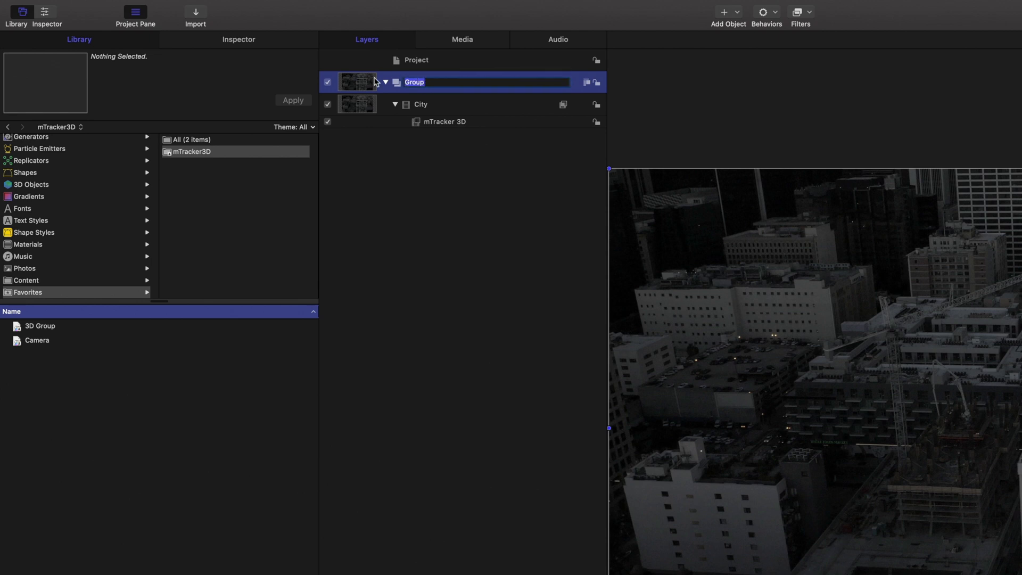
{"action": "type", "text": "VIDEO BG"}
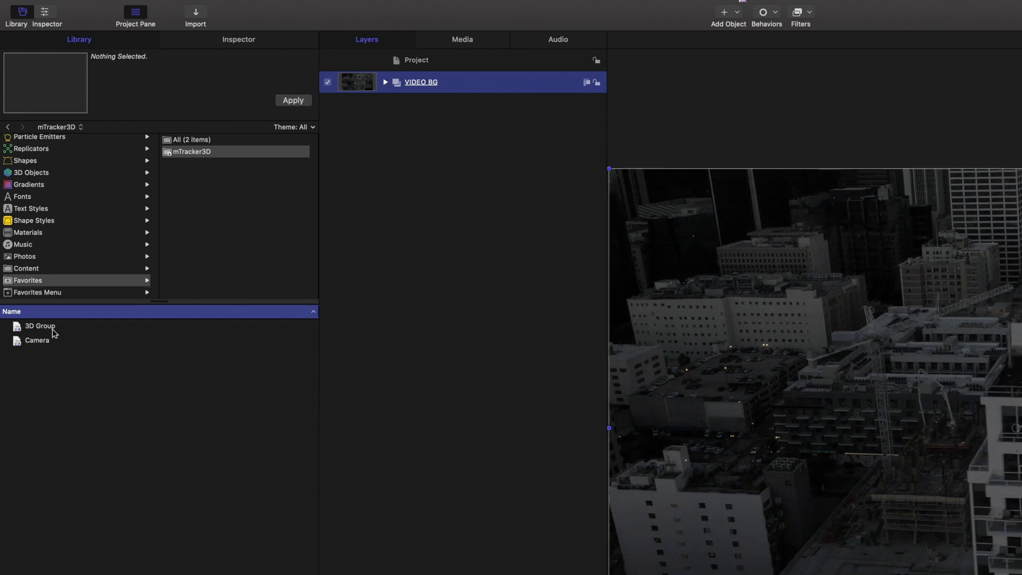
Add the tracked Camera and 3D Group presets above VIDEO BG and select the 3D Group.
{"action": "left_click", "coordinate": [37, 340]}
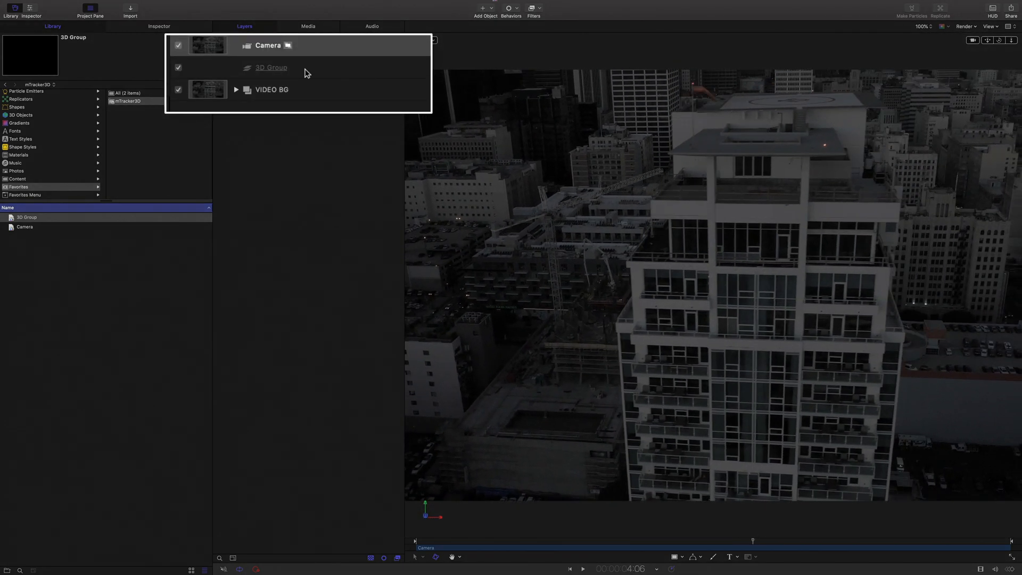
{"action": "left_click", "coordinate": [270, 67]}
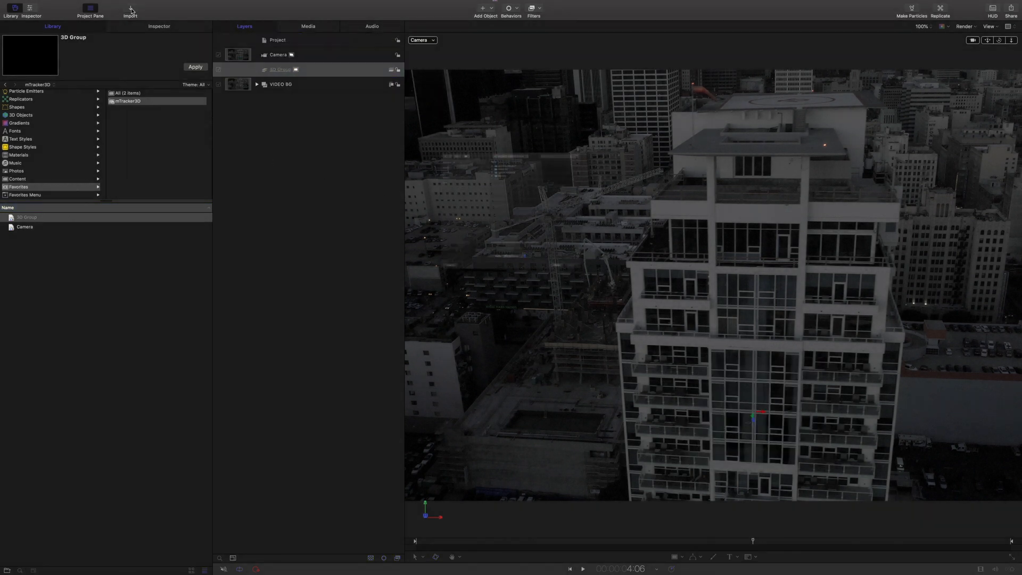
Import Damage_01.png from the IMAGES folder into the group and select it for fitting.
{"action": "left_click", "coordinate": [130, 9]}
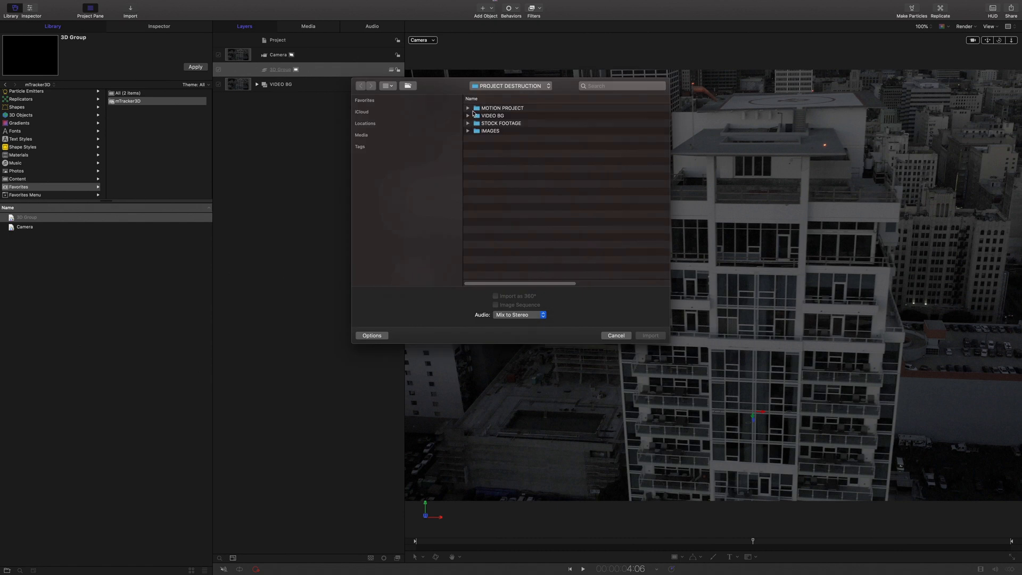
{"action": "left_click", "coordinate": [489, 130]}
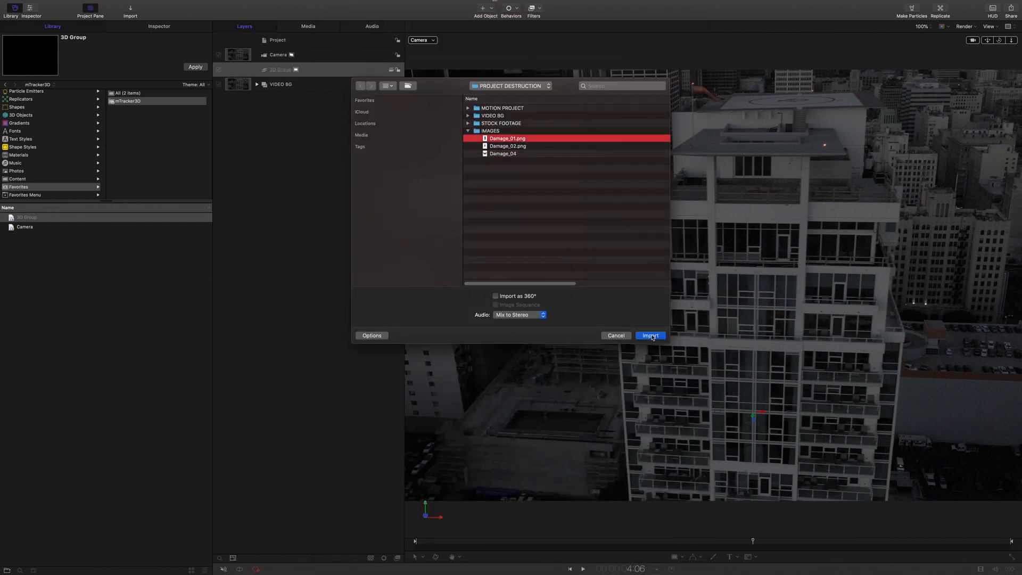
{"action": "left_click", "coordinate": [649, 335]}
{"action": "type", "text": "HOLE"}
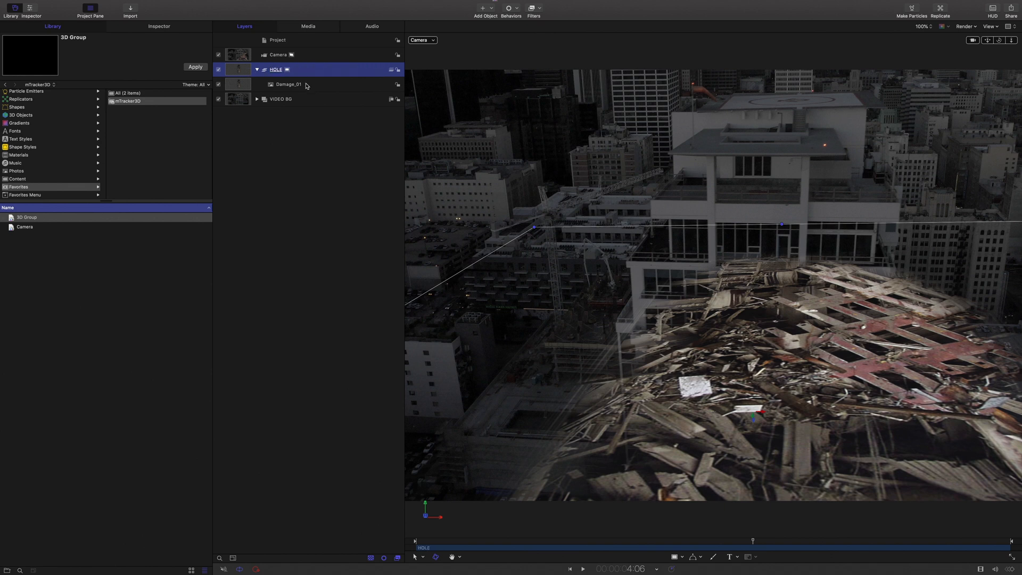
{"action": "left_click", "coordinate": [288, 84]}
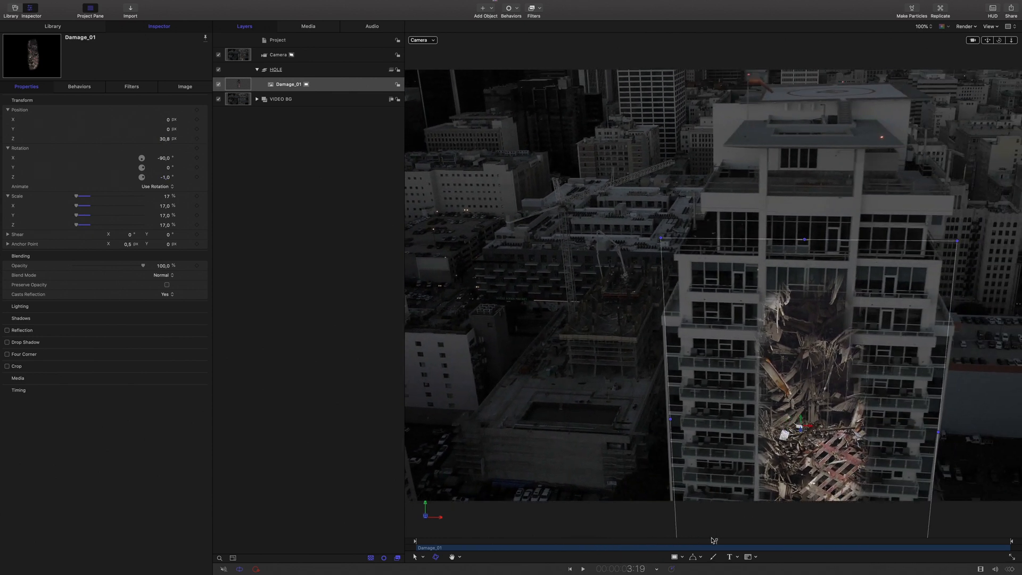
Apply Levels and Color Balance to Damage_01 and darken the debris to match the tower.
{"action": "left_click", "coordinate": [306, 84]}
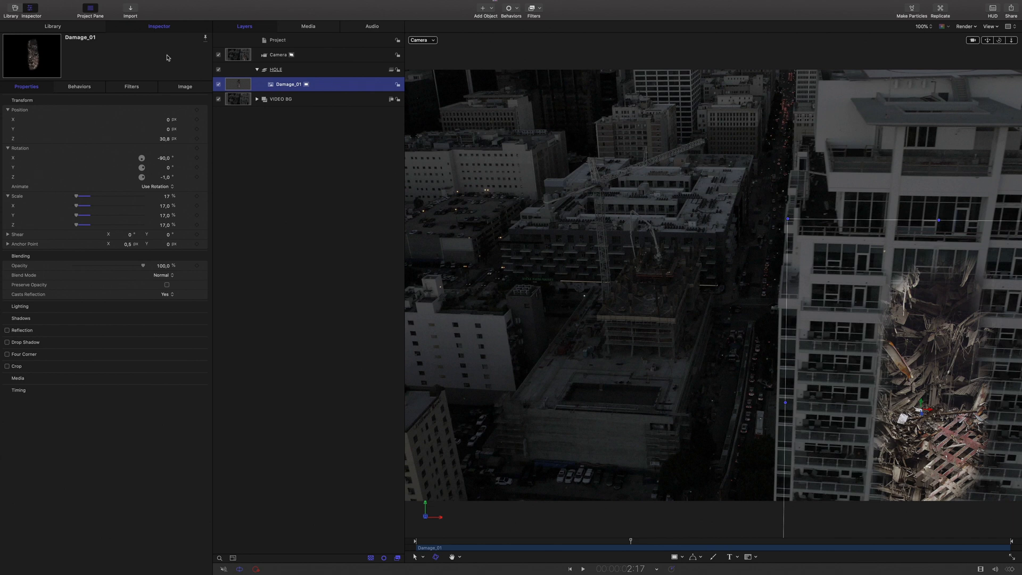
{"action": "left_click", "coordinate": [52, 26]}
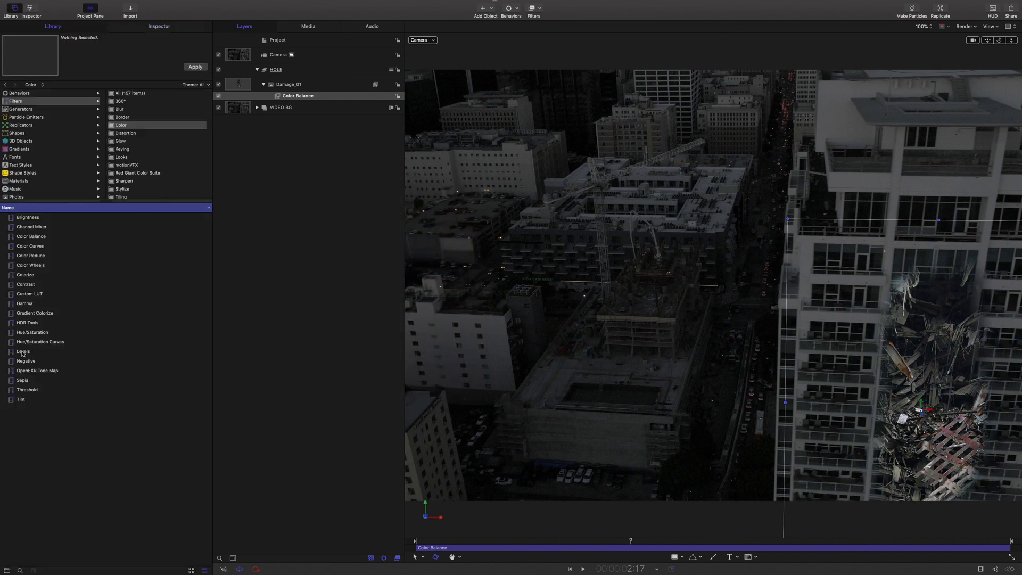
{"action": "double_click", "coordinate": [23, 352]}
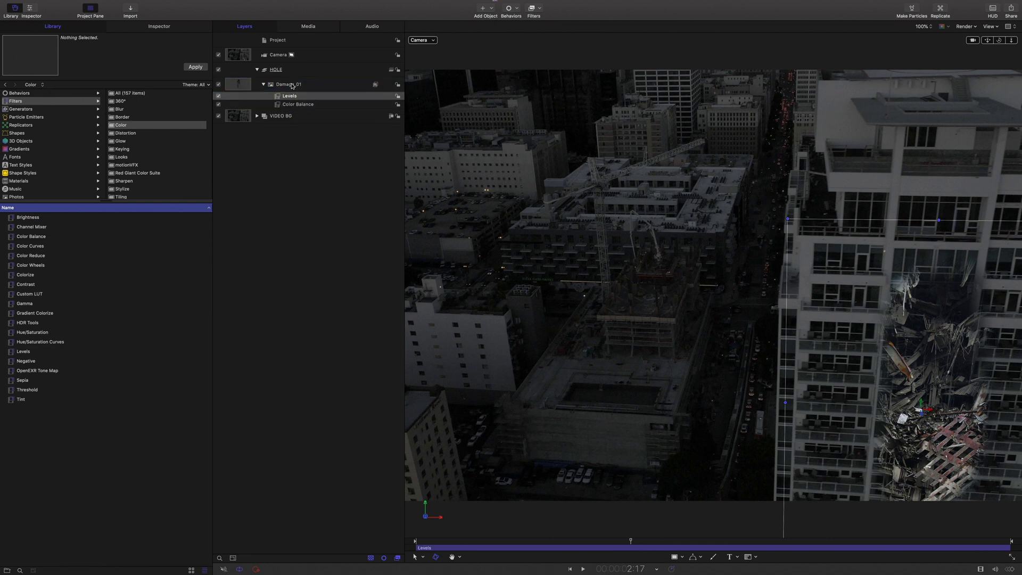
{"action": "left_click", "coordinate": [158, 25]}
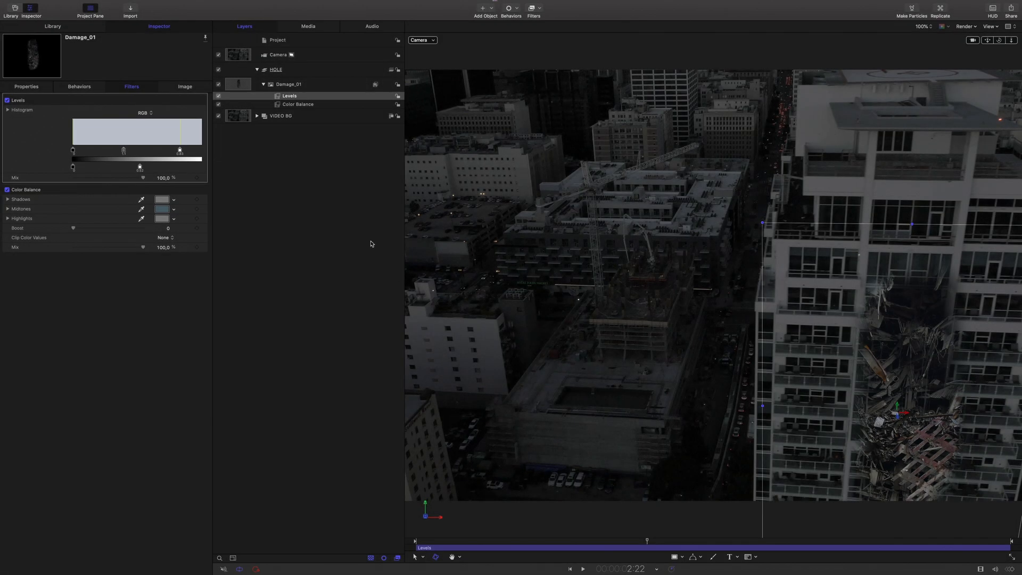
{"action": "left_click", "coordinate": [289, 84]}
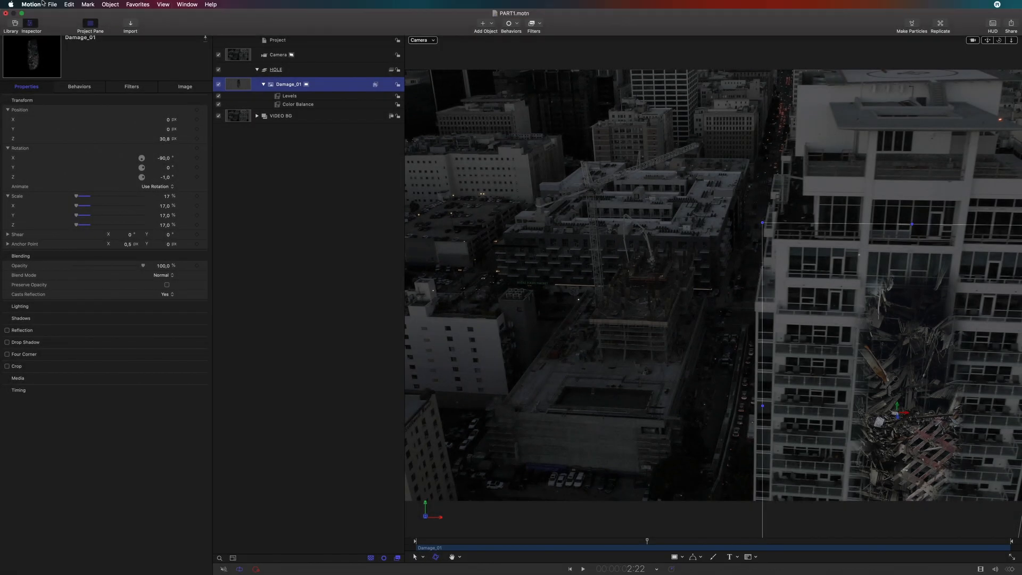
{"action": "left_click", "coordinate": [29, 4]}
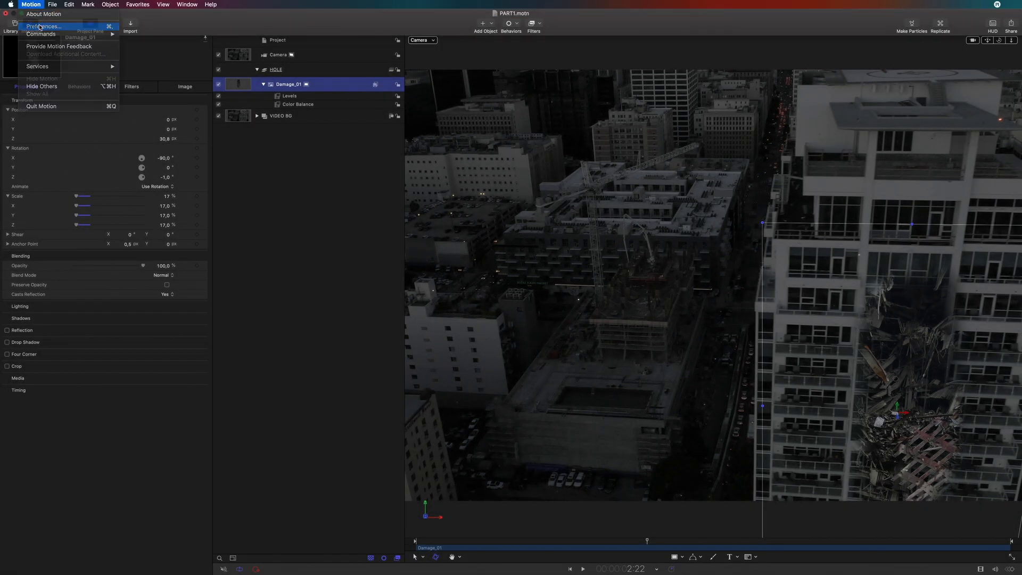
{"action": "left_click", "coordinate": [42, 26]}
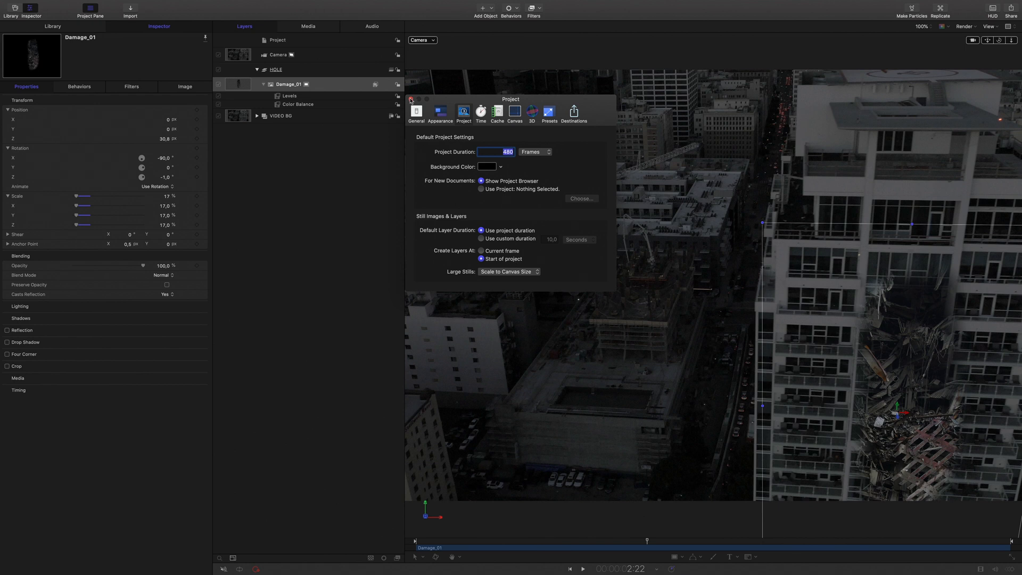
{"action": "left_click", "coordinate": [411, 99]}
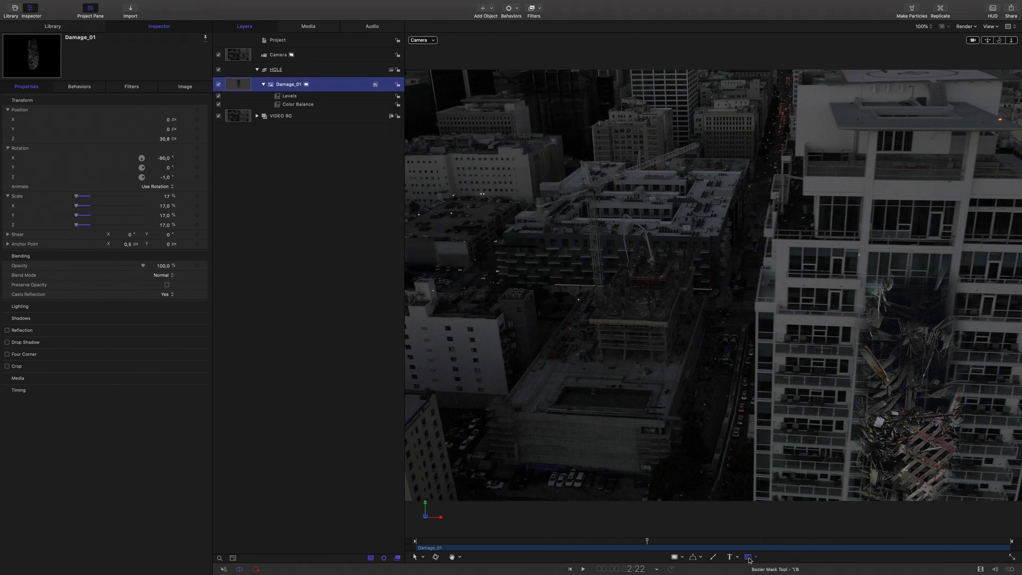
Draw a freeform Bezier mask on Damage_01 and soften its feather to 15.
{"action": "left_click", "coordinate": [865, 473]}
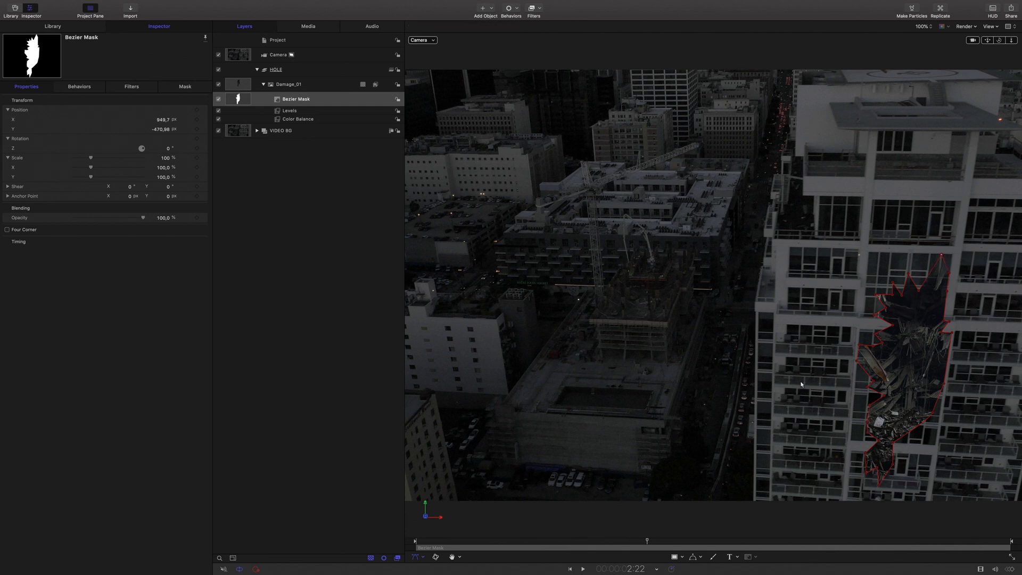
{"action": "mouse_move", "coordinate": [338, 106]}
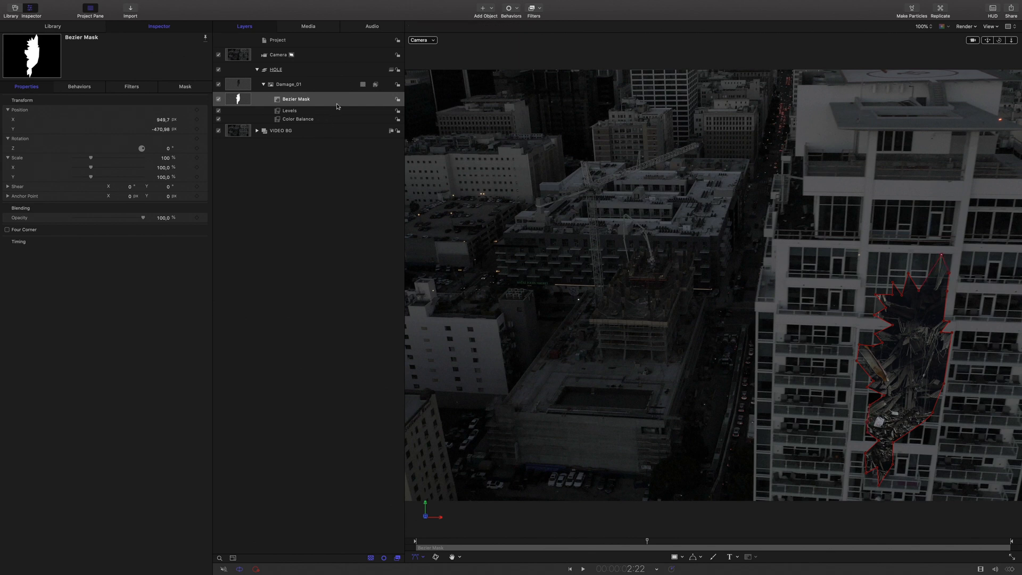
{"action": "left_click", "coordinate": [295, 98]}
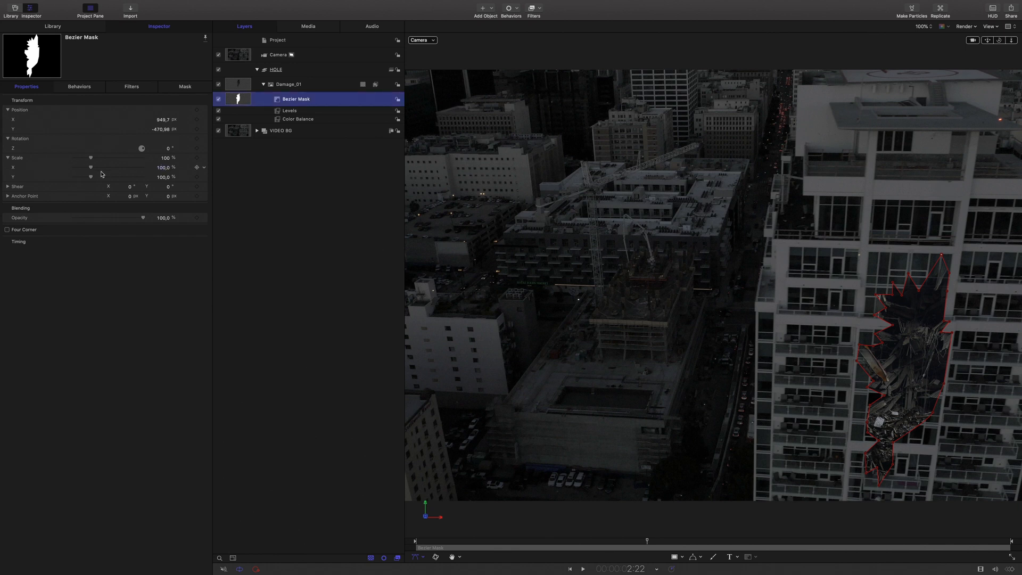
{"action": "left_click", "coordinate": [184, 86]}
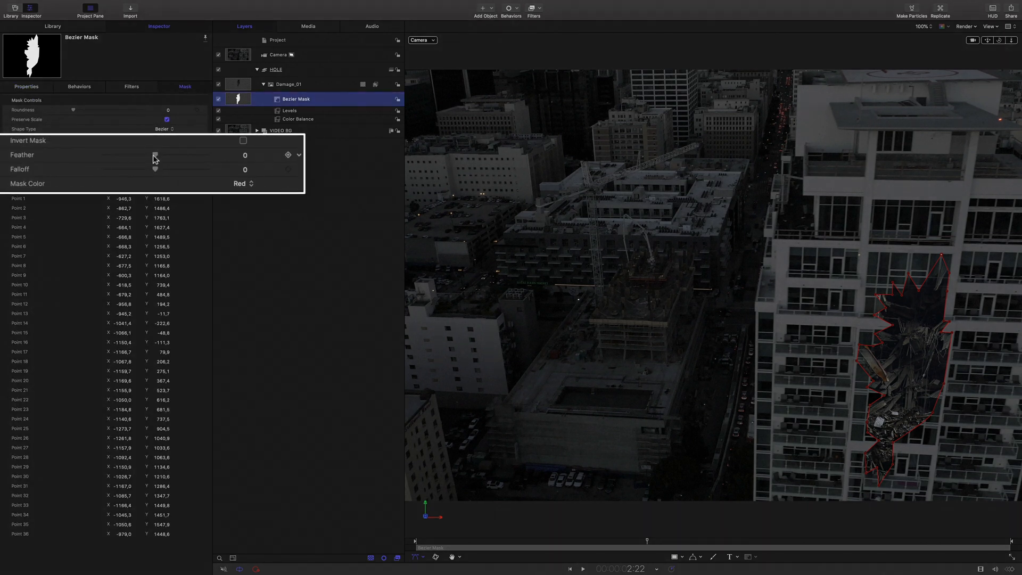
{"action": "left_click_drag", "start_coordinate": [155, 155], "coordinate": [162, 155]}
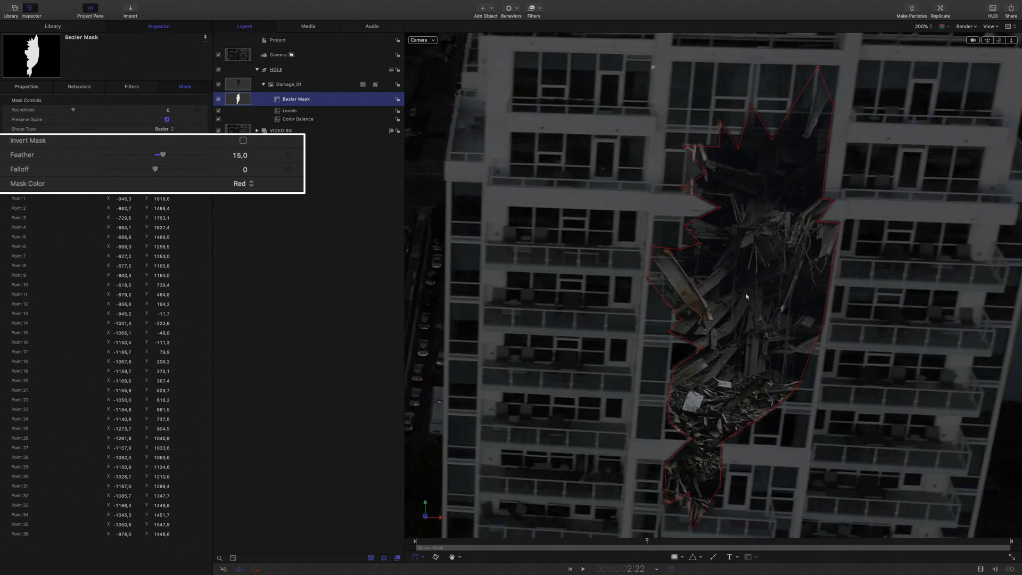
{"action": "mouse_move", "coordinate": [710, 312]}
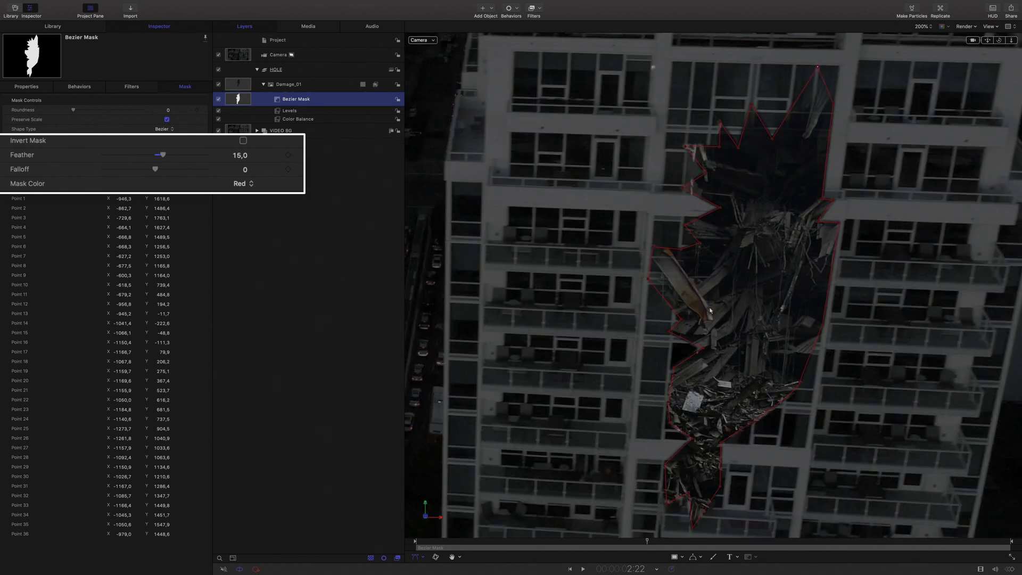
Hide the mask outline, raise the feather to 30 and deselect everything.
{"action": "key", "text": "cmd+/"}
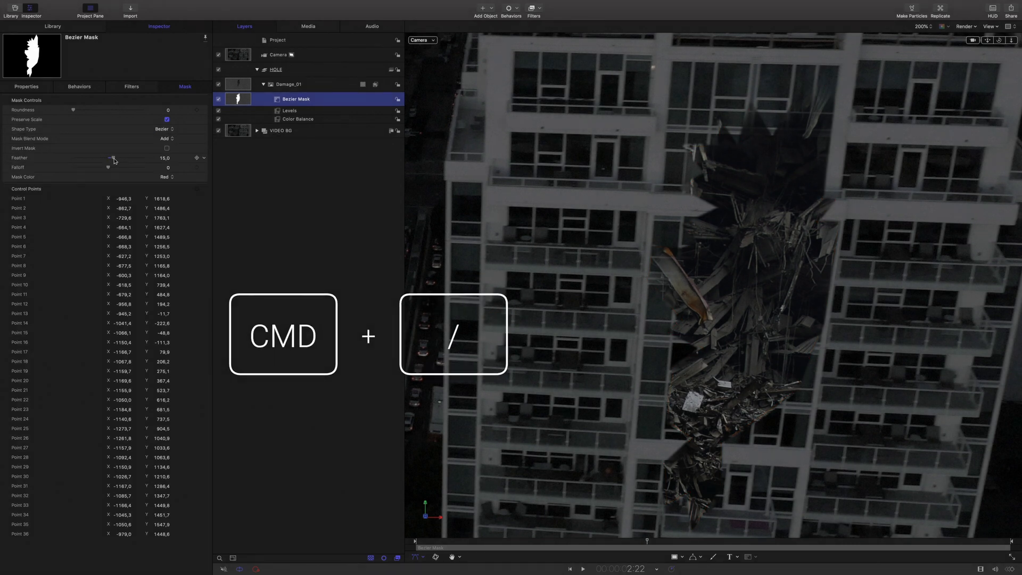
{"action": "left_click_drag", "start_coordinate": [101, 158], "coordinate": [120, 158]}
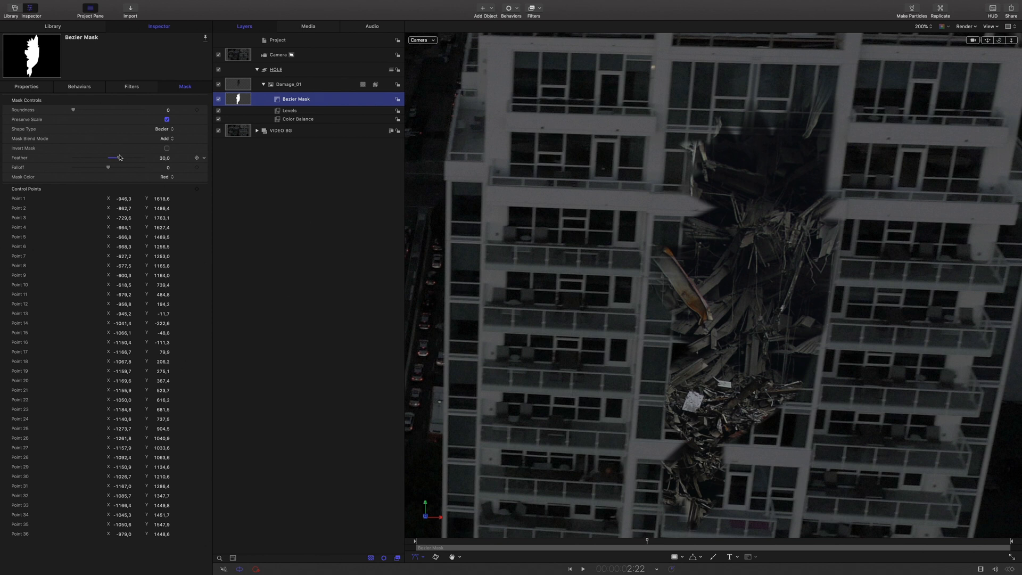
{"action": "left_click", "coordinate": [290, 110]}
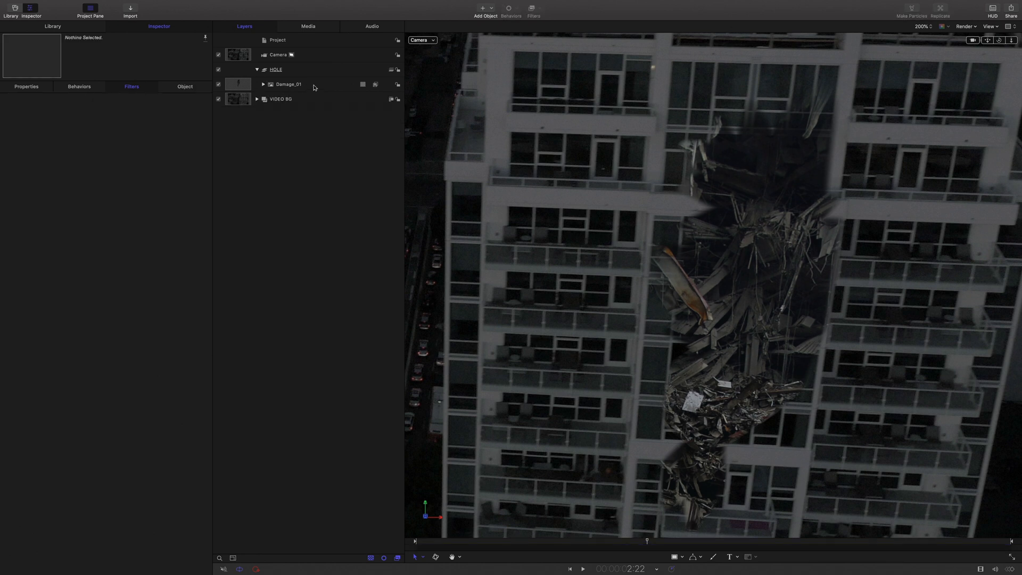
Import Damage_02.png into the HOLE group with copied Levels and Color Balance filters.
{"action": "left_click", "coordinate": [287, 84]}
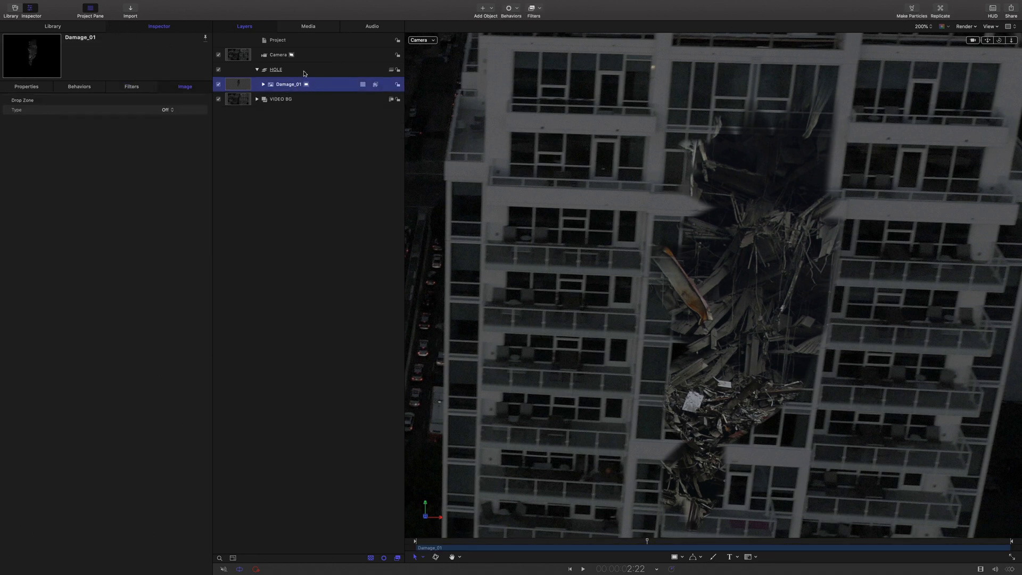
{"action": "left_click", "coordinate": [129, 10]}
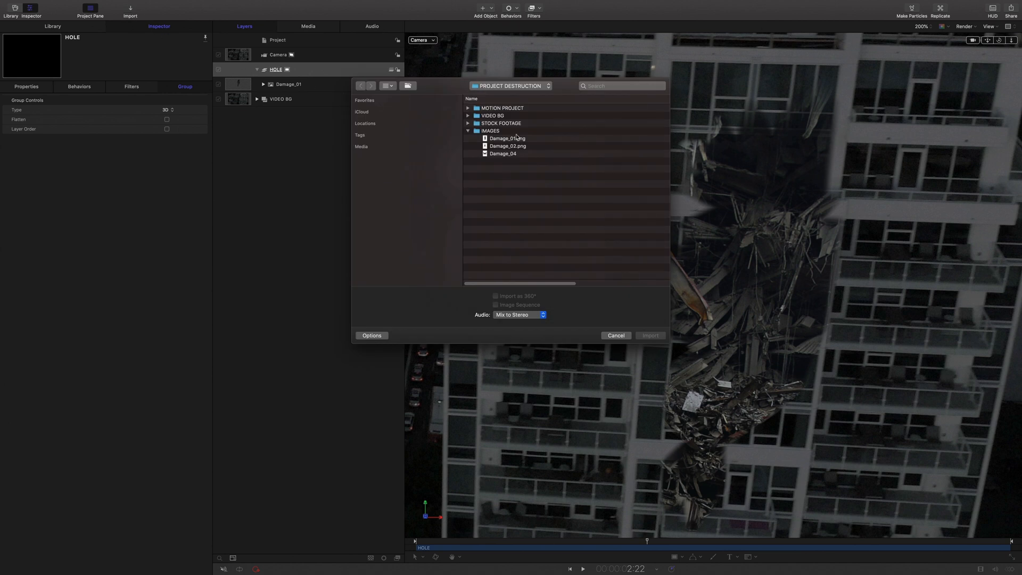
{"action": "left_click", "coordinate": [506, 146]}
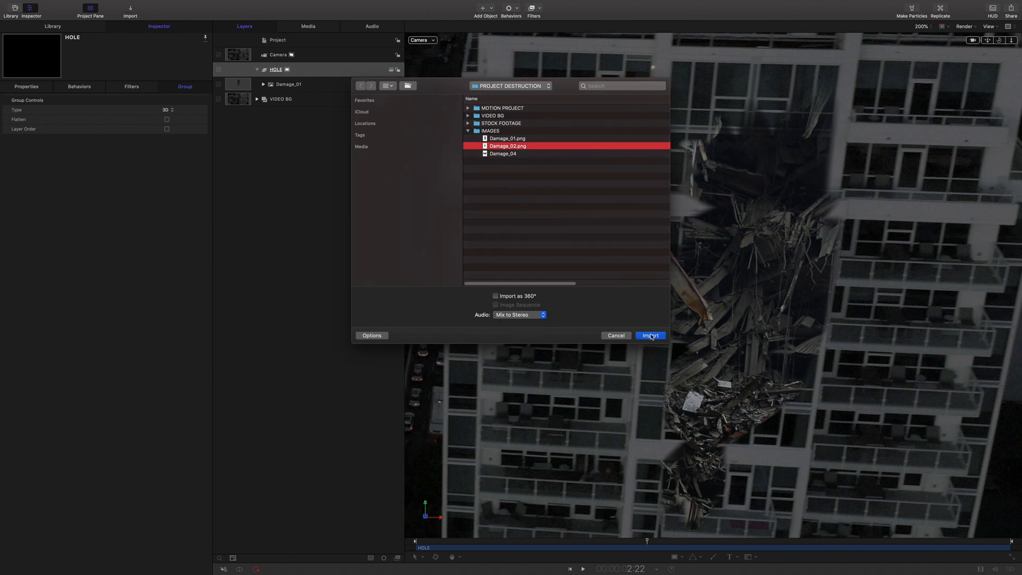
{"action": "left_click", "coordinate": [649, 335]}
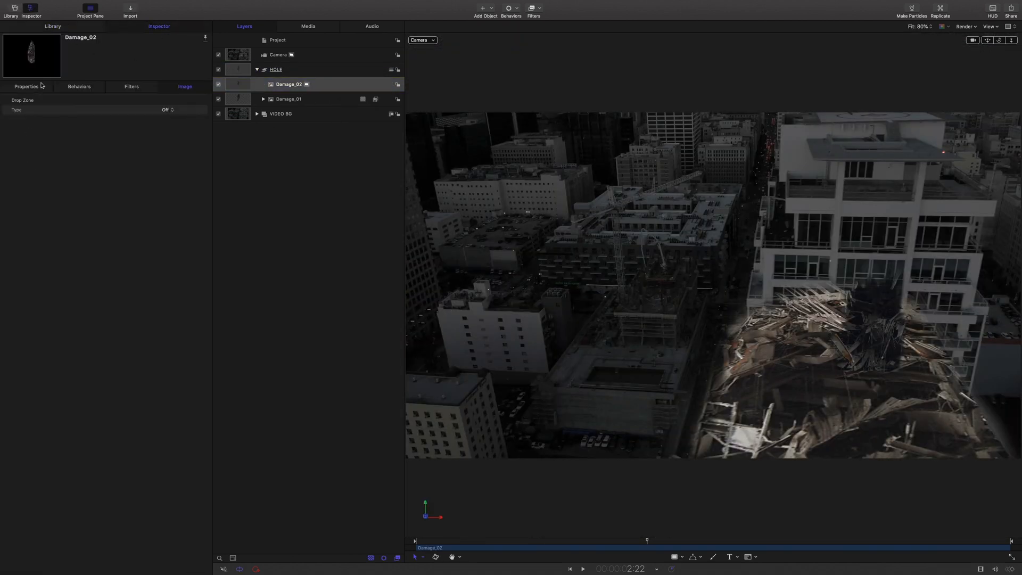
{"action": "left_click", "coordinate": [26, 87]}
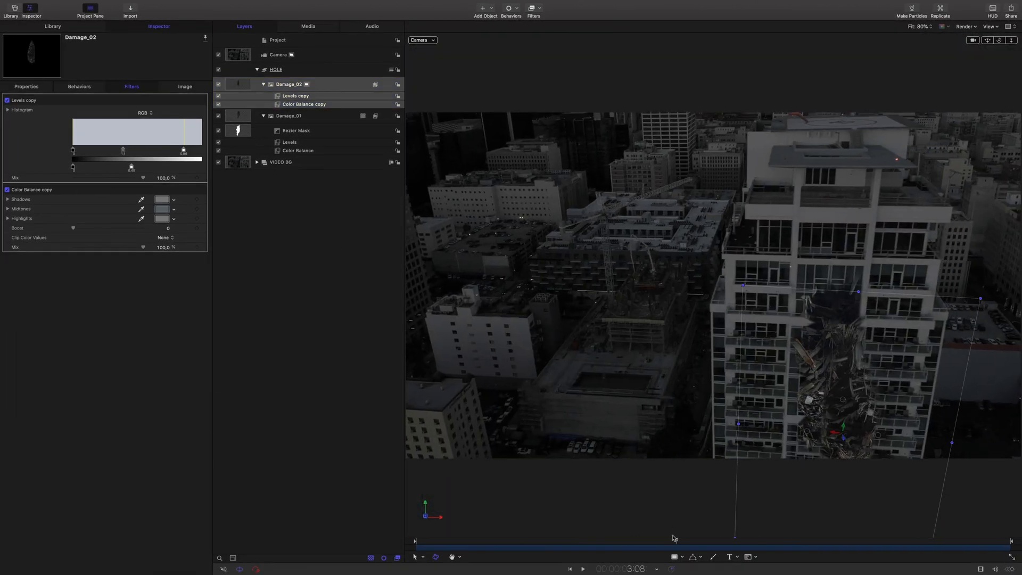
Add a Hue/Saturation filter to Damage_02 and give its Bezier mask a -4 feather.
{"action": "left_click", "coordinate": [25, 86]}
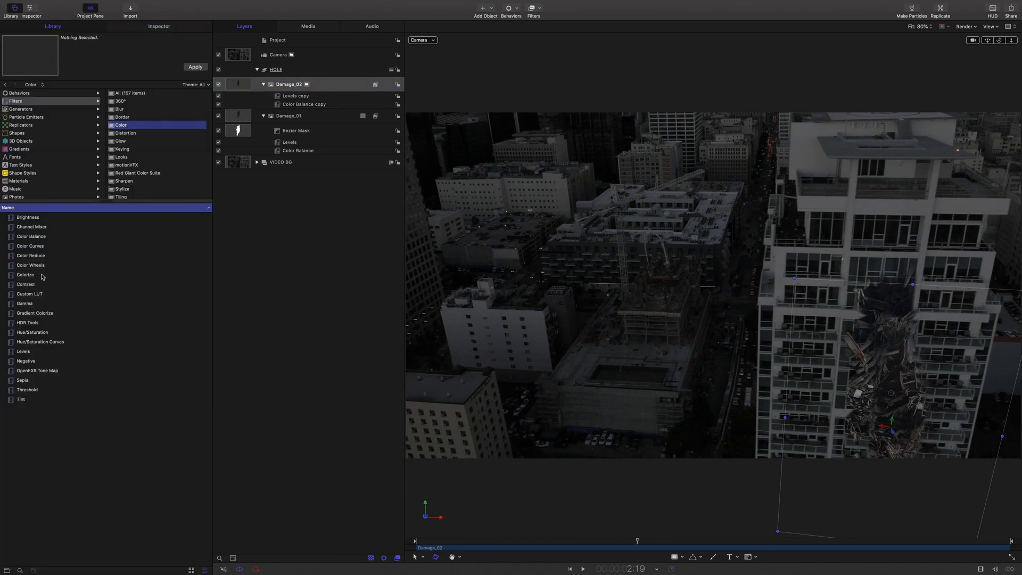
{"action": "left_click", "coordinate": [289, 85]}
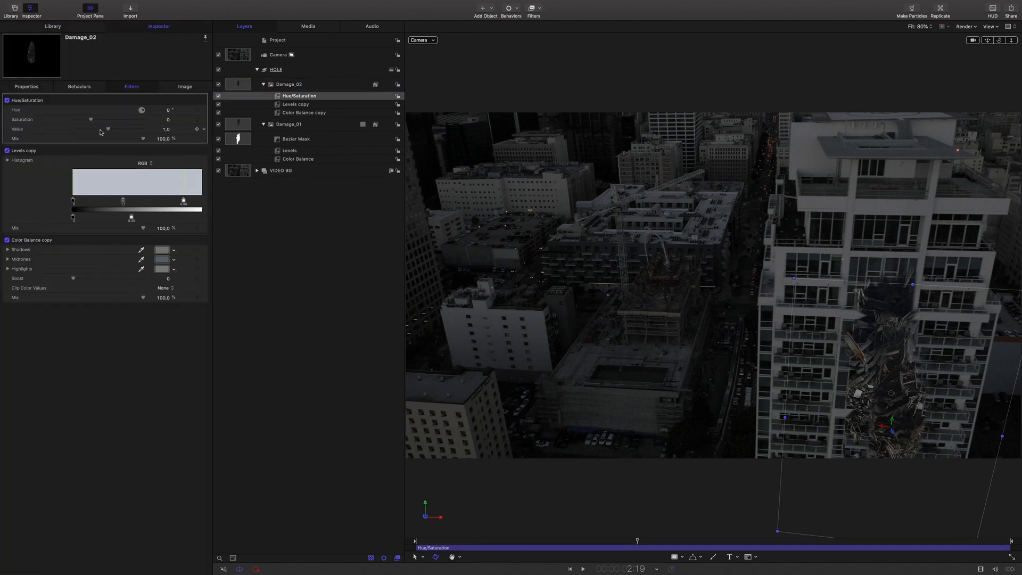
{"action": "left_click_drag", "start_coordinate": [91, 120], "coordinate": [82, 119]}
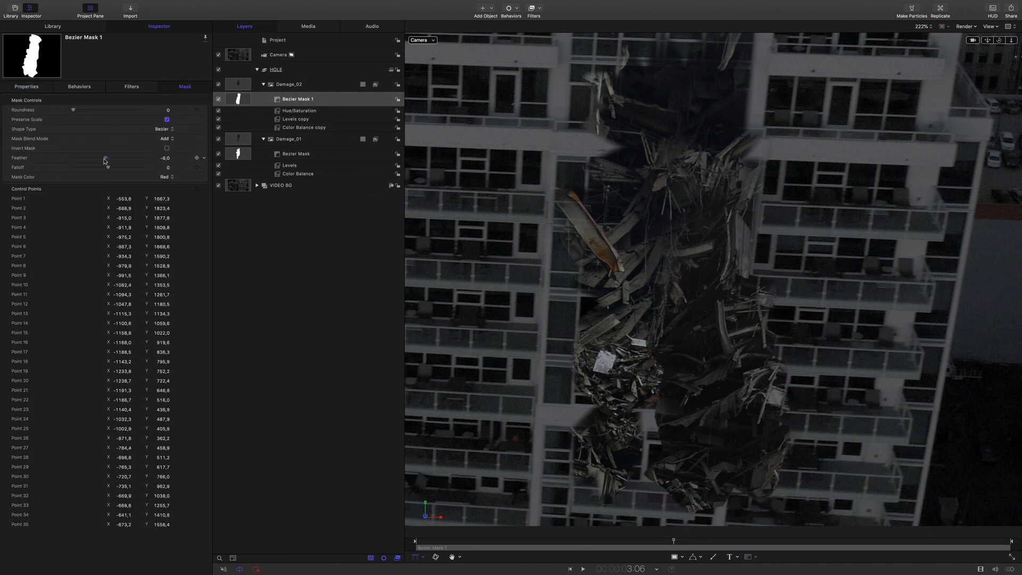
{"action": "left_click_drag", "start_coordinate": [104, 158], "coordinate": [141, 158]}
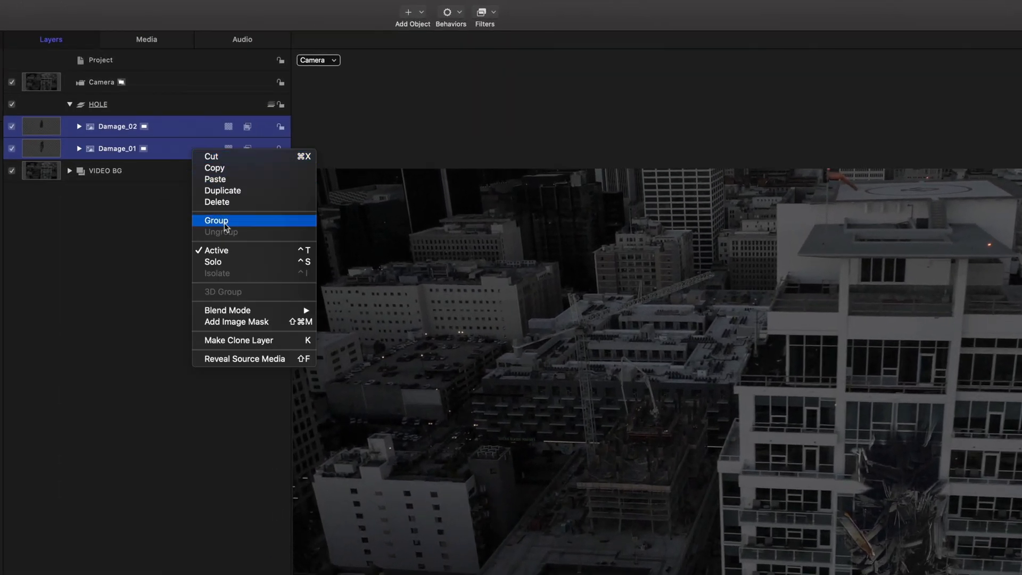
Group both damage layers into MASTER and fit a narrow B-Spline shape down the hole.
{"action": "left_click", "coordinate": [216, 221]}
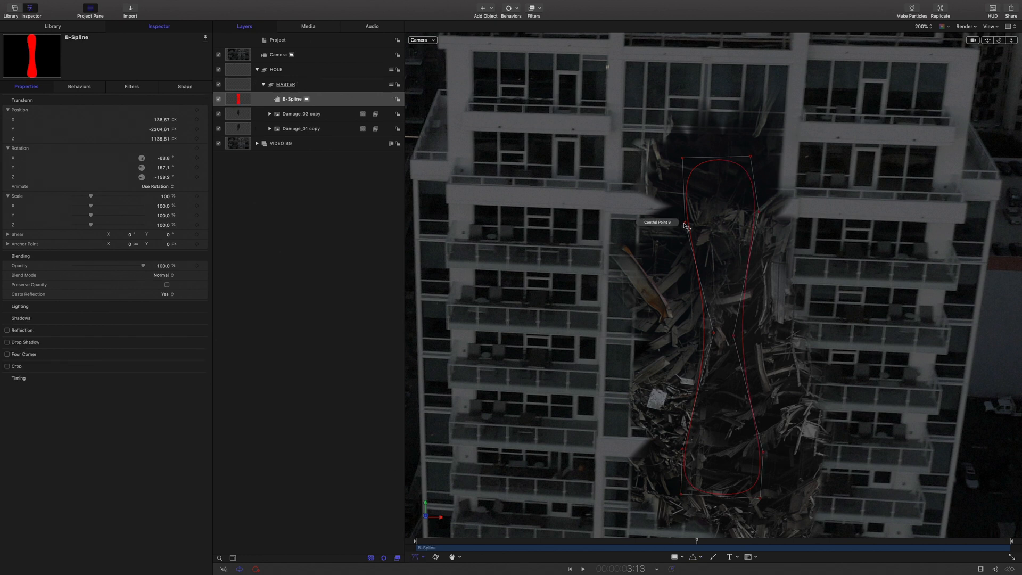
{"action": "left_click_drag", "start_coordinate": [687, 226], "coordinate": [690, 224]}
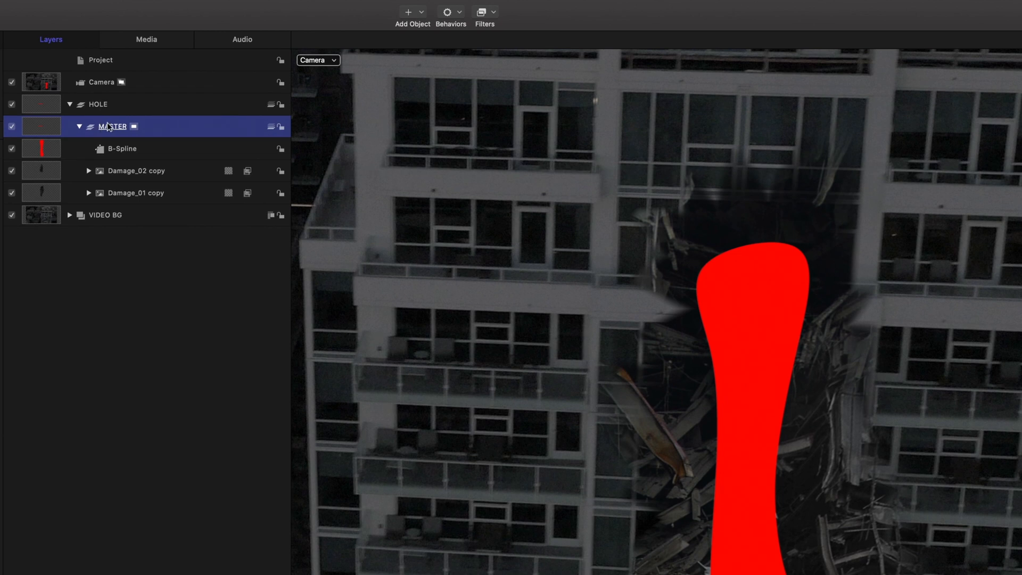
Add an image mask to MASTER from the B-Spline with Subtract blend mode.
{"action": "right_click", "coordinate": [112, 127]}
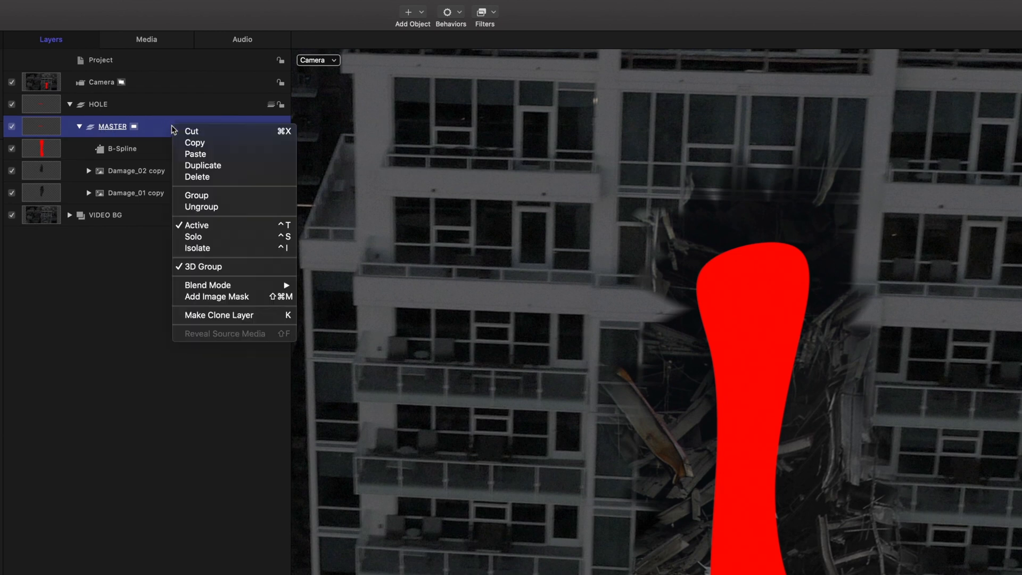
{"action": "mouse_move", "coordinate": [216, 297]}
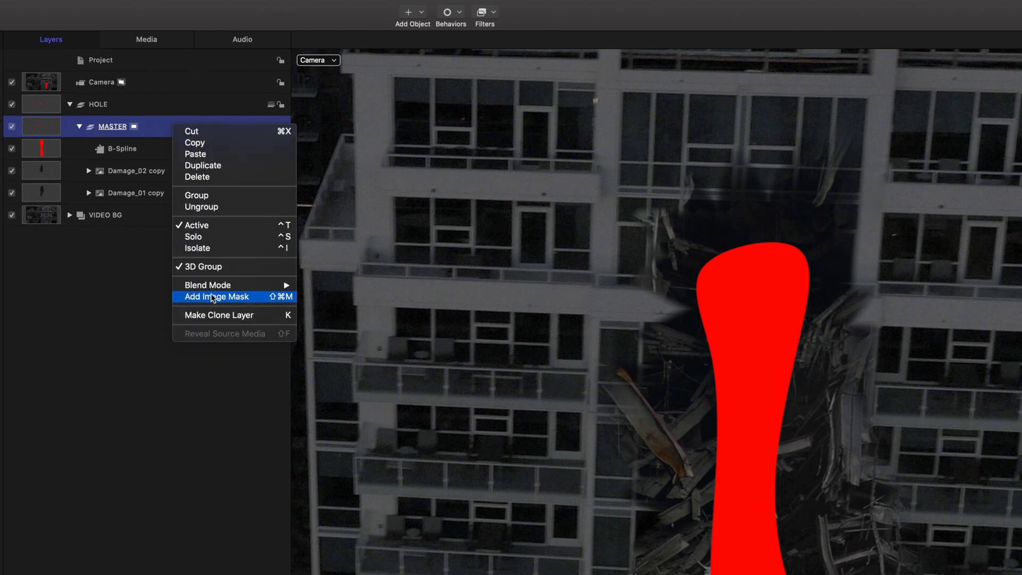
{"action": "left_click", "coordinate": [216, 297]}
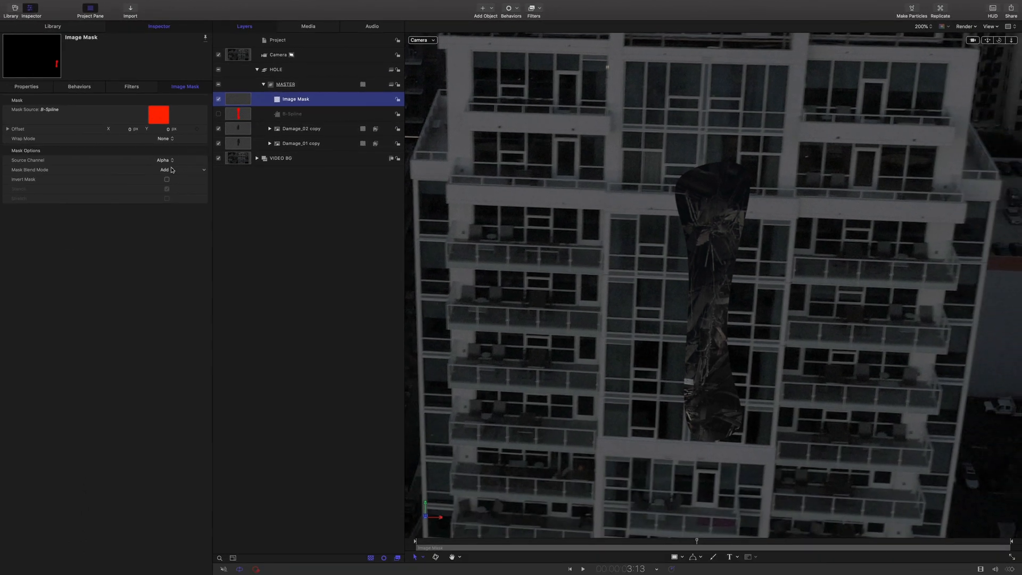
{"action": "left_click", "coordinate": [165, 169]}
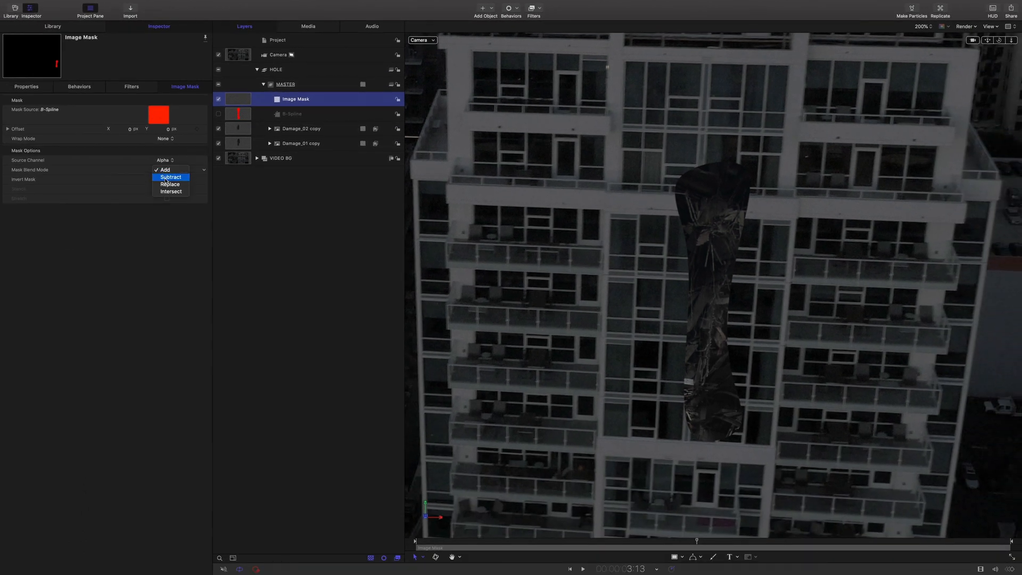
{"action": "left_click", "coordinate": [170, 177]}
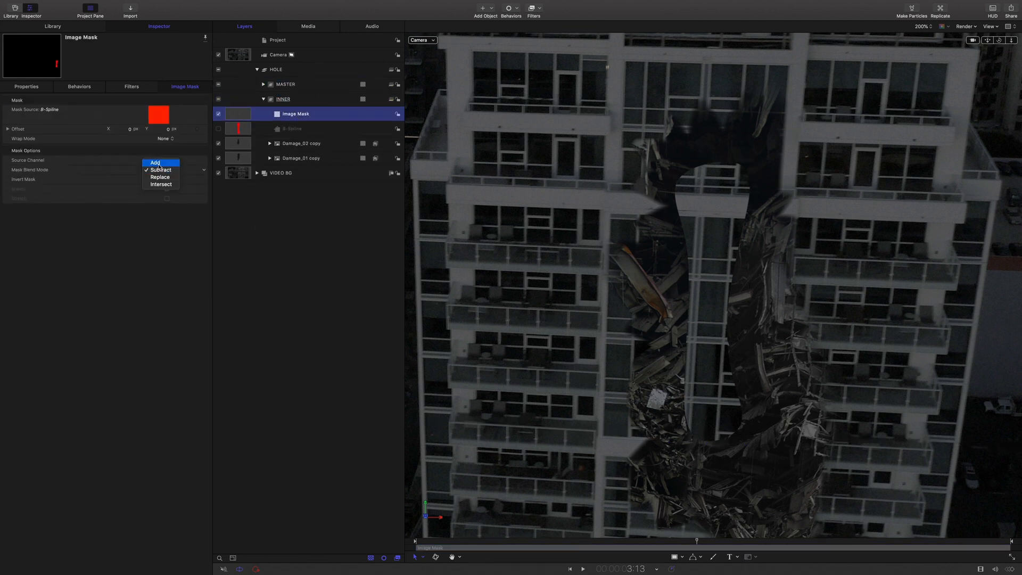
Set the INNER group's image mask blend mode to Add.
{"action": "left_click", "coordinate": [154, 162]}
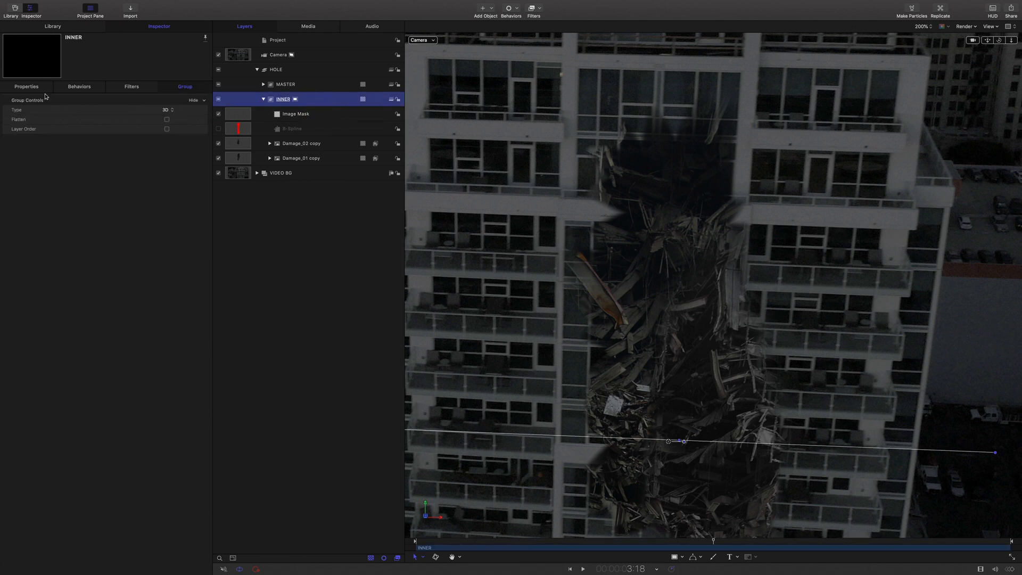
Scale INNER's B-Spline to 27%, rotate X -90°, and offset INNER in Z.
{"action": "left_click", "coordinate": [26, 86]}
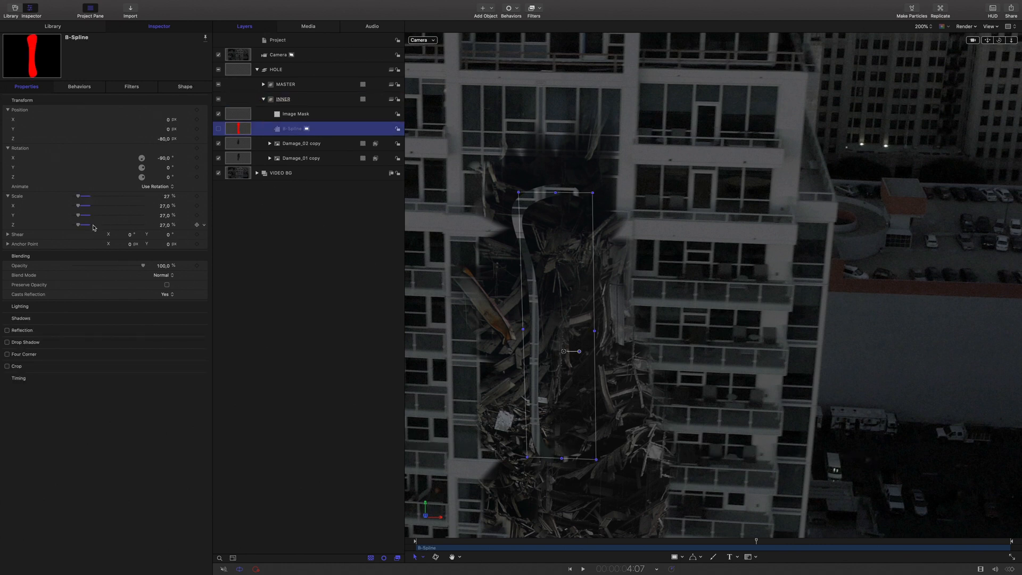
{"action": "left_click_drag", "start_coordinate": [83, 205], "coordinate": [85, 205]}
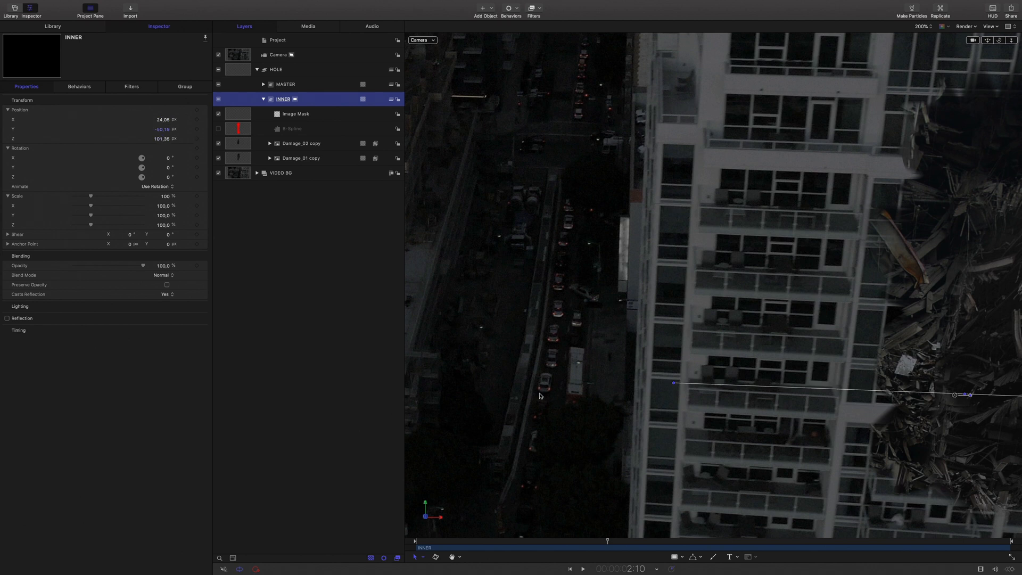
{"action": "left_click", "coordinate": [292, 129]}
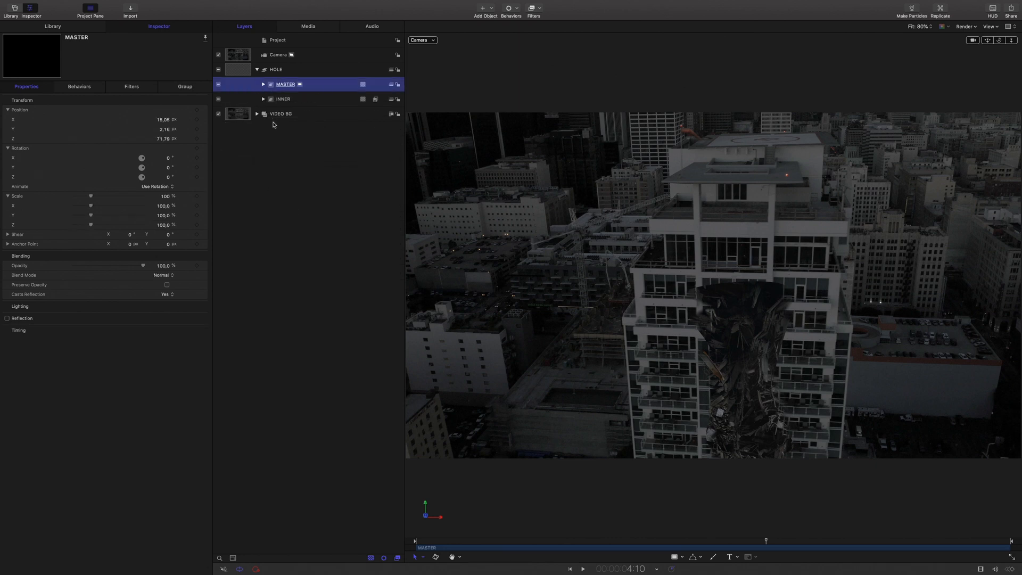
Add a blue Color Solid inside HOLE and rotate it -90° on X.
{"action": "left_click", "coordinate": [276, 70]}
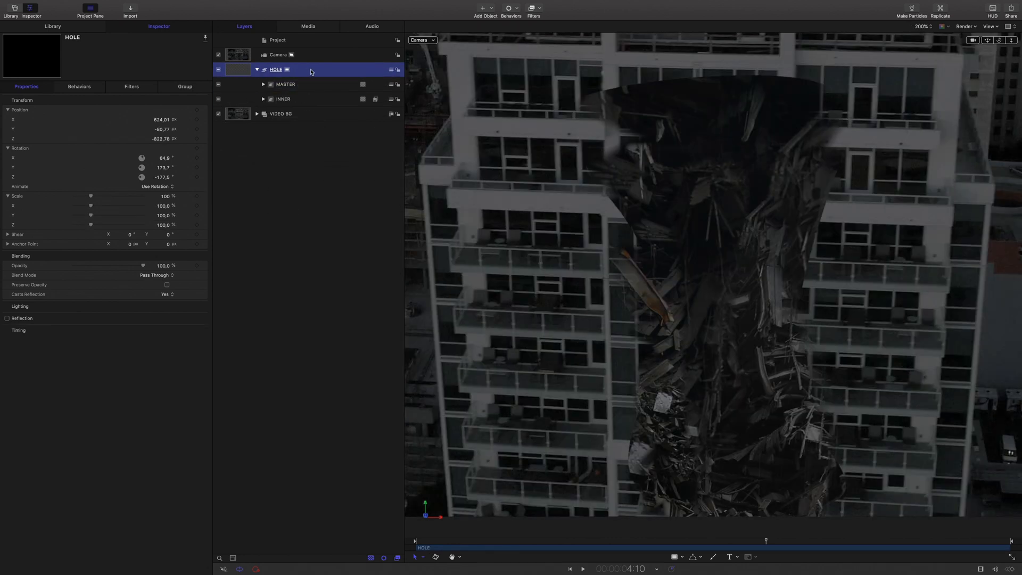
{"action": "double_click", "coordinate": [276, 70]}
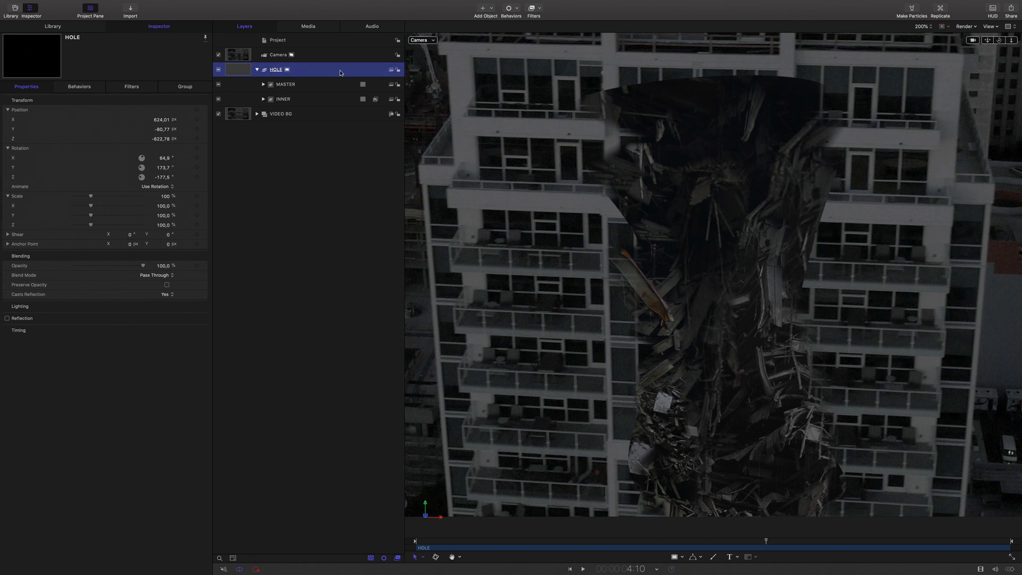
{"action": "left_click", "coordinate": [485, 10]}
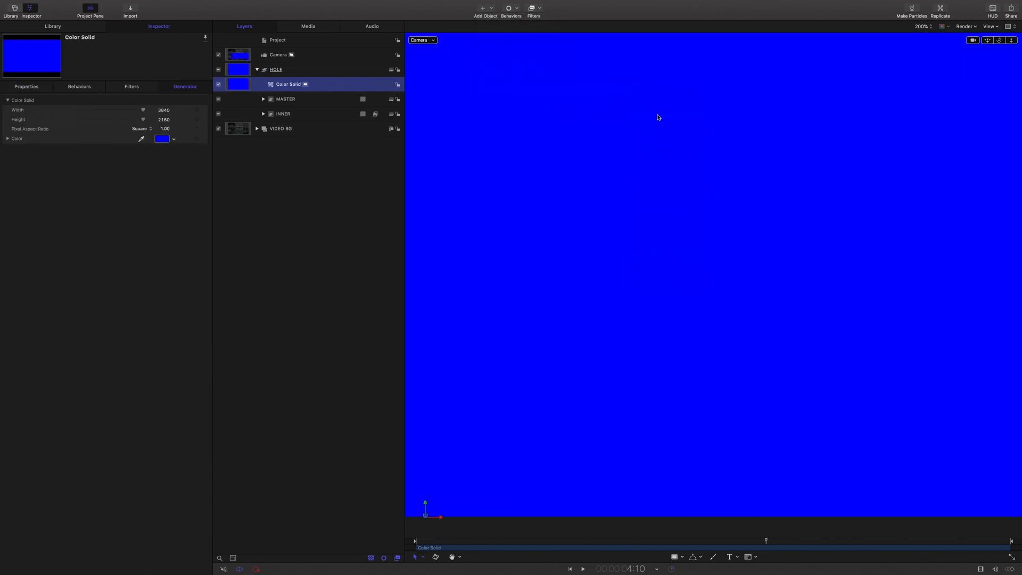
{"action": "left_click", "coordinate": [25, 87]}
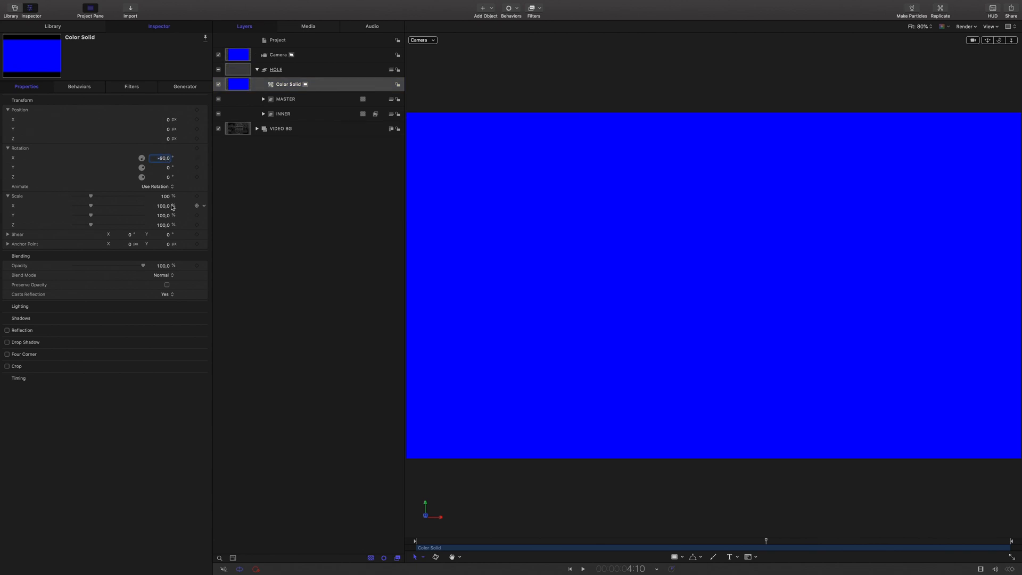
{"action": "left_click_drag", "start_coordinate": [92, 206], "coordinate": [78, 205]}
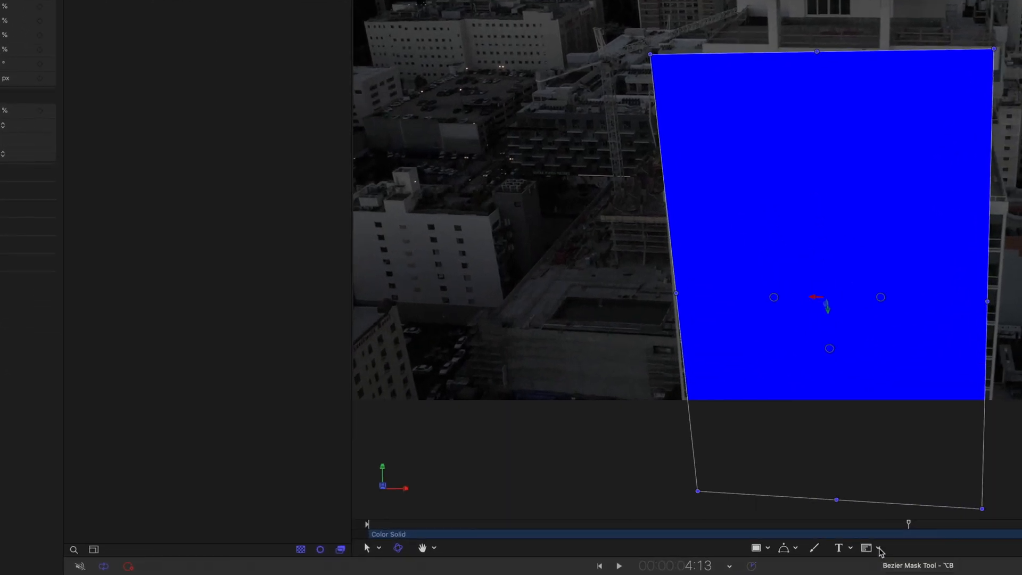
Give HOLE a subtracting image mask sourced from the Color Solid.
{"action": "left_click", "coordinate": [867, 547]}
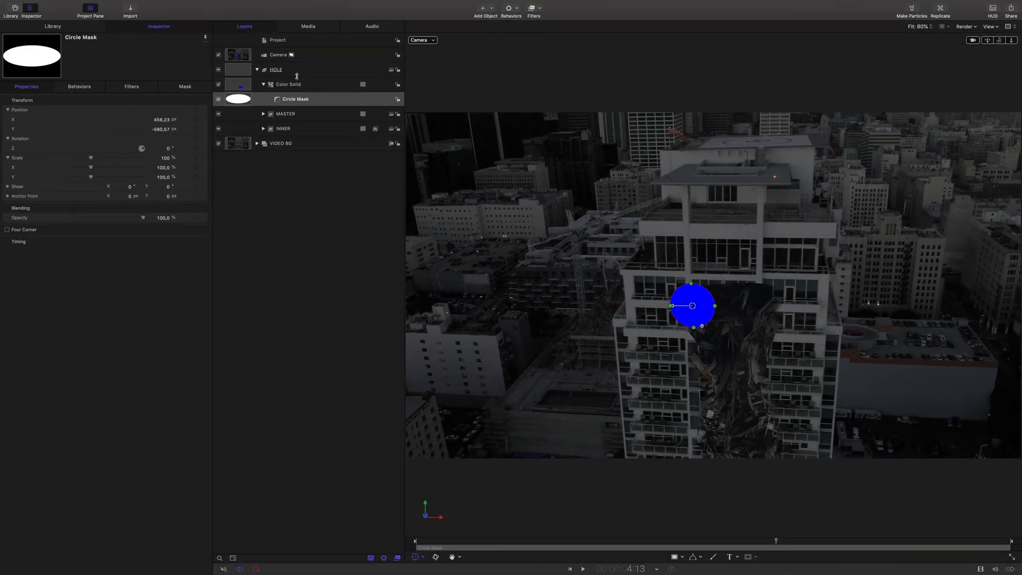
{"action": "left_click", "coordinate": [276, 69]}
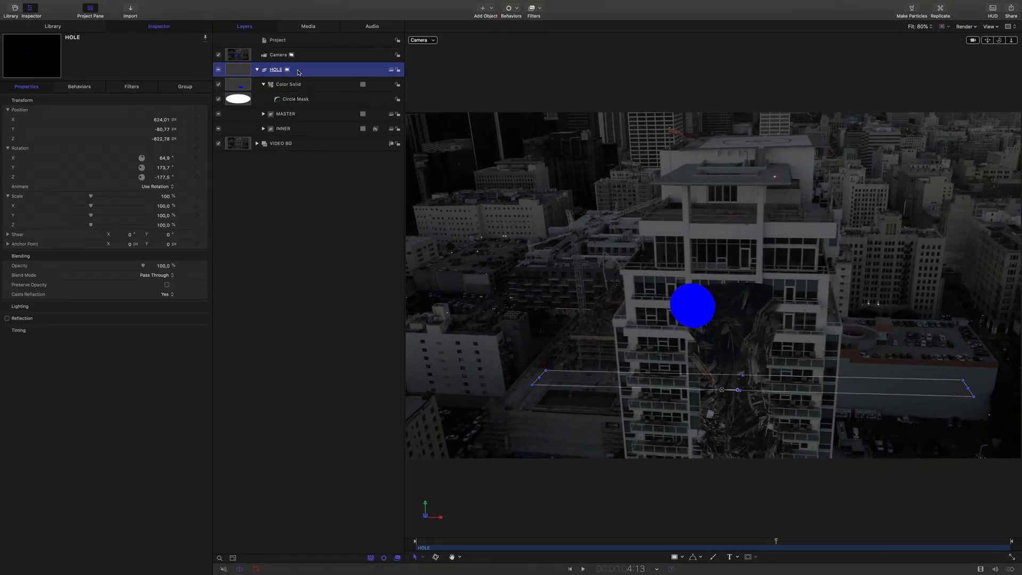
{"action": "right_click", "coordinate": [276, 69]}
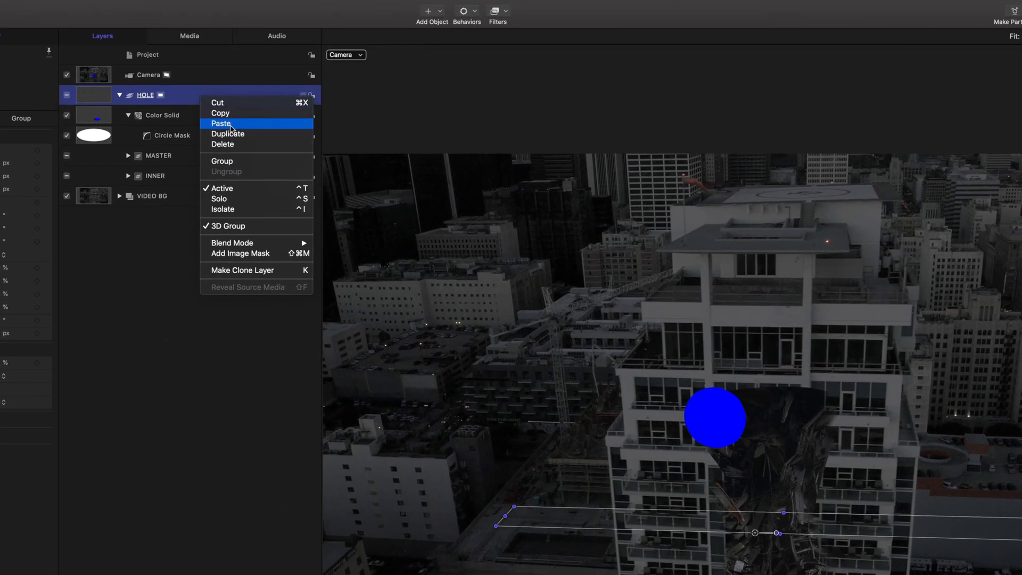
{"action": "mouse_move", "coordinate": [200, 280]}
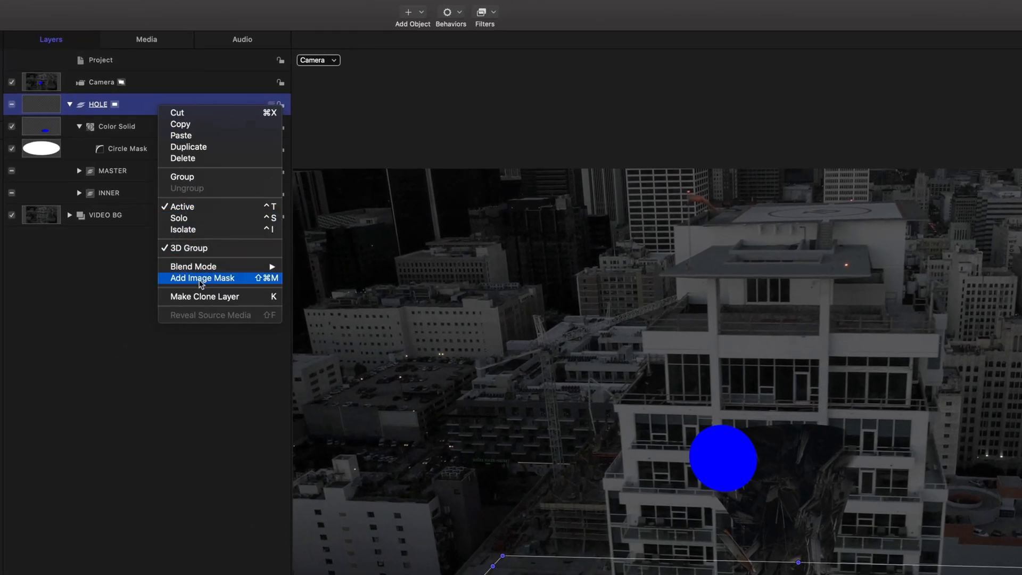
{"action": "left_click", "coordinate": [201, 278]}
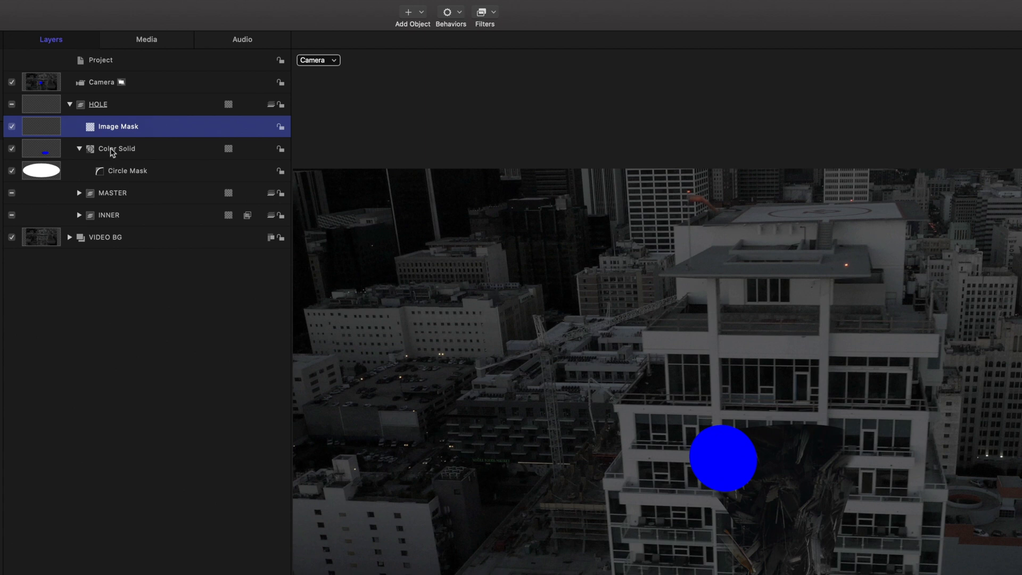
{"action": "left_click", "coordinate": [11, 149]}
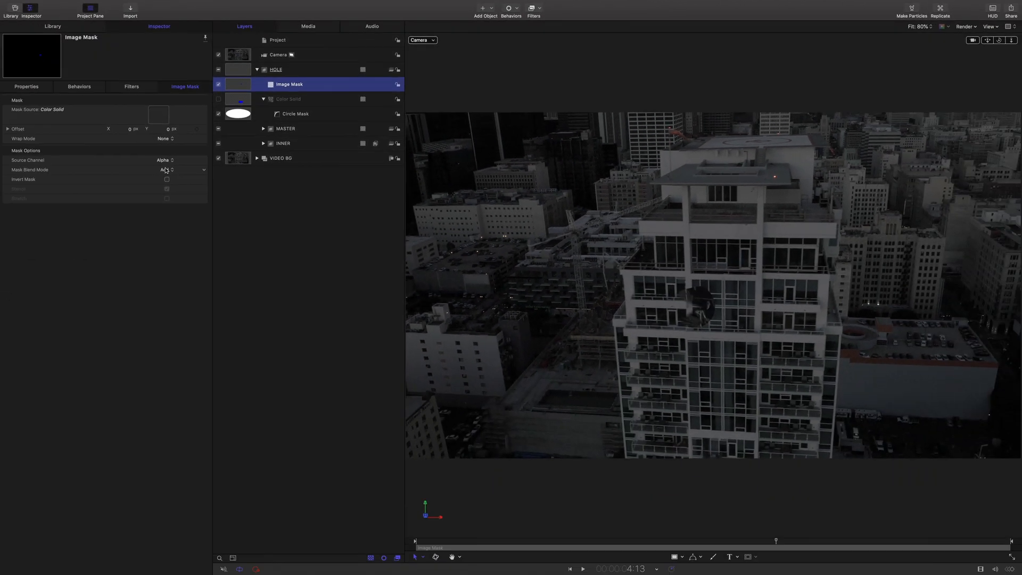
{"action": "left_click", "coordinate": [162, 169]}
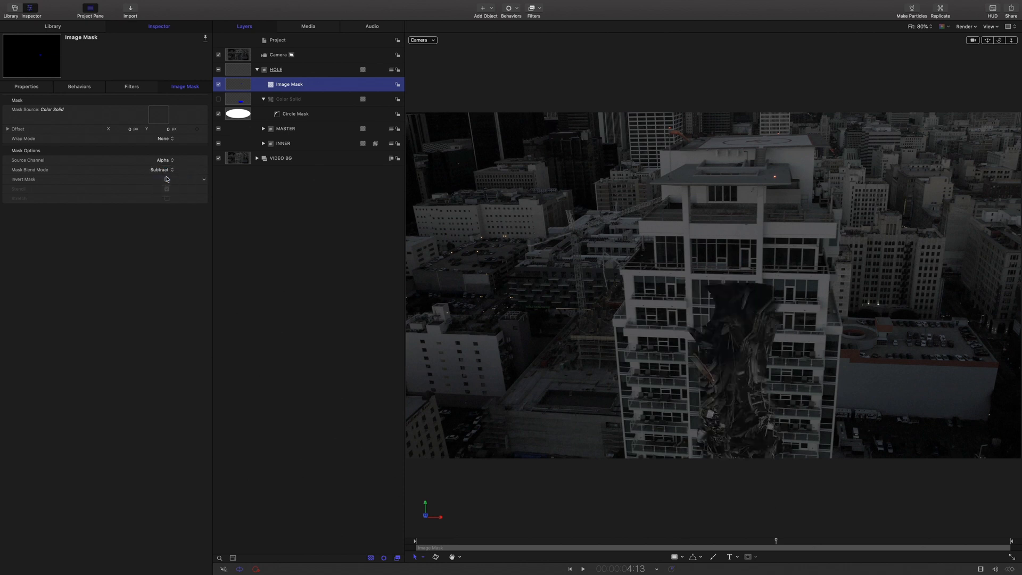
Move the Circle Mask across the tower, then remove it.
{"action": "left_click", "coordinate": [294, 114]}
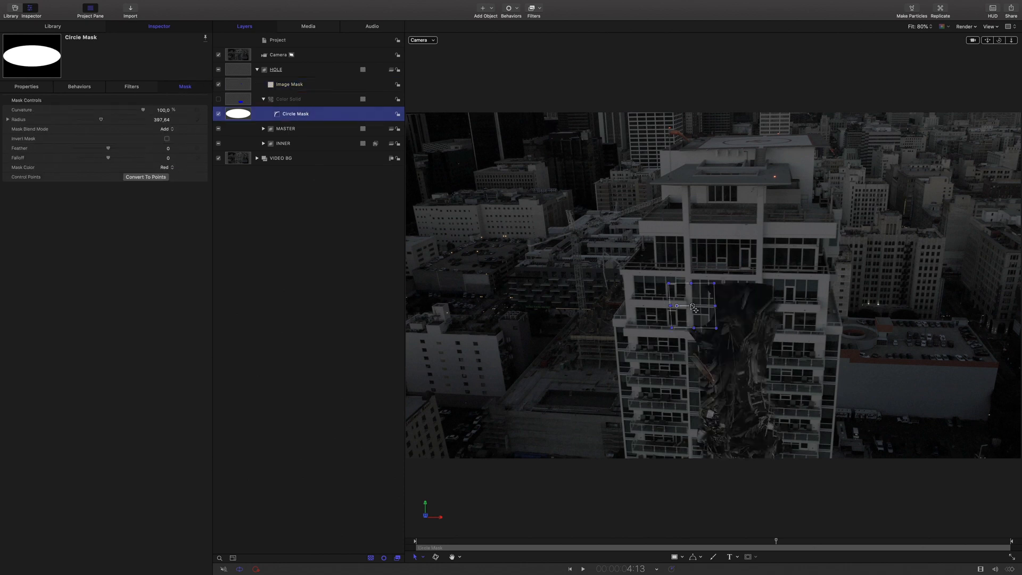
{"action": "left_click_drag", "start_coordinate": [694, 307], "coordinate": [740, 290]}
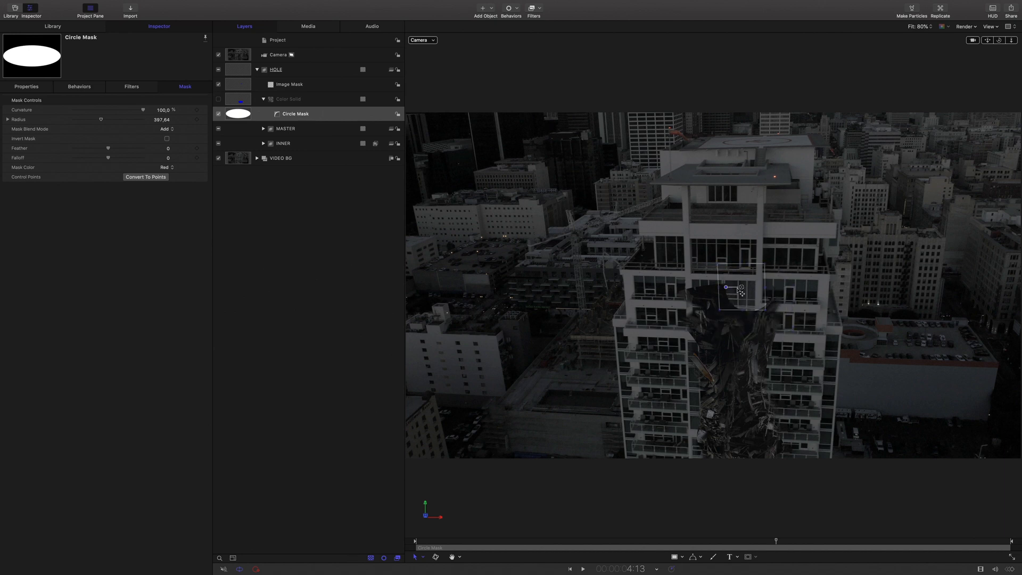
{"action": "left_click_drag", "start_coordinate": [733, 286], "coordinate": [666, 355]}
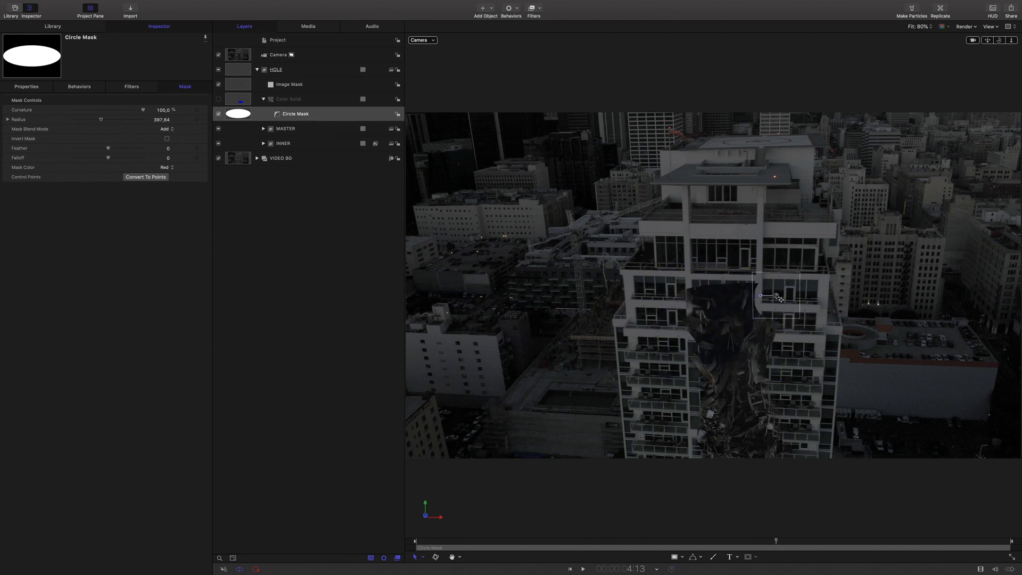
{"action": "left_click", "coordinate": [295, 114]}
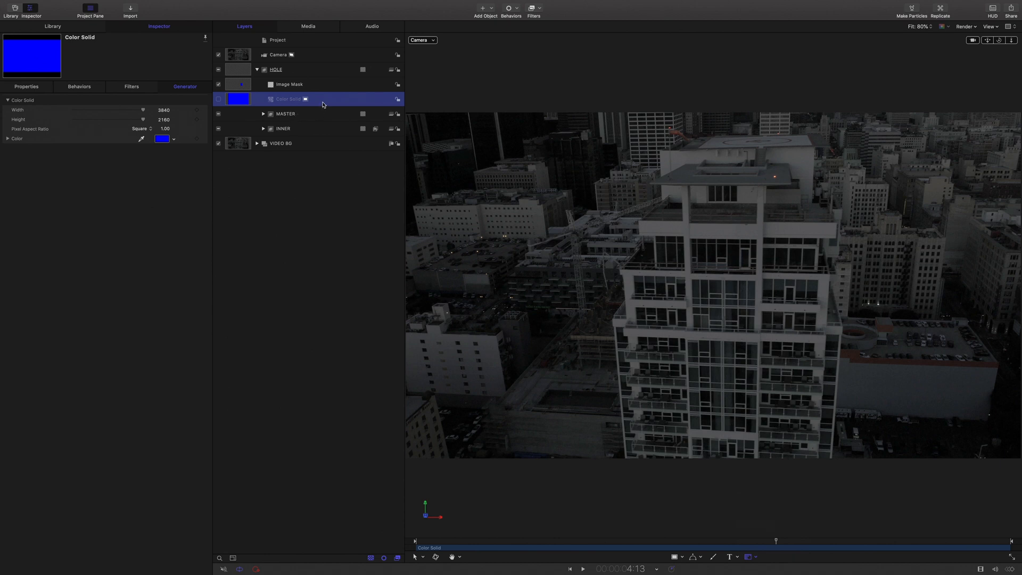
Lower the Color Solid's opacity to about 49% and draw Bezier masks around the hole.
{"action": "left_click", "coordinate": [25, 86]}
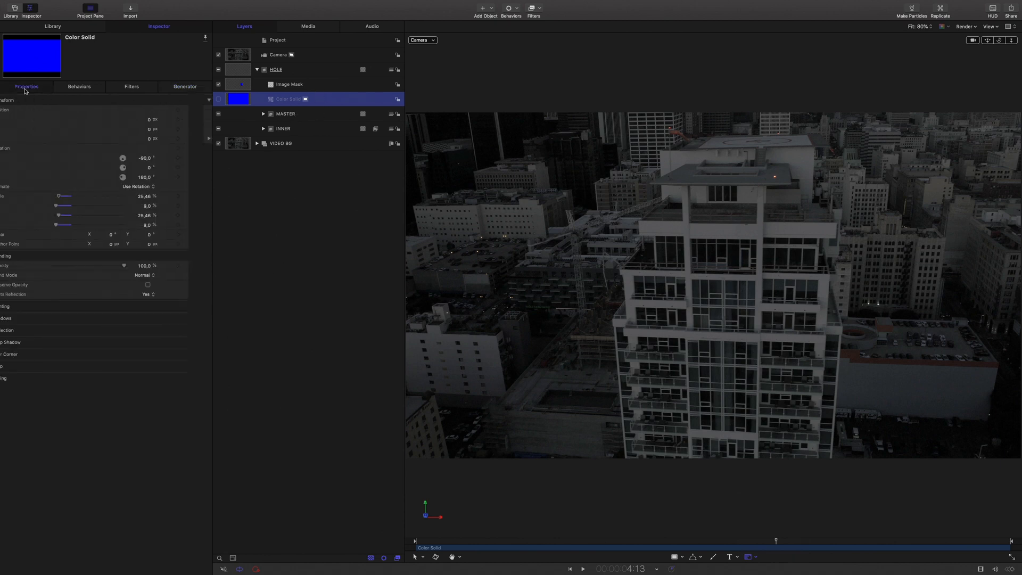
{"action": "left_click_drag", "start_coordinate": [215, 259], "coordinate": [205, 259]}
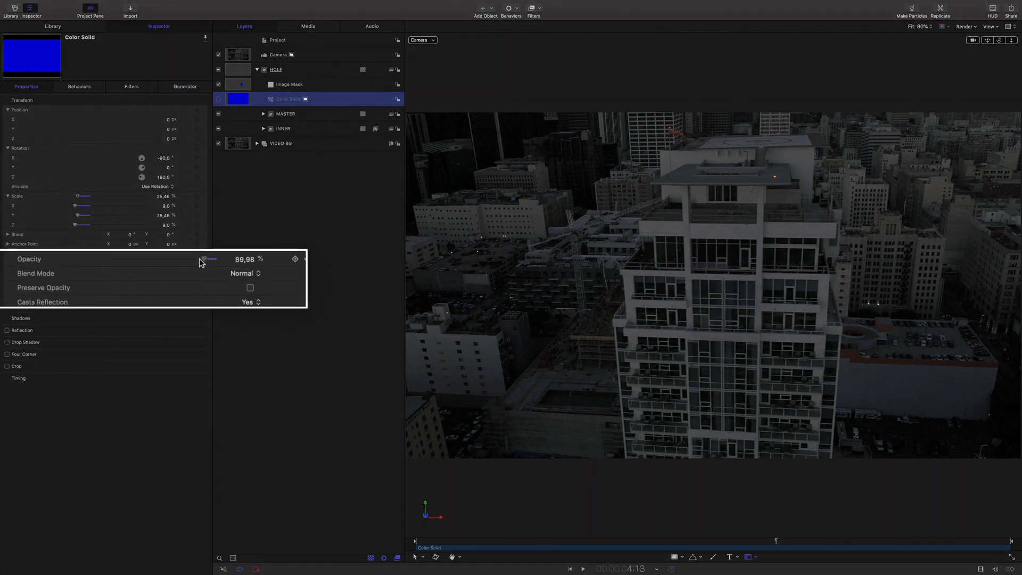
{"action": "left_click_drag", "start_coordinate": [203, 260], "coordinate": [167, 260]}
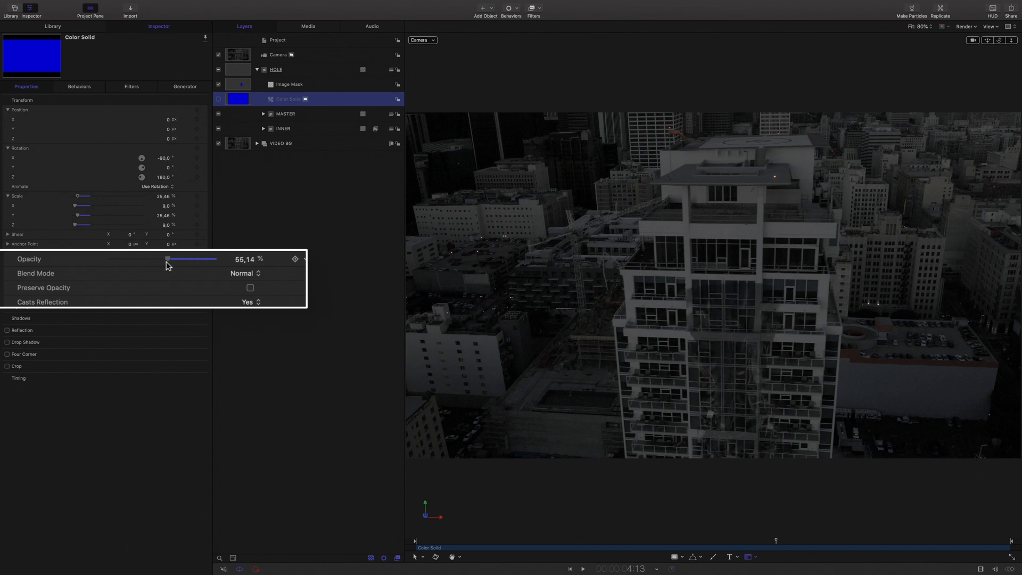
{"action": "left_click_drag", "start_coordinate": [167, 259], "coordinate": [163, 259]}
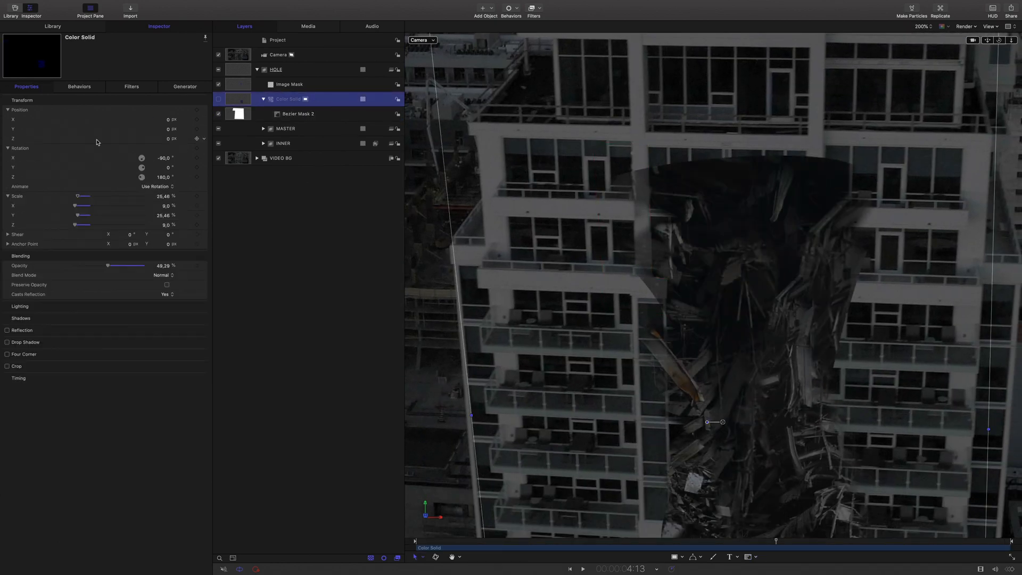
{"action": "left_click_drag", "start_coordinate": [126, 265], "coordinate": [144, 265]}
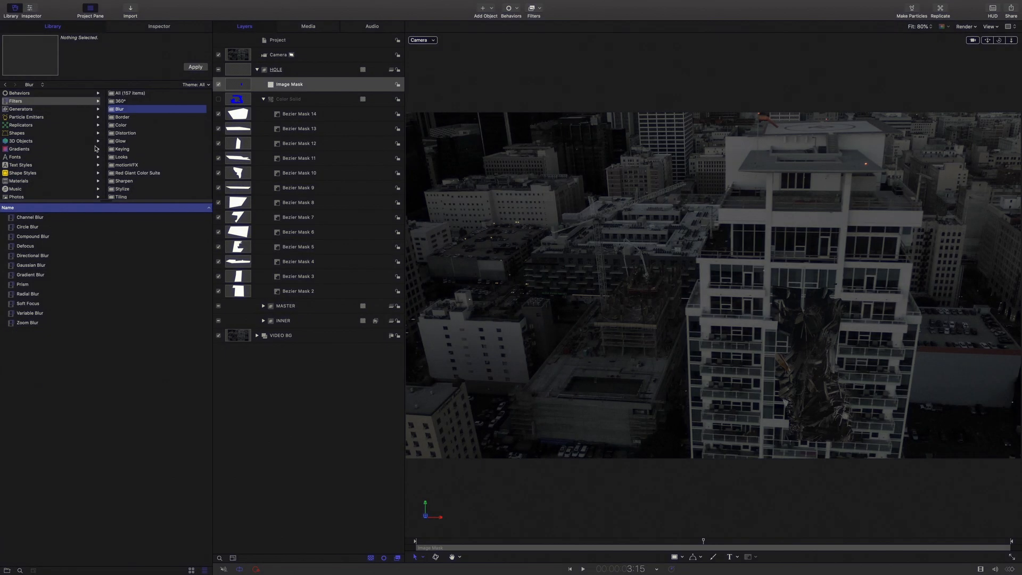
Apply a Gaussian Blur to HOLE's image mask and adjust its Amount.
{"action": "left_click", "coordinate": [298, 158]}
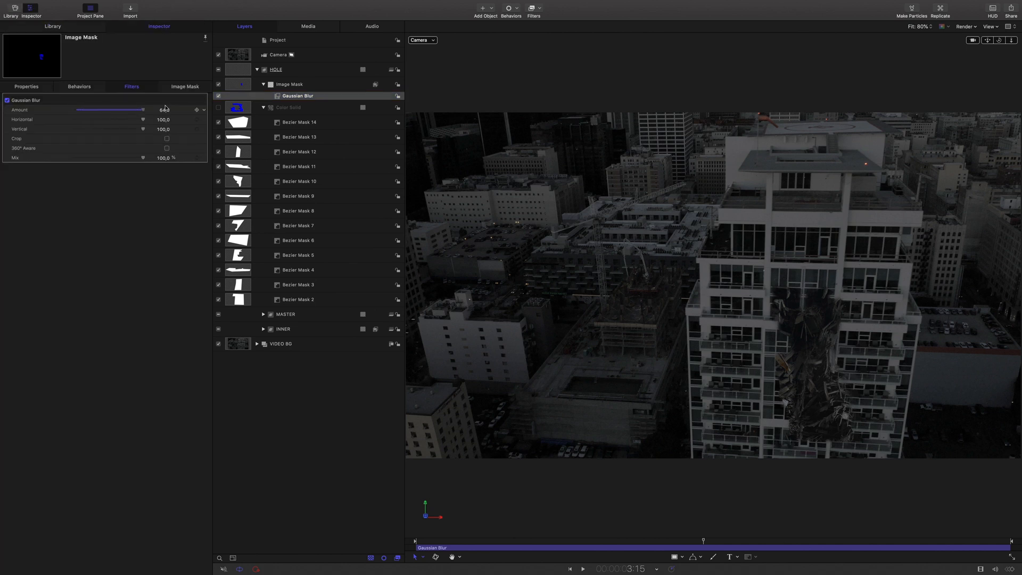
{"action": "left_click_drag", "start_coordinate": [141, 110], "coordinate": [95, 110]}
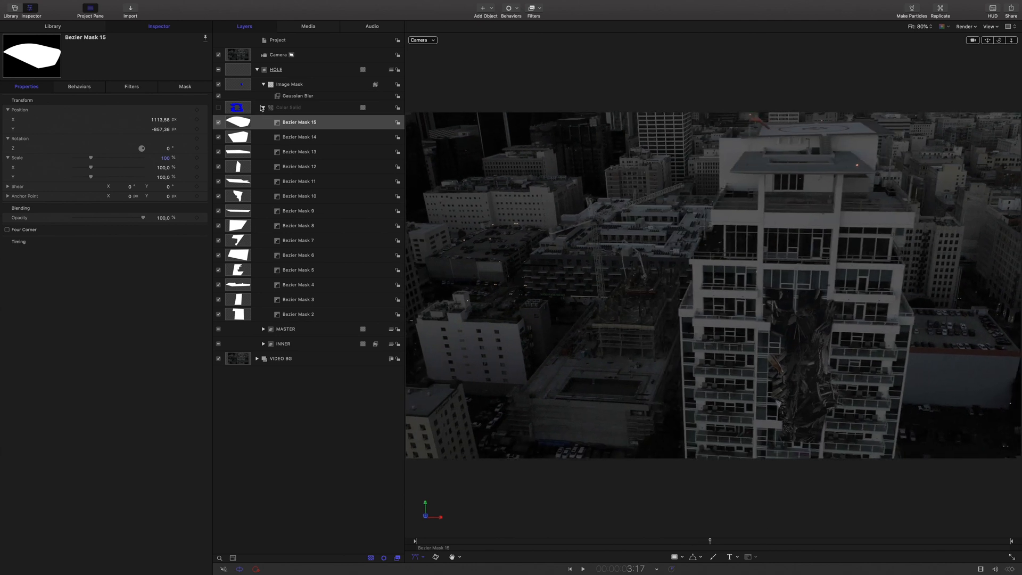
Collapse HOLE and add a 3D group named BUILDING DAMAGES above it.
{"action": "left_click", "coordinate": [263, 69]}
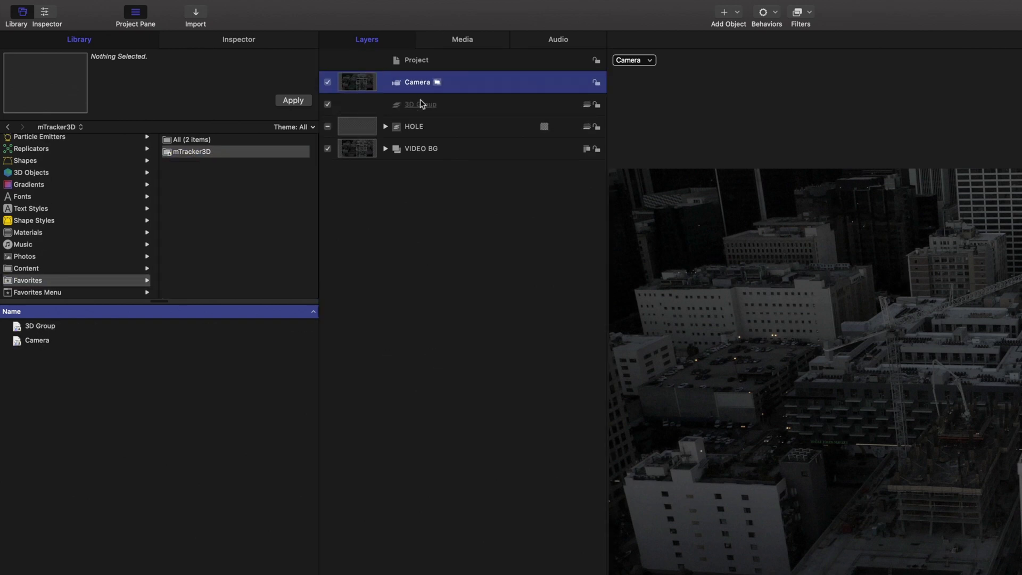
{"action": "type", "text": "BUILDING DAMAGES"}
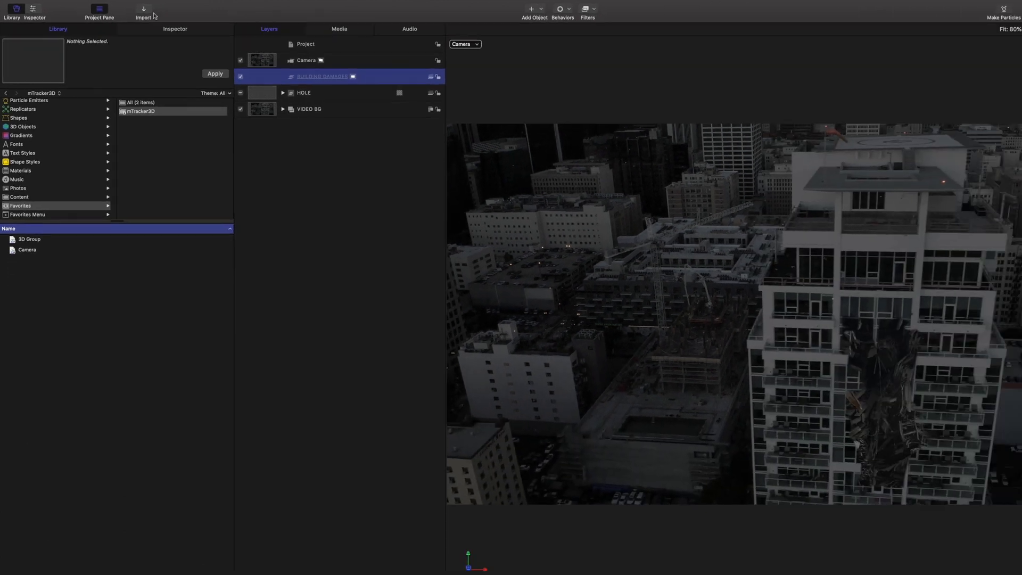
{"action": "left_click", "coordinate": [143, 10]}
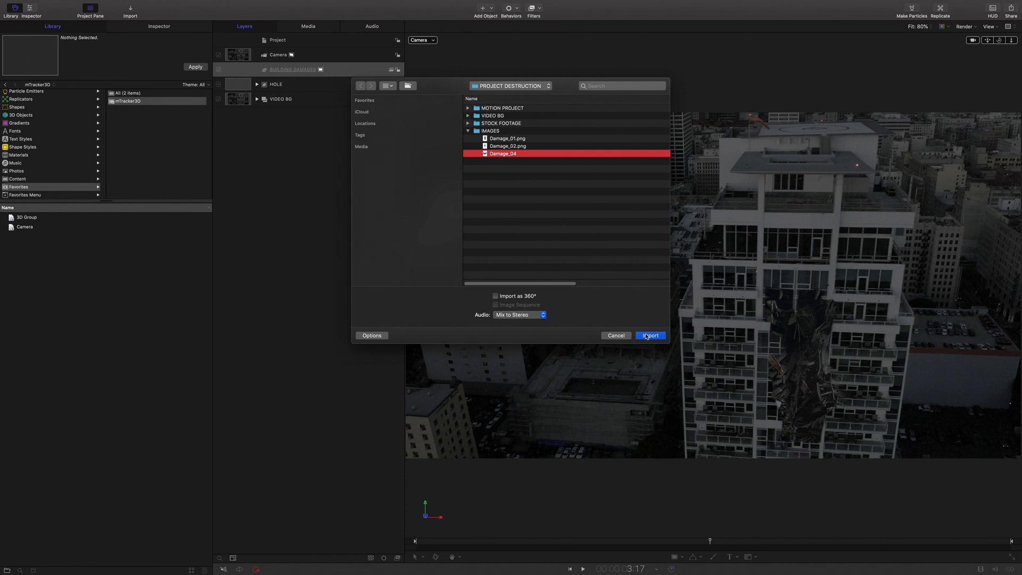
Import Damage_04 into BUILDING DAMAGES and scale it down to 8%.
{"action": "left_click", "coordinate": [650, 335]}
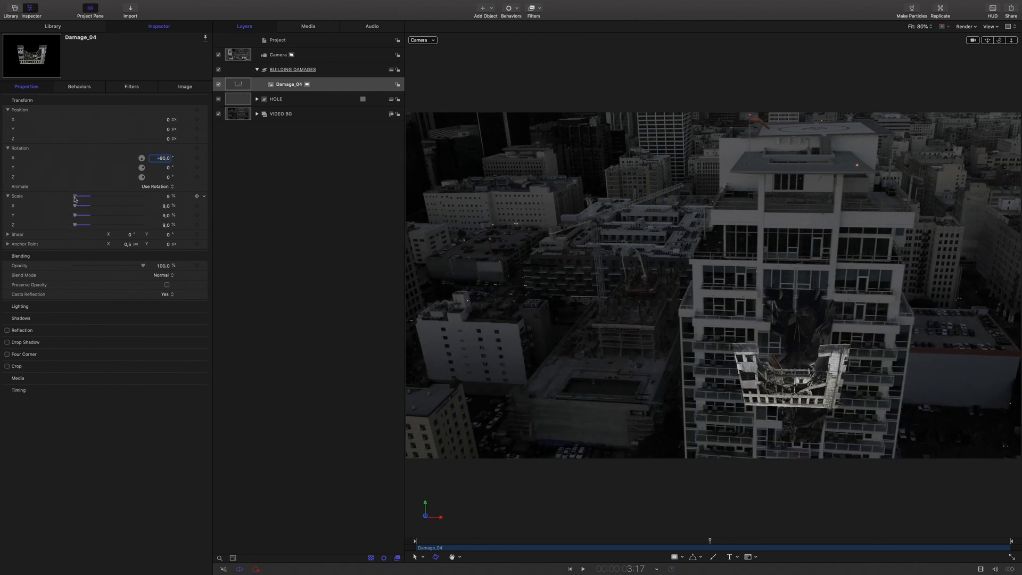
{"action": "left_click_drag", "start_coordinate": [83, 196], "coordinate": [77, 196]}
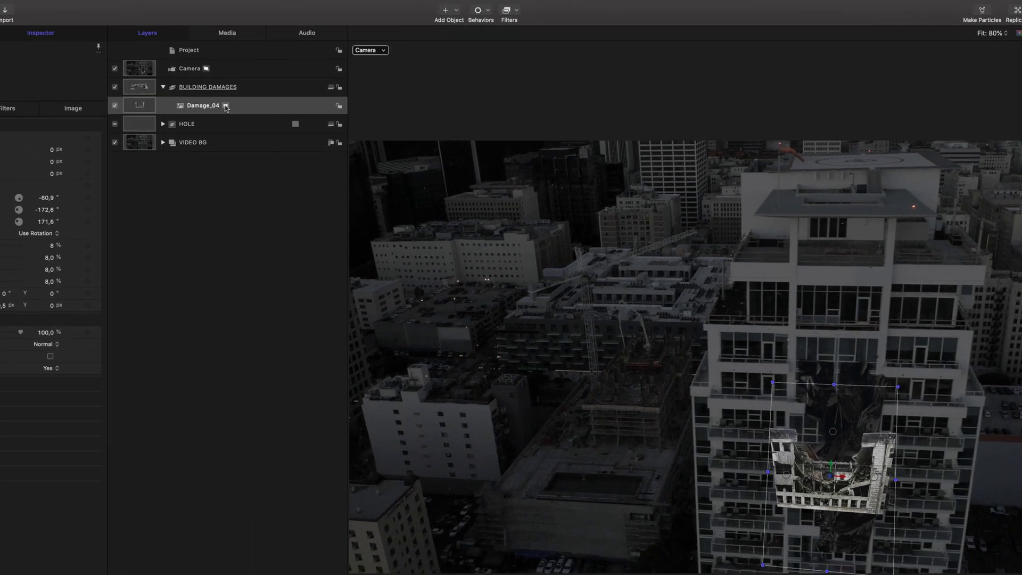
Isolate Damage_04, draw a feathered Bezier mask and tilt it to the tower.
{"action": "double_click", "coordinate": [203, 105]}
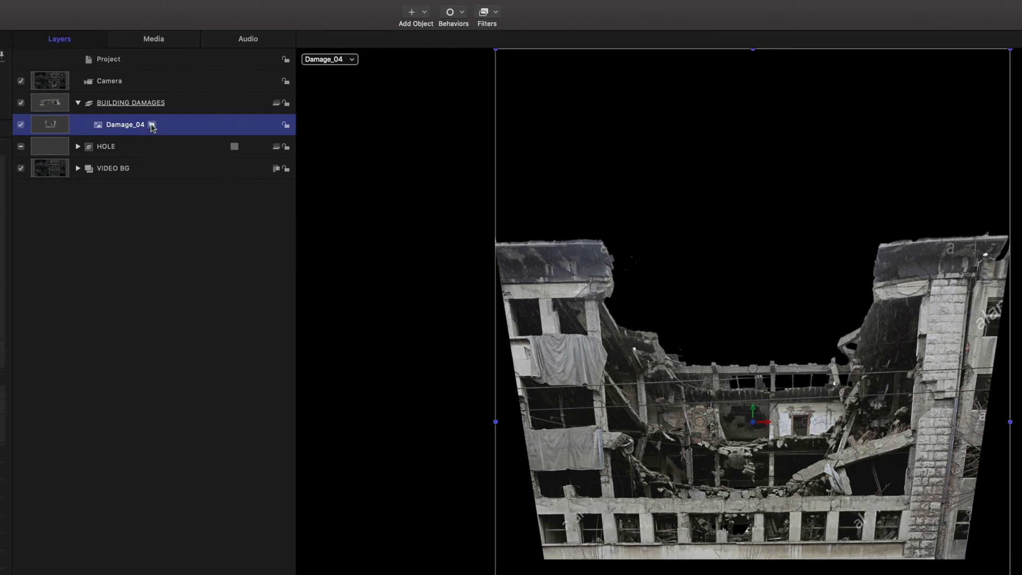
{"action": "left_click", "coordinate": [30, 12]}
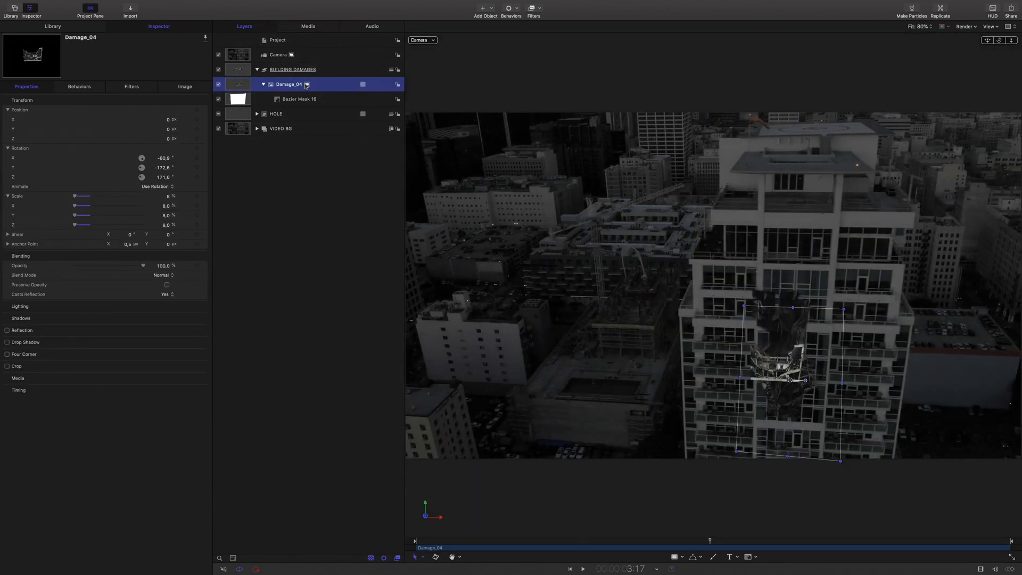
{"action": "left_click_drag", "start_coordinate": [792, 379], "coordinate": [828, 432]}
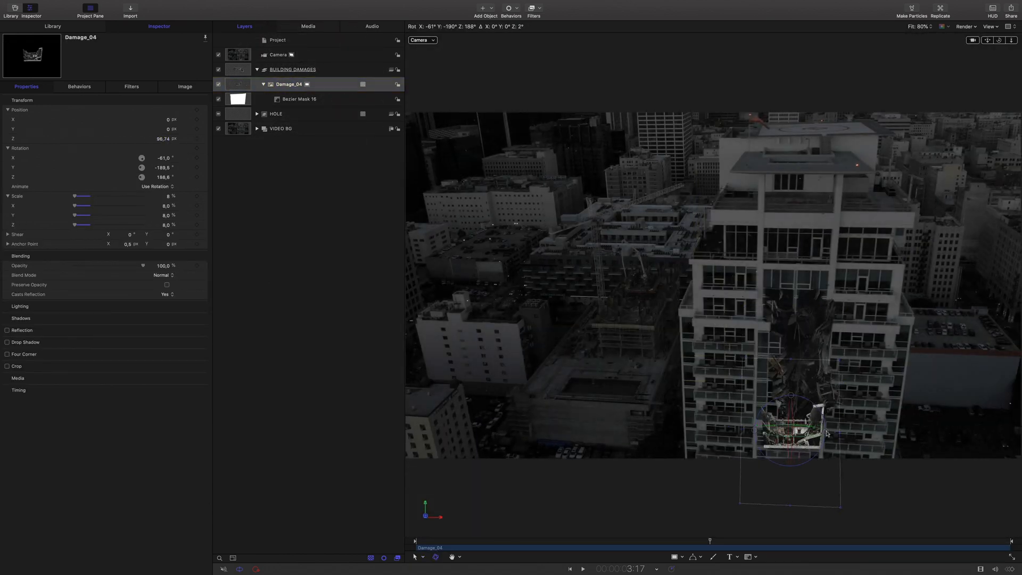
Paste Levels and Color Balance filters onto Damage_04 and set Scale to 7%.
{"action": "left_click", "coordinate": [131, 87]}
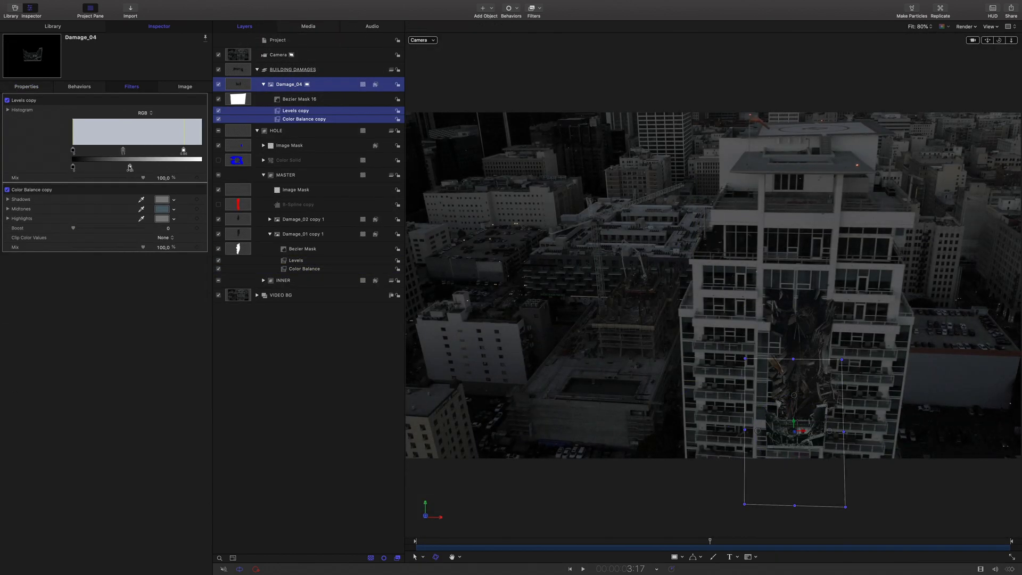
{"action": "left_click", "coordinate": [299, 98]}
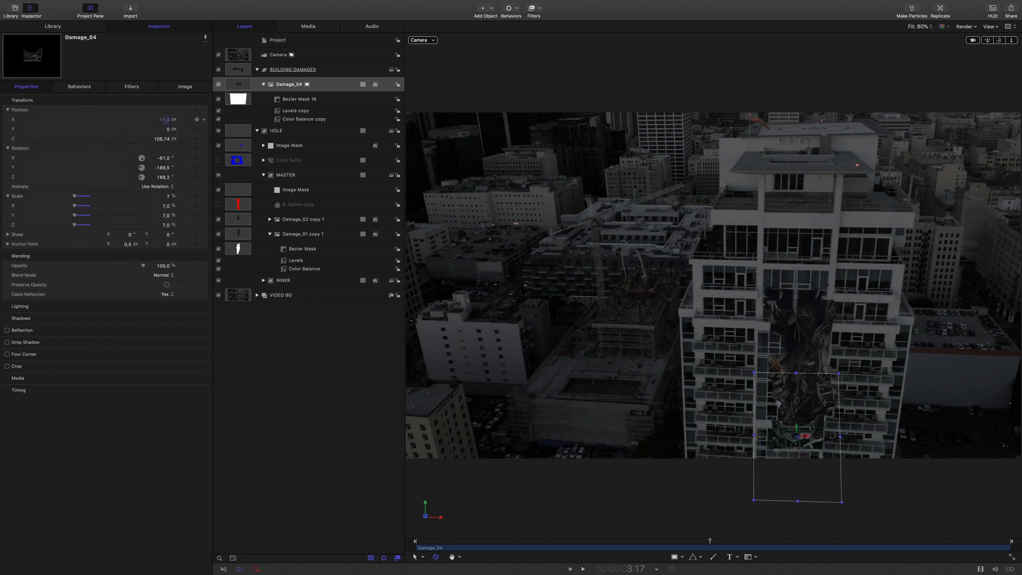
{"action": "left_click", "coordinate": [289, 84]}
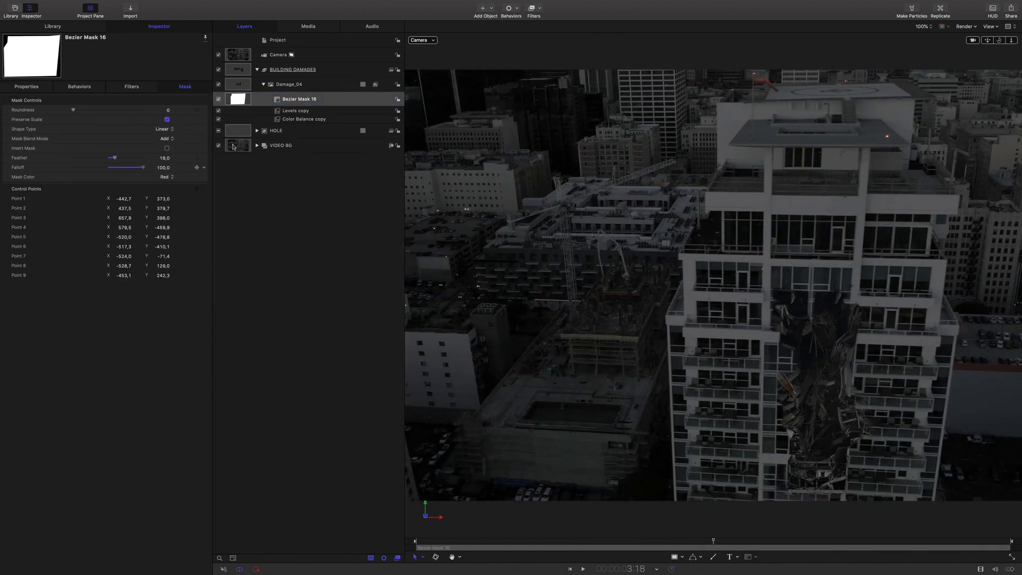
Duplicate the Damage_04 layer to make another debris layer.
{"action": "right_click", "coordinate": [117, 126]}
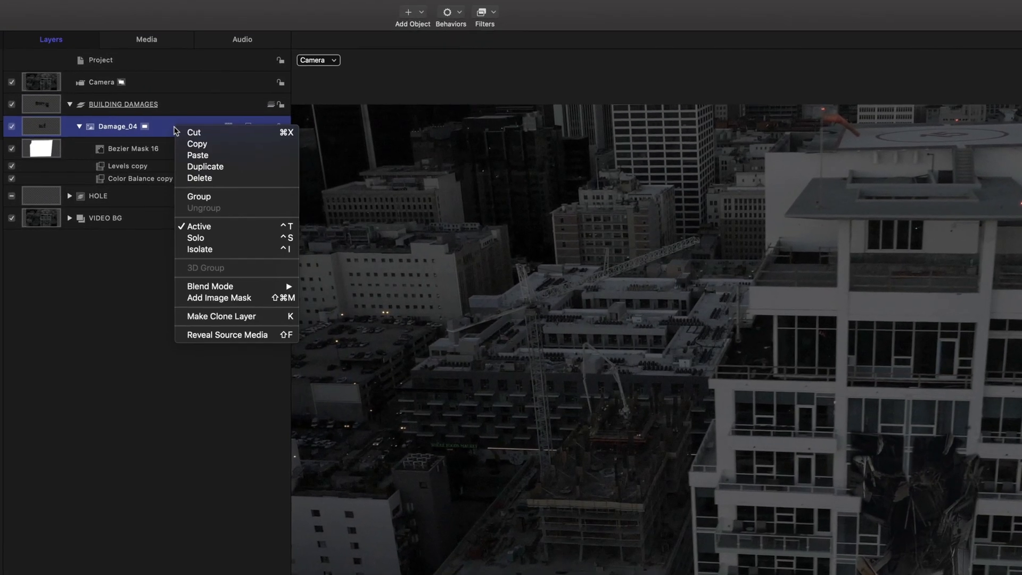
{"action": "left_click", "coordinate": [206, 166]}
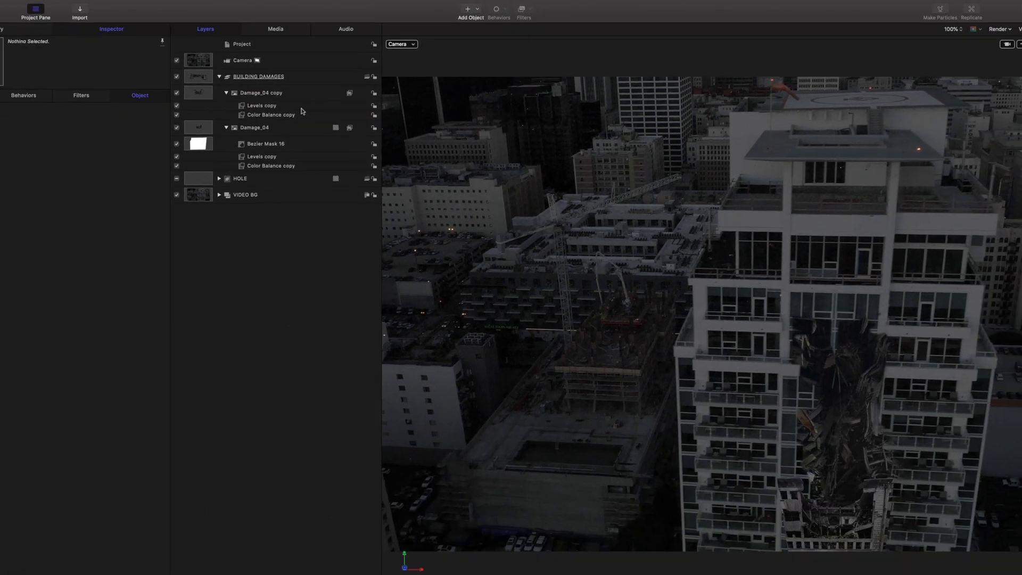
{"action": "left_click", "coordinate": [293, 93]}
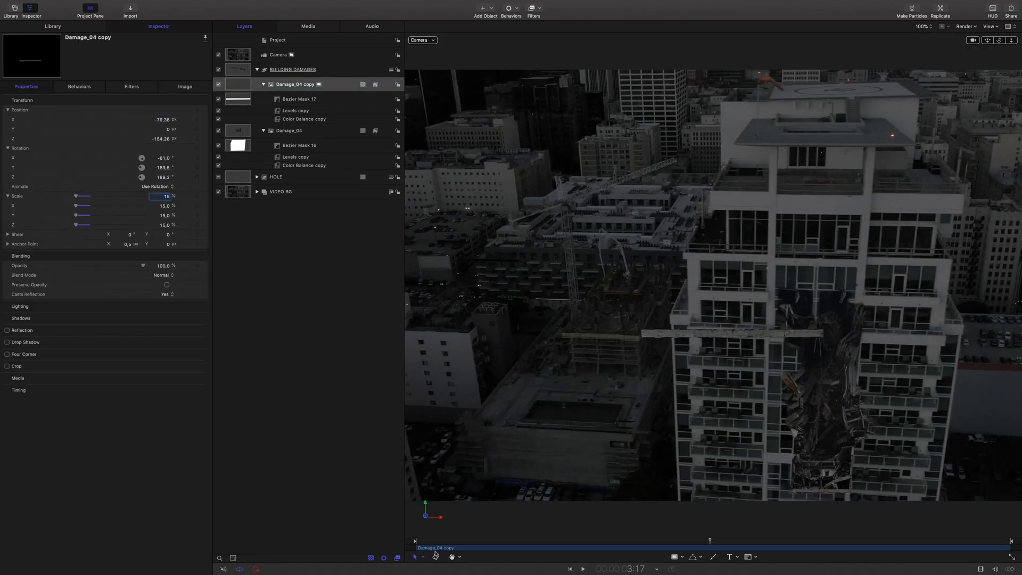
Reshape the copy's Bezier mask into a thin strip along the balcony and rename layers Damage_right and Damage_left.
{"action": "left_click", "coordinate": [299, 98]}
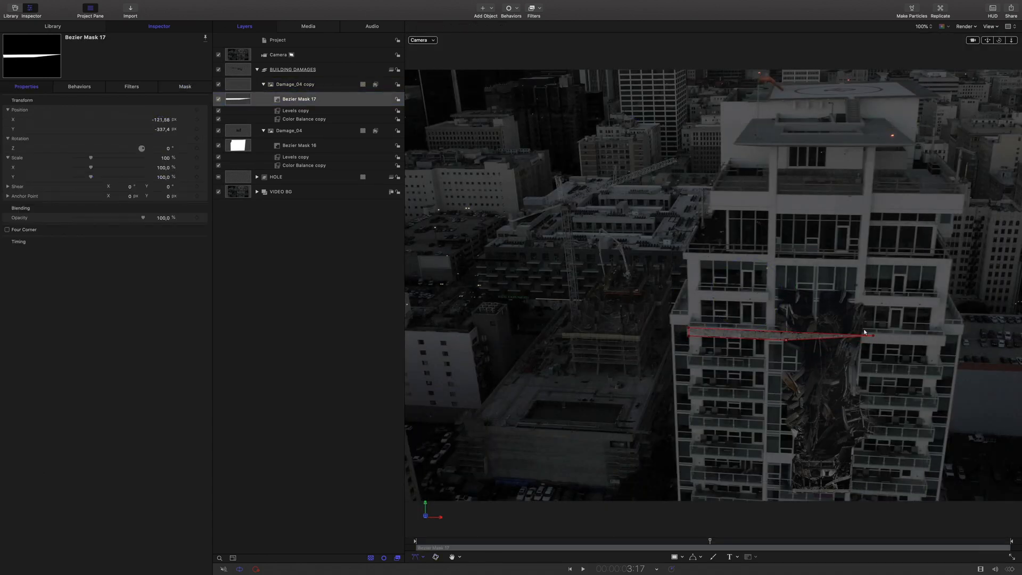
{"action": "left_click", "coordinate": [295, 109]}
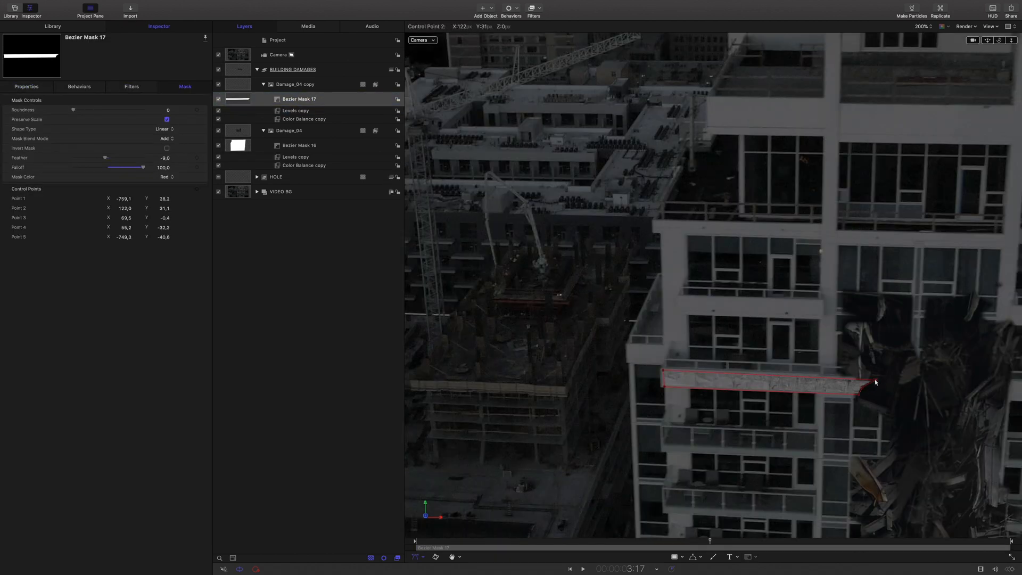
{"action": "left_click", "coordinate": [295, 109]}
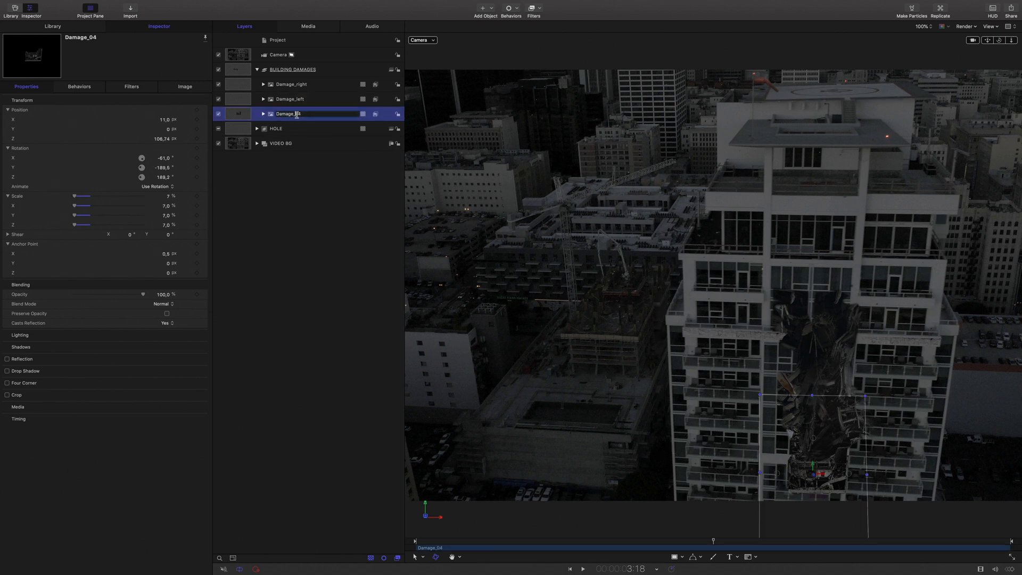
Rename Damage_04 to Damage_down and preview Damage_05.png in the import browser.
{"action": "type", "text": "Damage_down"}
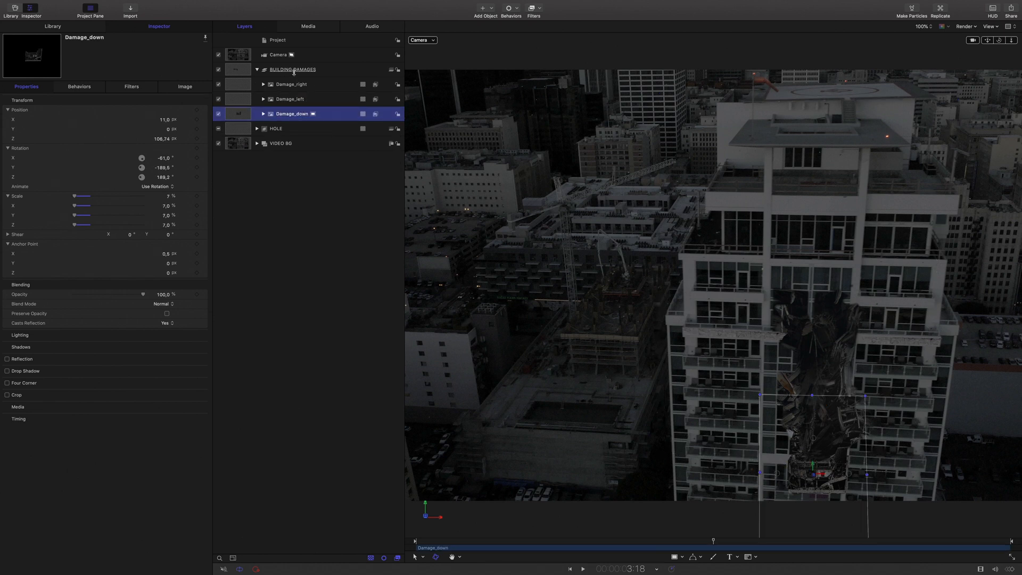
{"action": "left_click", "coordinate": [130, 9]}
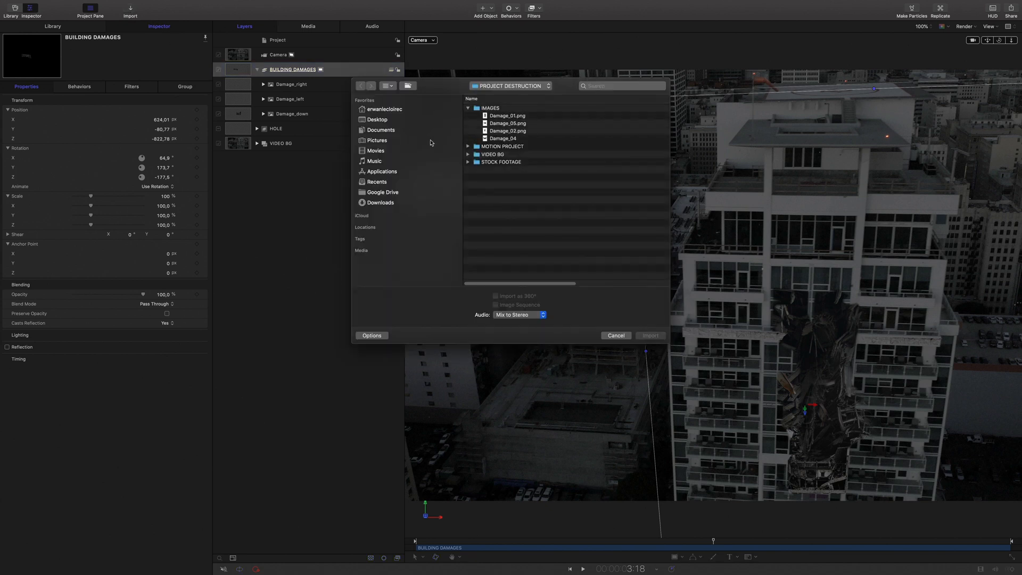
{"action": "left_click", "coordinate": [509, 124]}
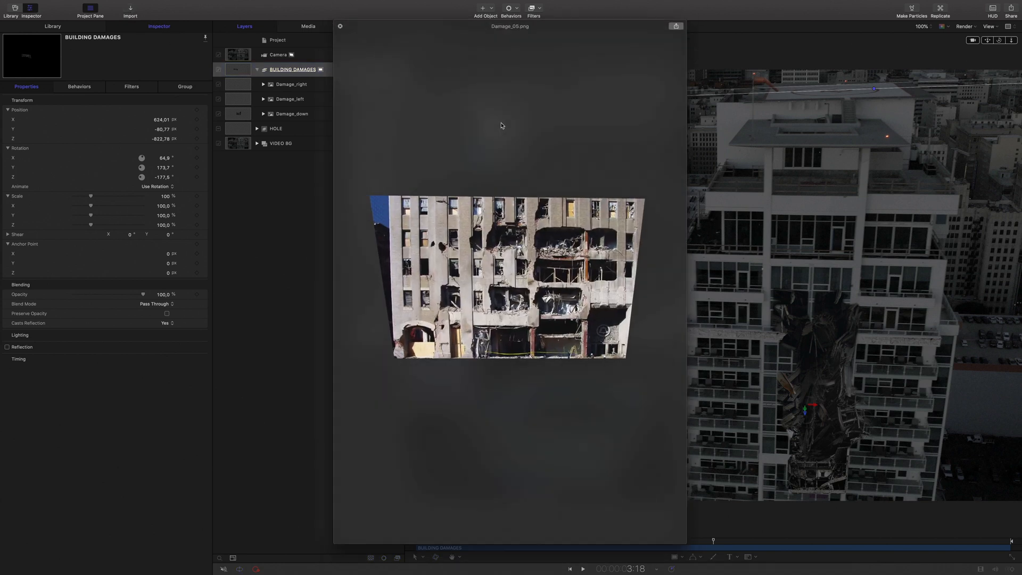
Import Damage_05.png and rename the new layer Windows.
{"action": "left_click", "coordinate": [130, 10]}
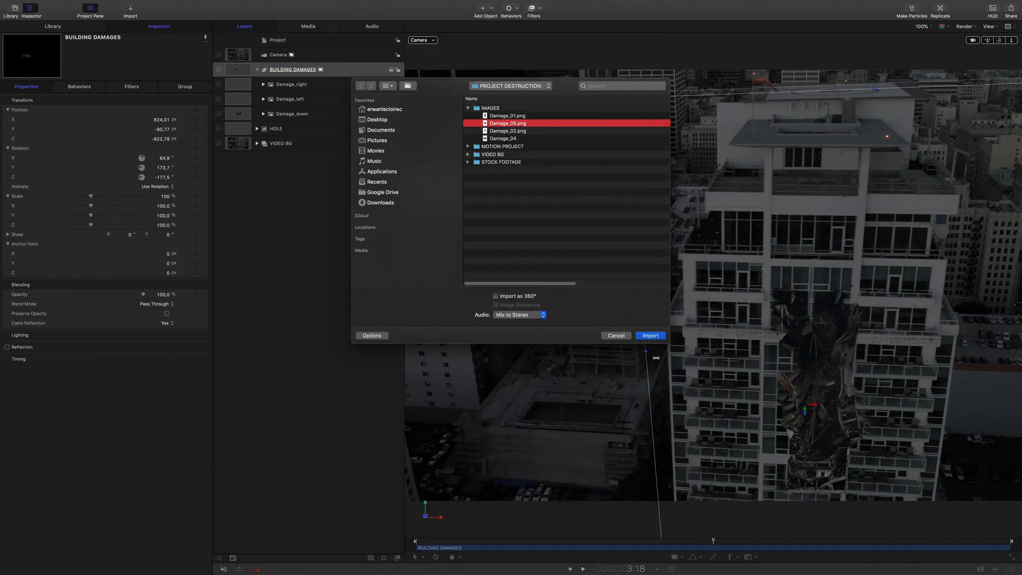
{"action": "left_click", "coordinate": [649, 336]}
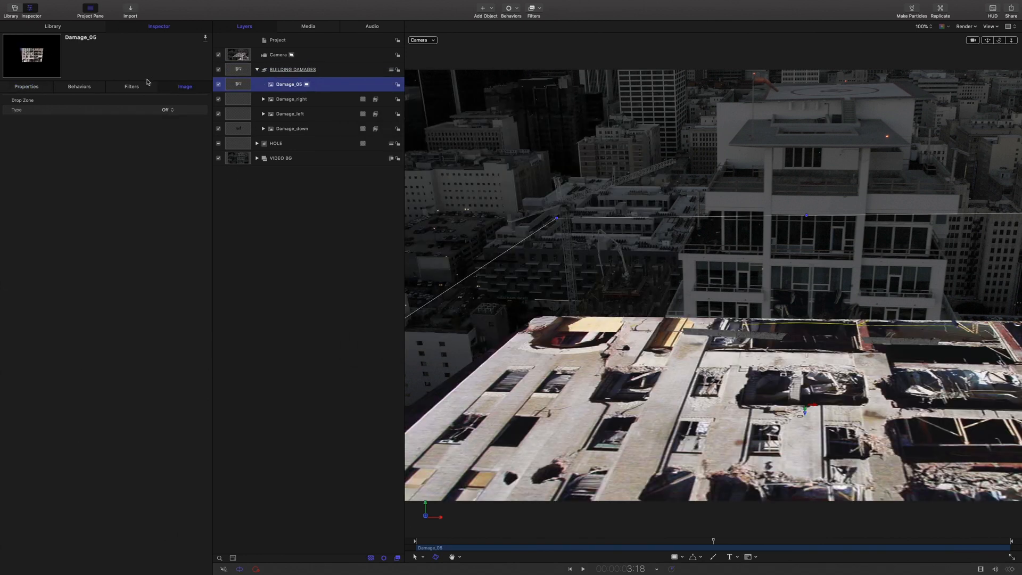
{"action": "type", "text": "Windows"}
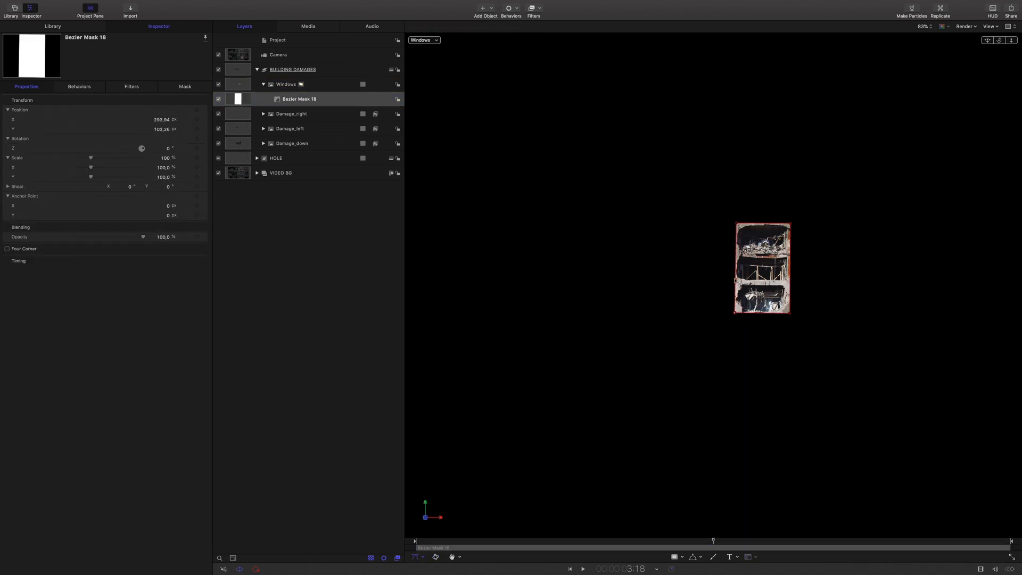
Leave isolation and pick Damage_right's grading filters to reuse on the Windows layer.
{"action": "left_click", "coordinate": [285, 84]}
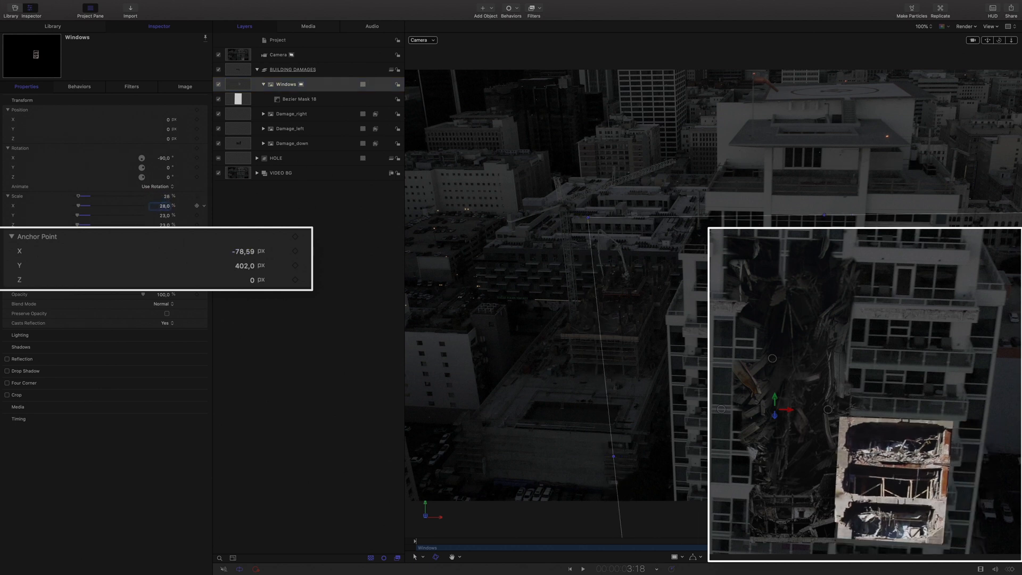
{"action": "left_click", "coordinate": [263, 114]}
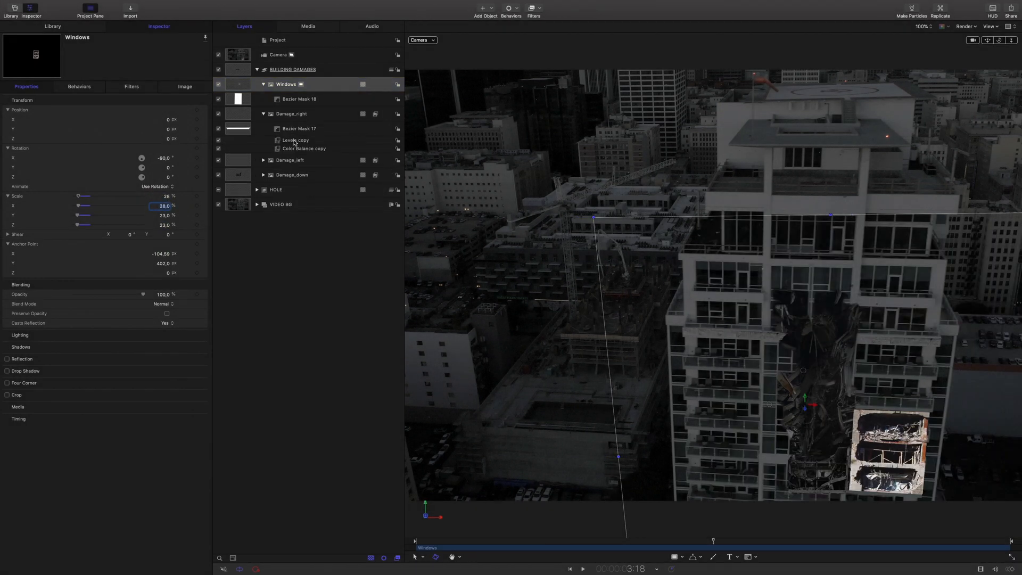
{"action": "left_click", "coordinate": [163, 209]}
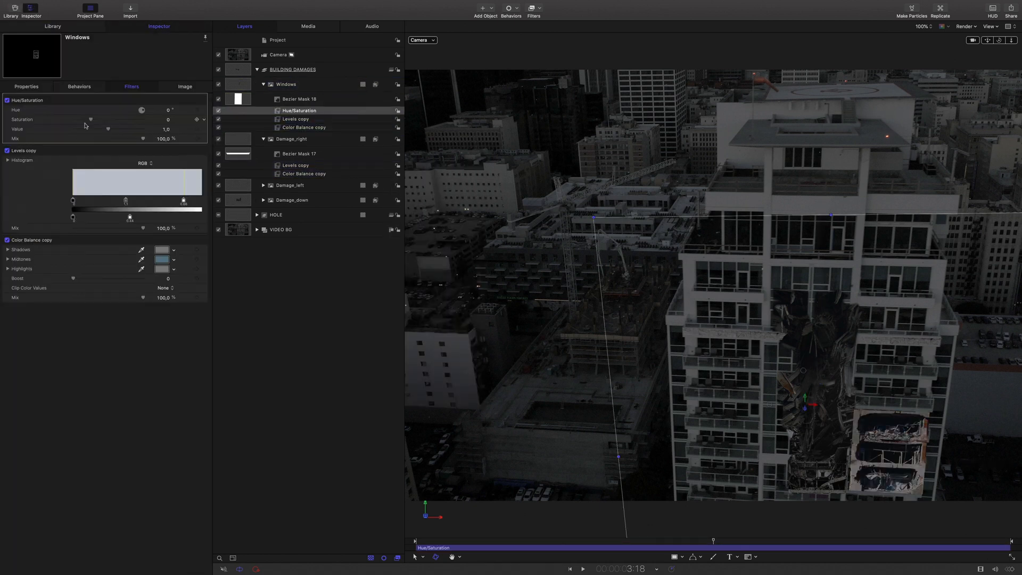
Soften the Windows mask edge and tune its copied Levels grade to blend with the tower.
{"action": "left_click", "coordinate": [299, 98]}
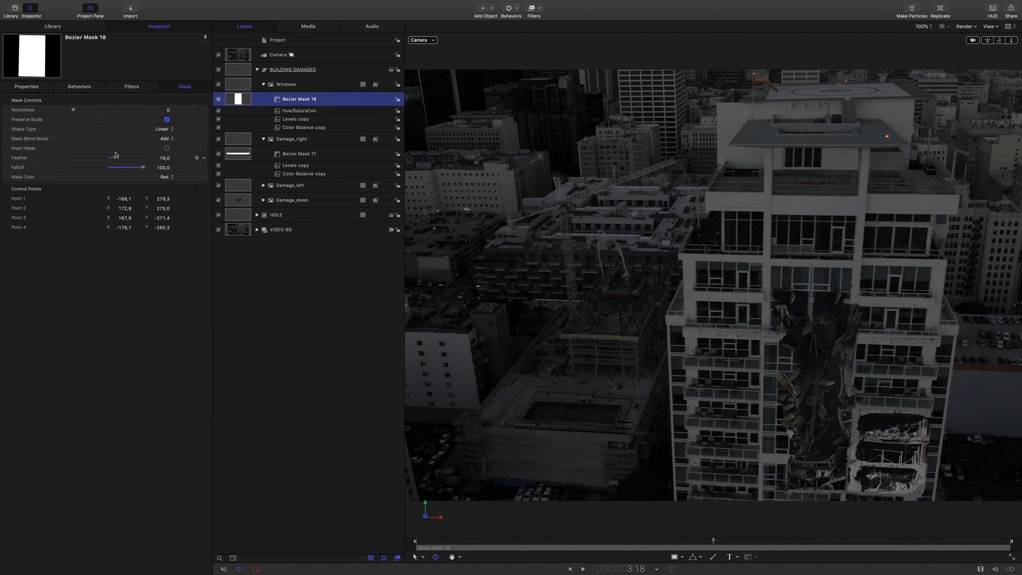
{"action": "left_click", "coordinate": [286, 84]}
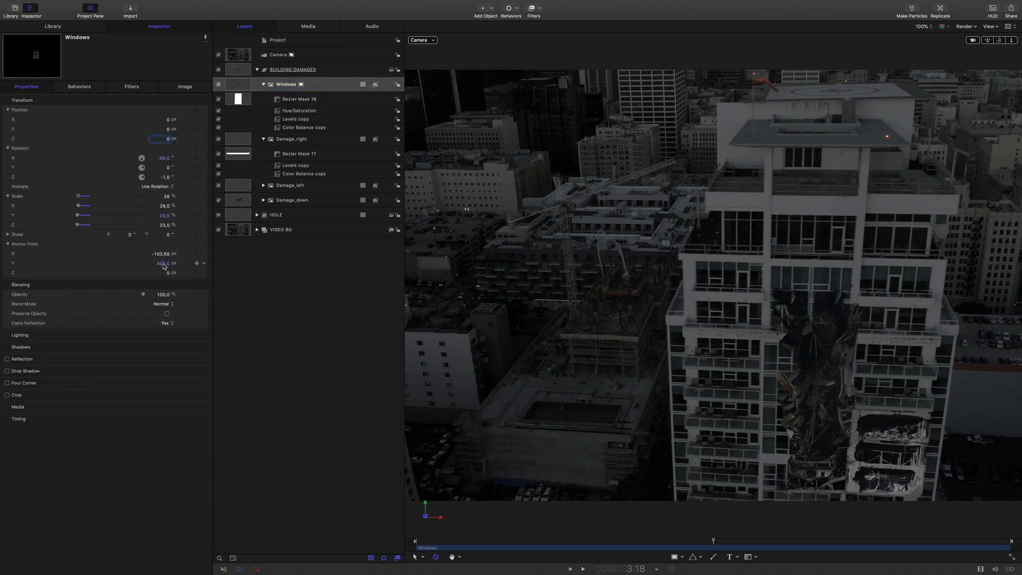
{"action": "left_click", "coordinate": [298, 98]}
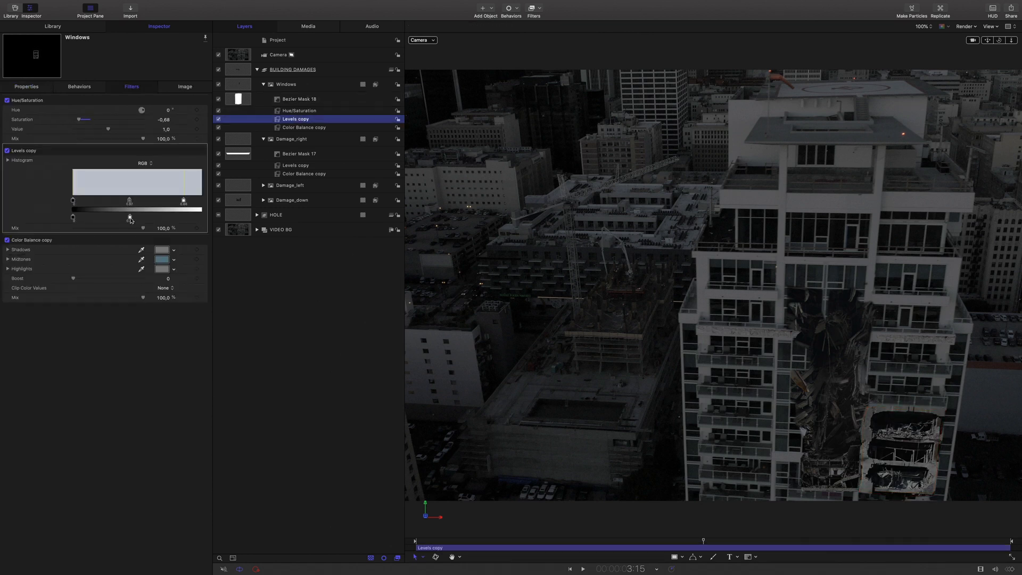
{"action": "left_click", "coordinate": [162, 259]}
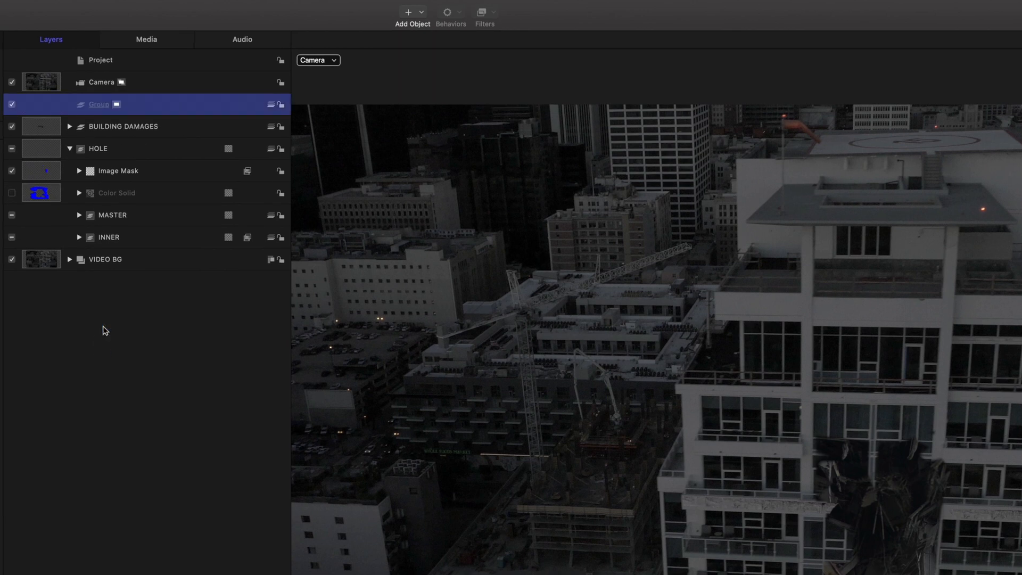
Rename the new group FIRE and zero its rotation inside HOLE.
{"action": "double_click", "coordinate": [98, 104]}
{"action": "type", "text": "FIRE"}
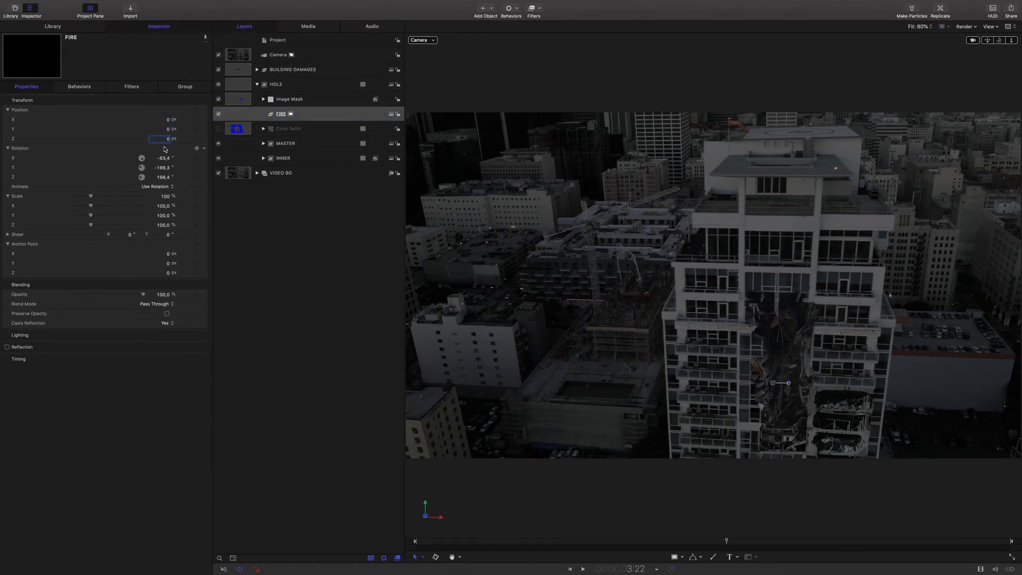
{"action": "left_click", "coordinate": [130, 10]}
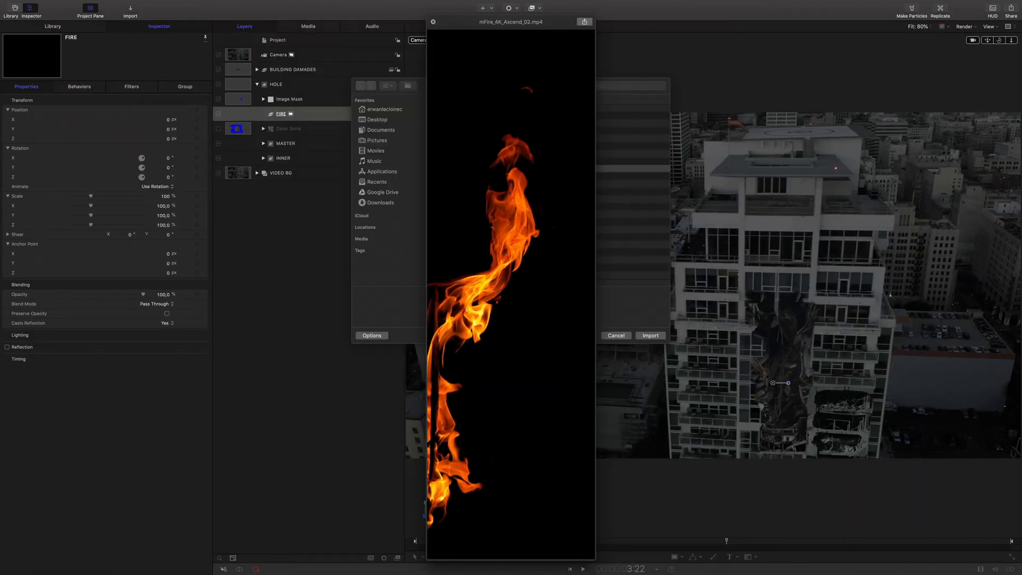
Import the mFire_4K_Blaze_02 clip into FIRE and show its transform properties.
{"action": "left_click", "coordinate": [516, 161]}
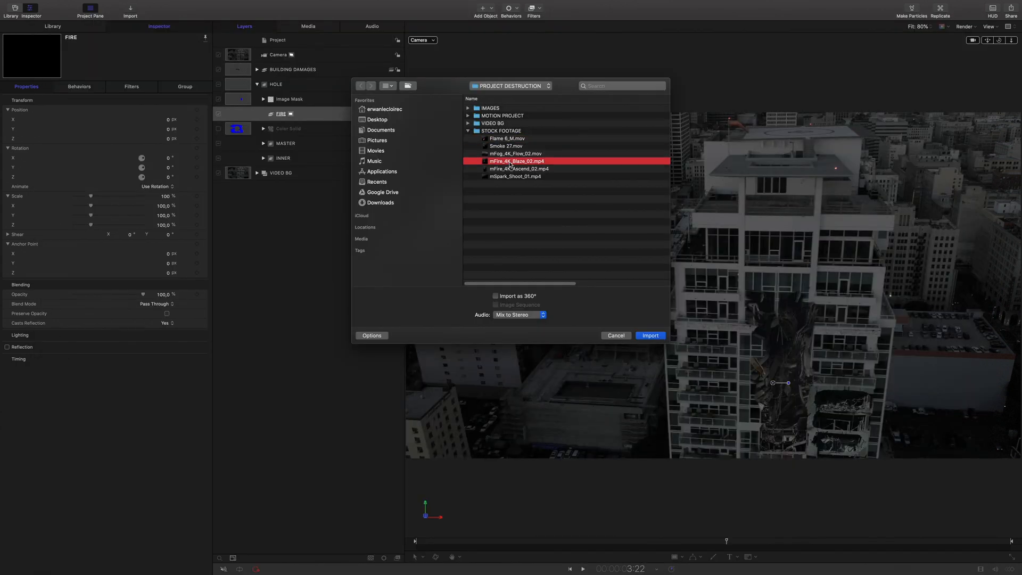
{"action": "left_click", "coordinate": [649, 335]}
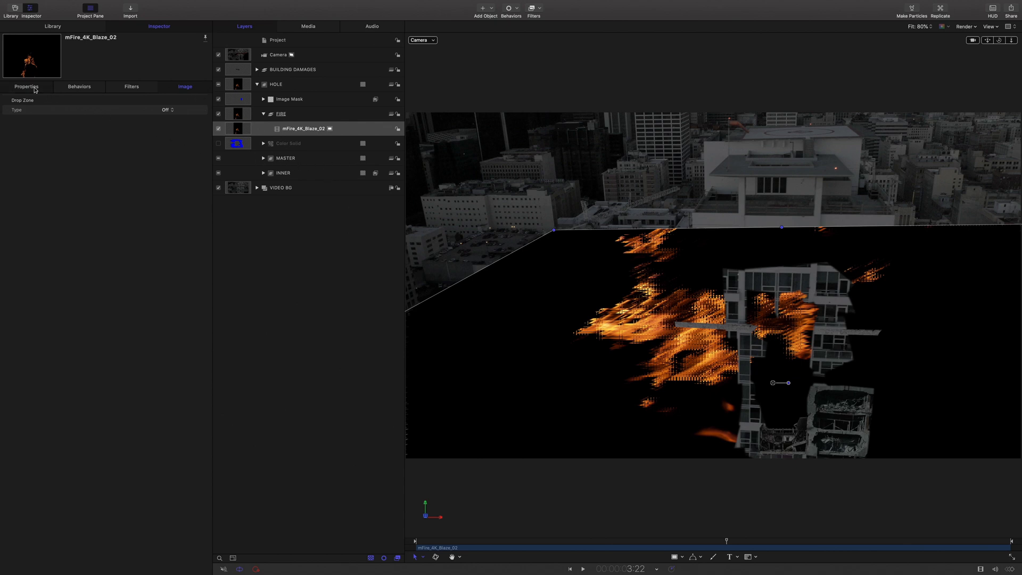
{"action": "left_click", "coordinate": [26, 87]}
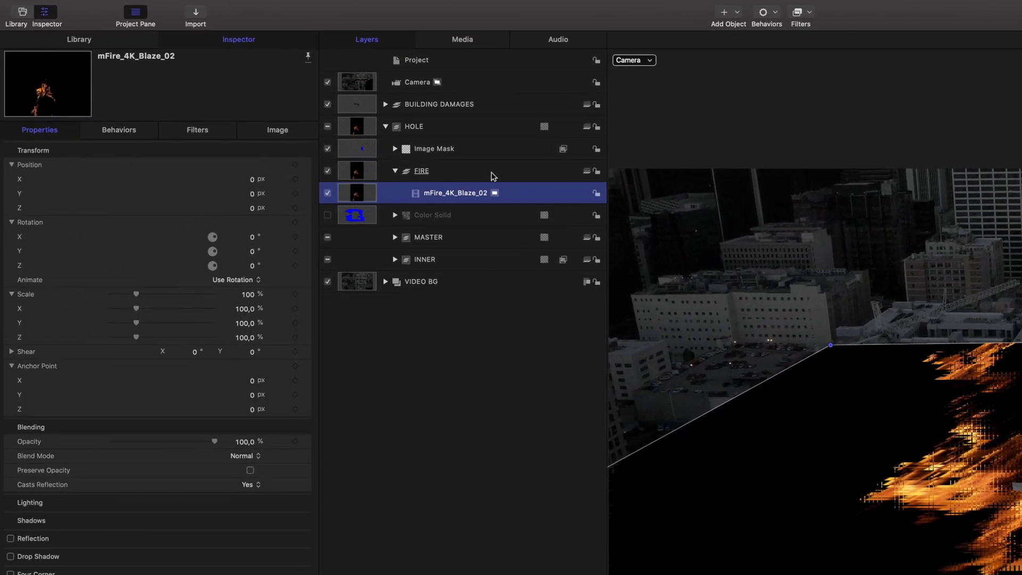
Stand the FIRE group upright with Rotation X -90.
{"action": "left_click", "coordinate": [421, 170]}
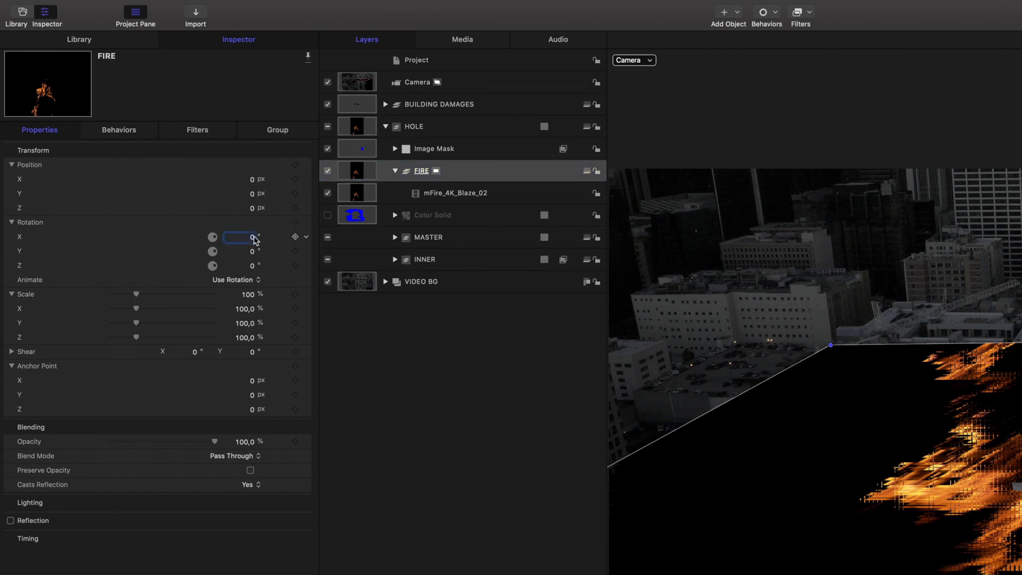
{"action": "type", "text": "-90,0"}
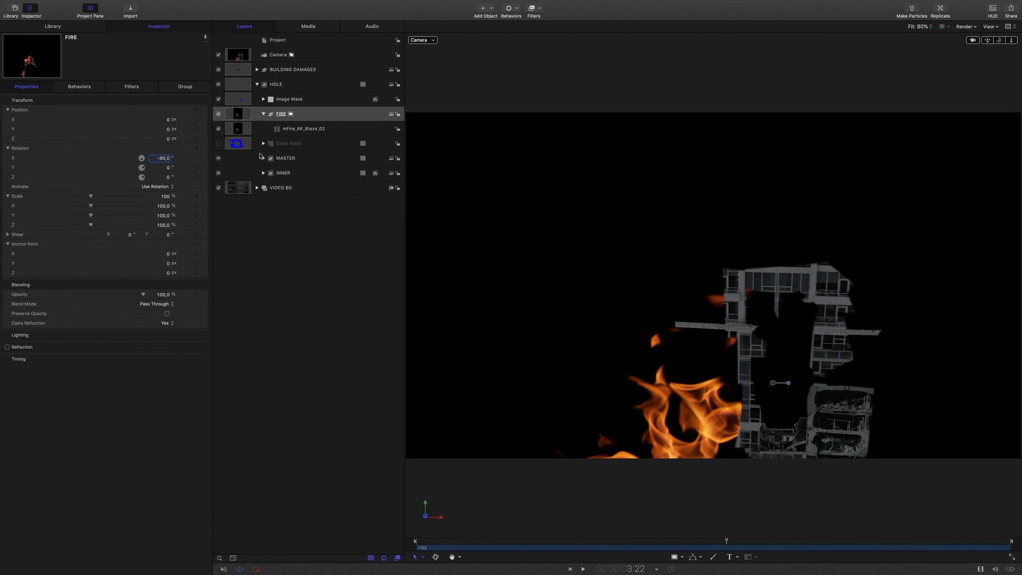
Shrink the Blaze_02 clip to fit the hole and set its blend mode to Add.
{"action": "left_click", "coordinate": [303, 129]}
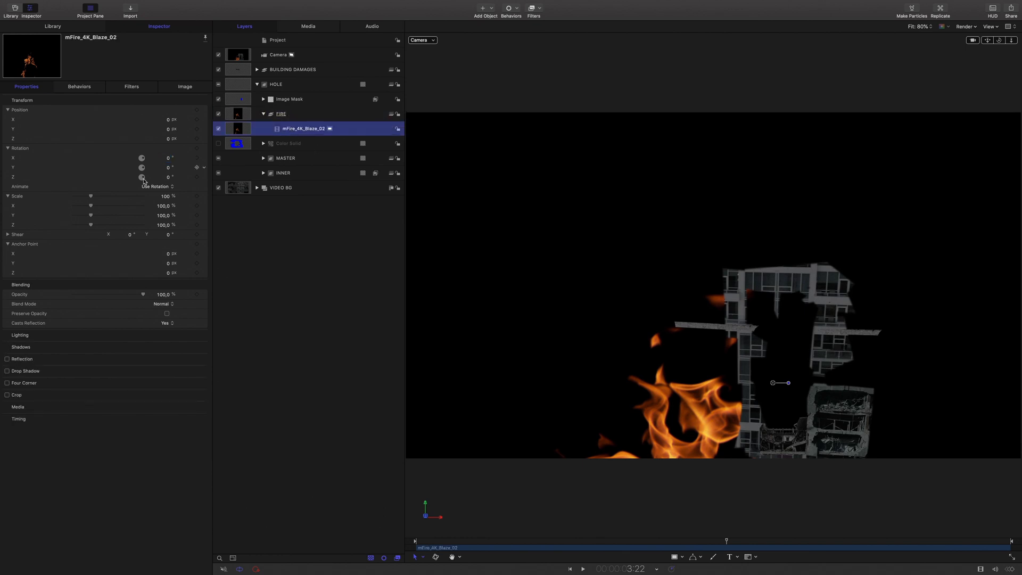
{"action": "left_click_drag", "start_coordinate": [91, 199], "coordinate": [82, 199]}
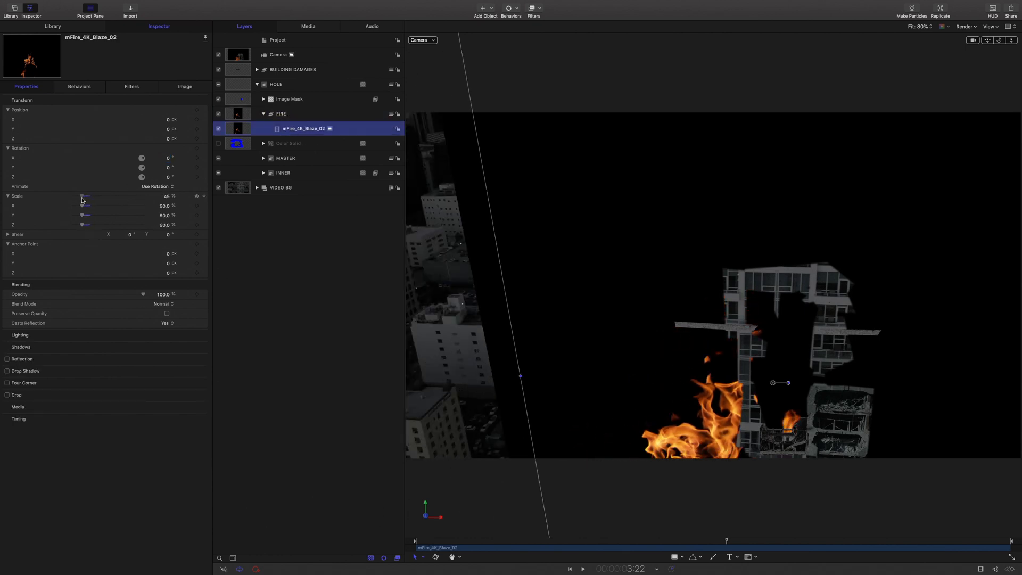
{"action": "left_click_drag", "start_coordinate": [83, 197], "coordinate": [74, 197]}
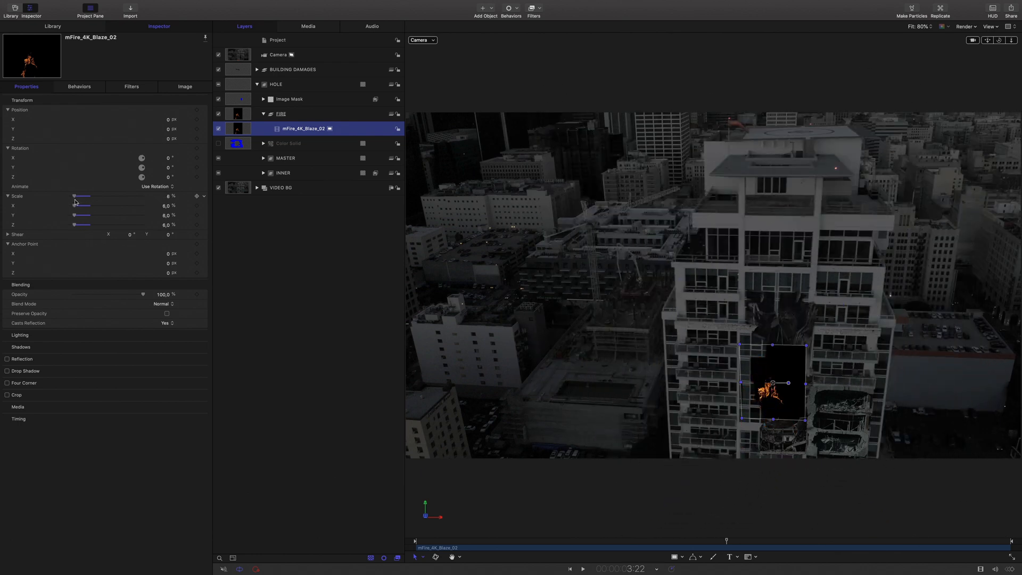
{"action": "left_click", "coordinate": [164, 303]}
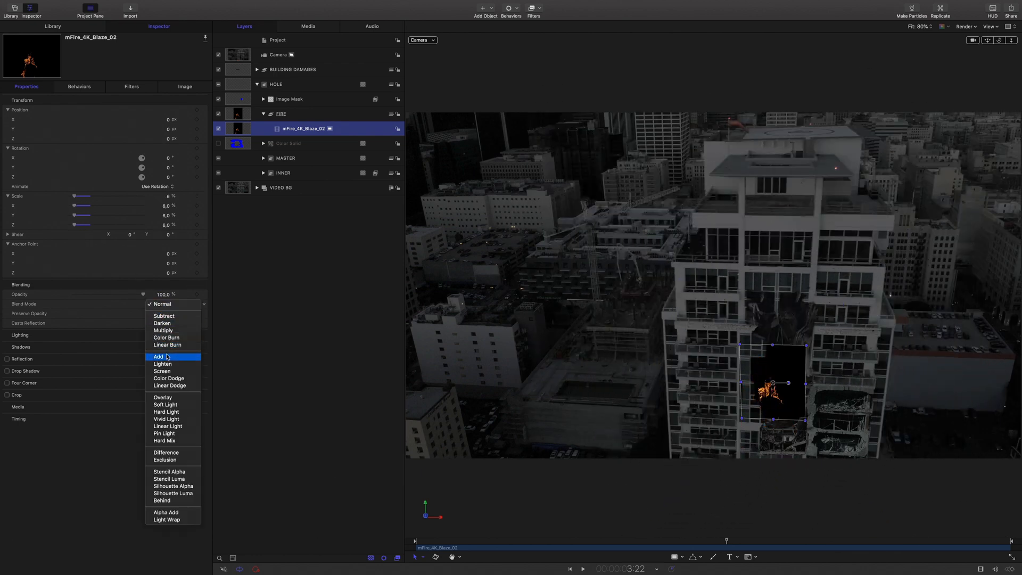
{"action": "left_click", "coordinate": [159, 357]}
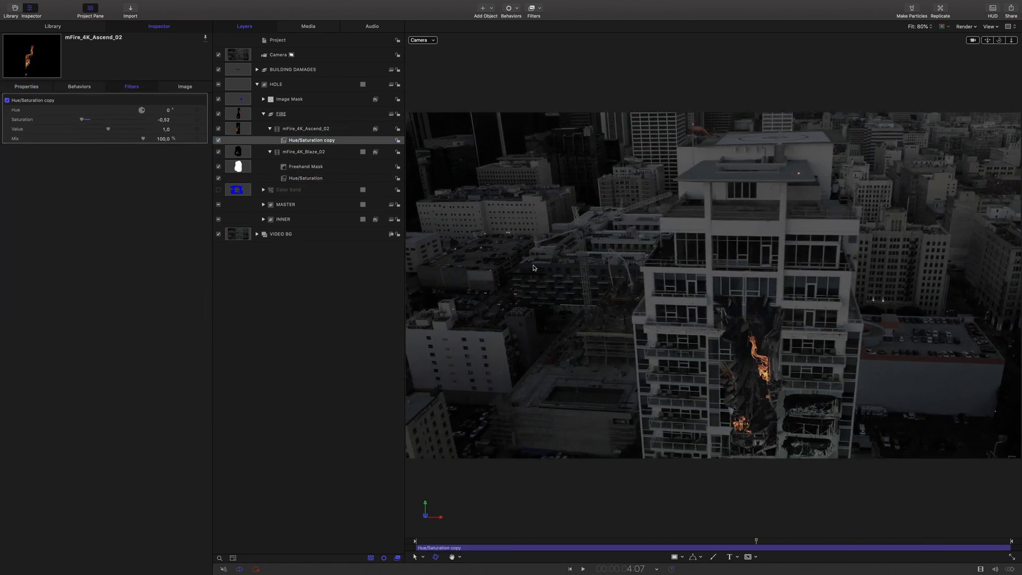
Import the Flame 6_M.mov clip into the FIRE group.
{"action": "left_click", "coordinate": [130, 10]}
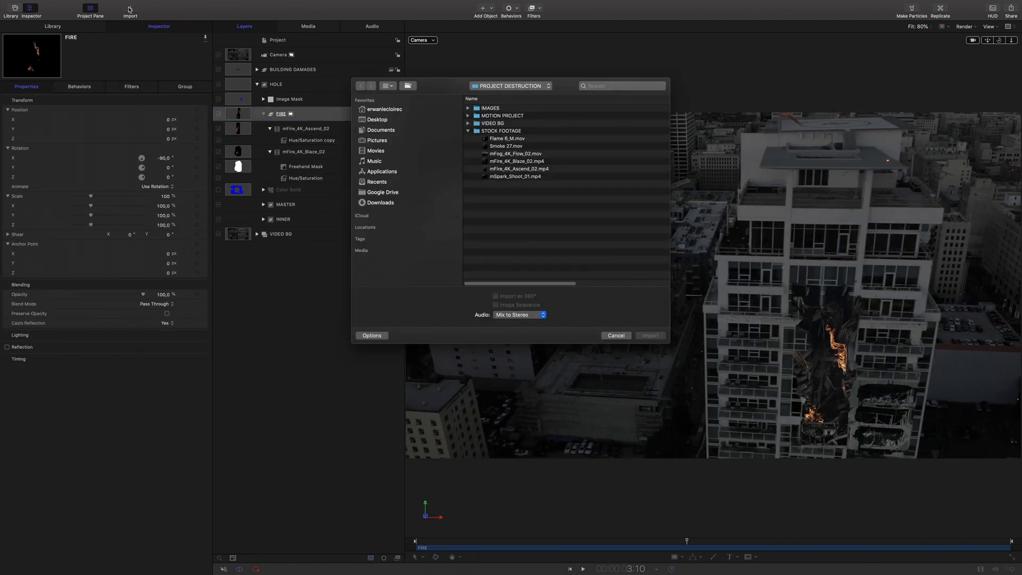
{"action": "left_click", "coordinate": [506, 138]}
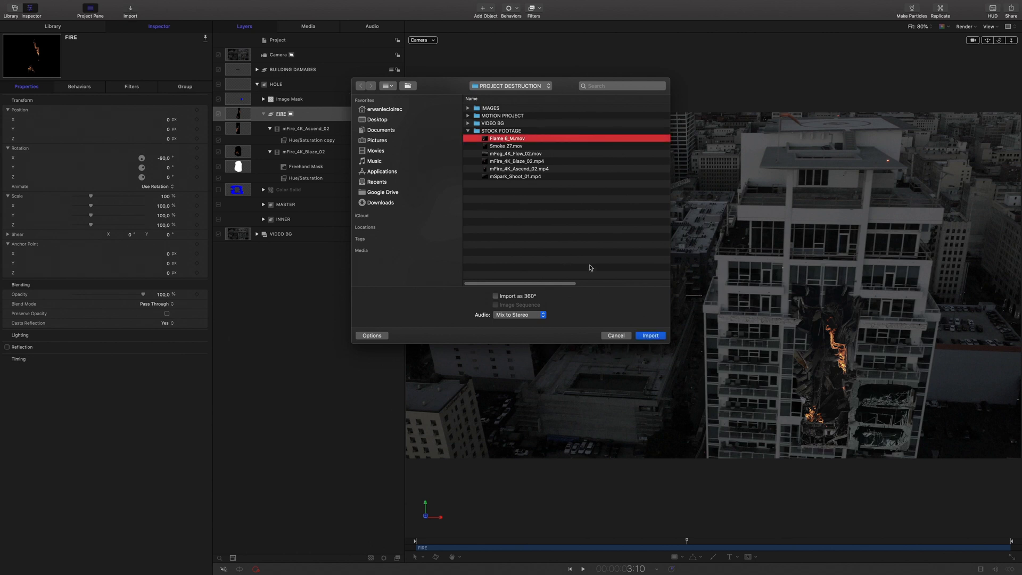
{"action": "left_click", "coordinate": [649, 335]}
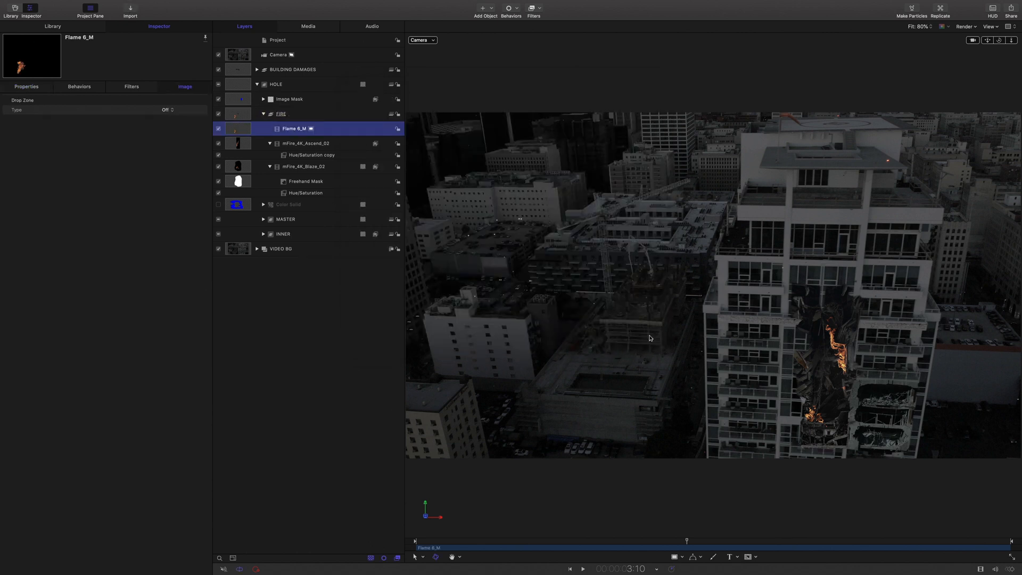
Check Flame 6_M's transform properties and browse the library's colour filters.
{"action": "left_click", "coordinate": [25, 86]}
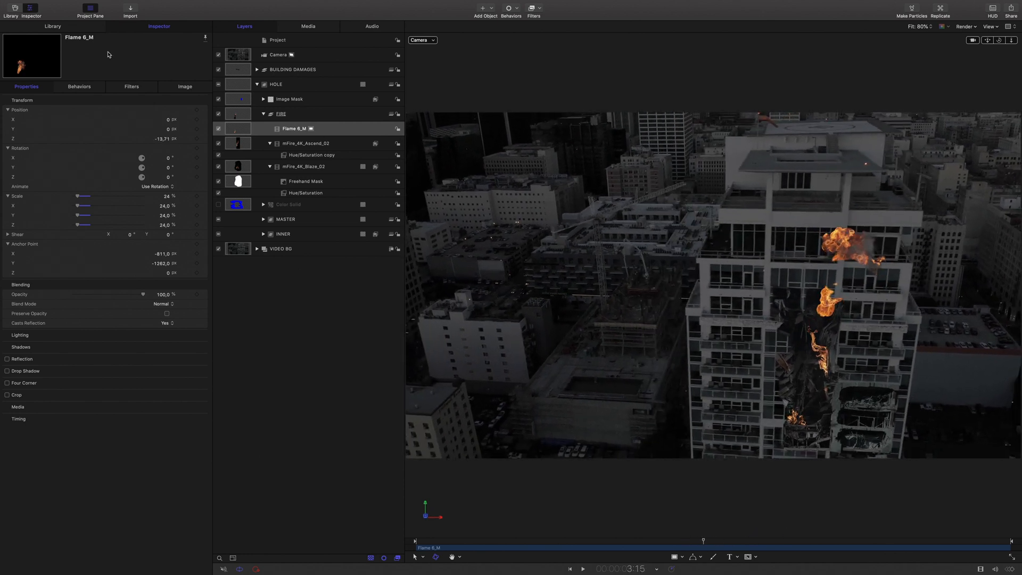
{"action": "left_click", "coordinate": [52, 25]}
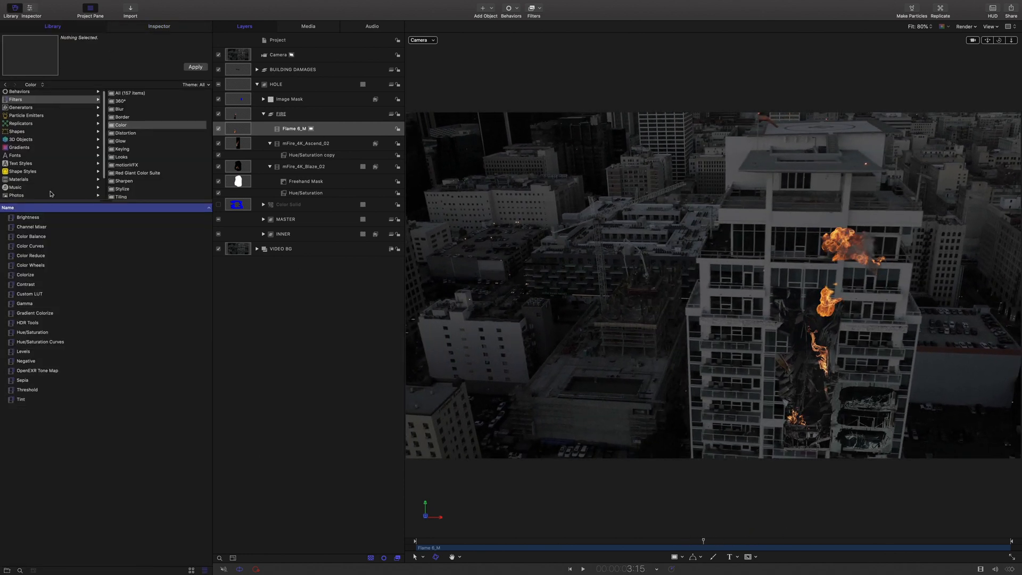
Shift the Flame 6_M clip earlier in the mini-timeline within its new FIRE OVER group.
{"action": "left_click", "coordinate": [18, 187]}
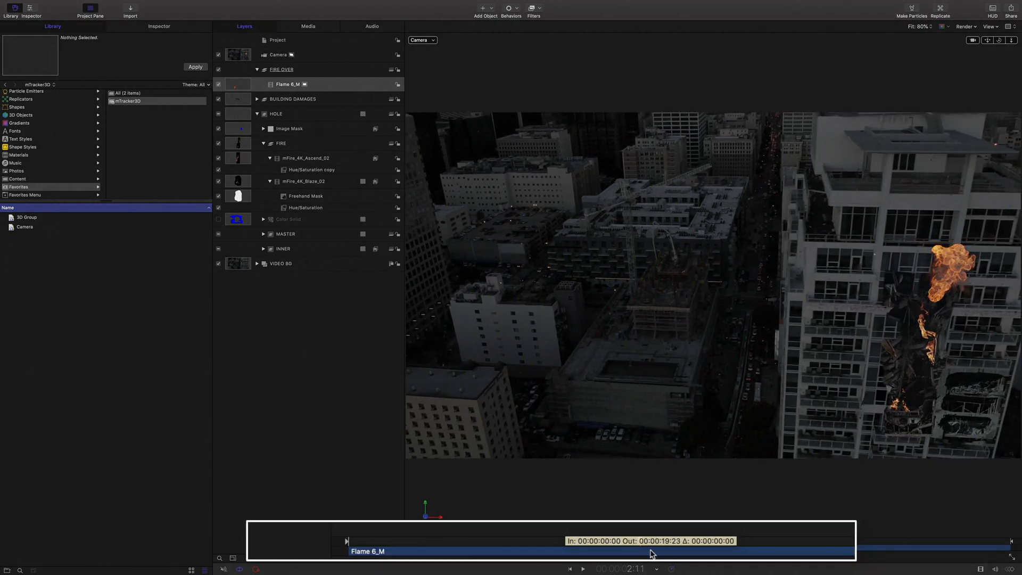
{"action": "left_click_drag", "start_coordinate": [651, 550], "coordinate": [365, 550]}
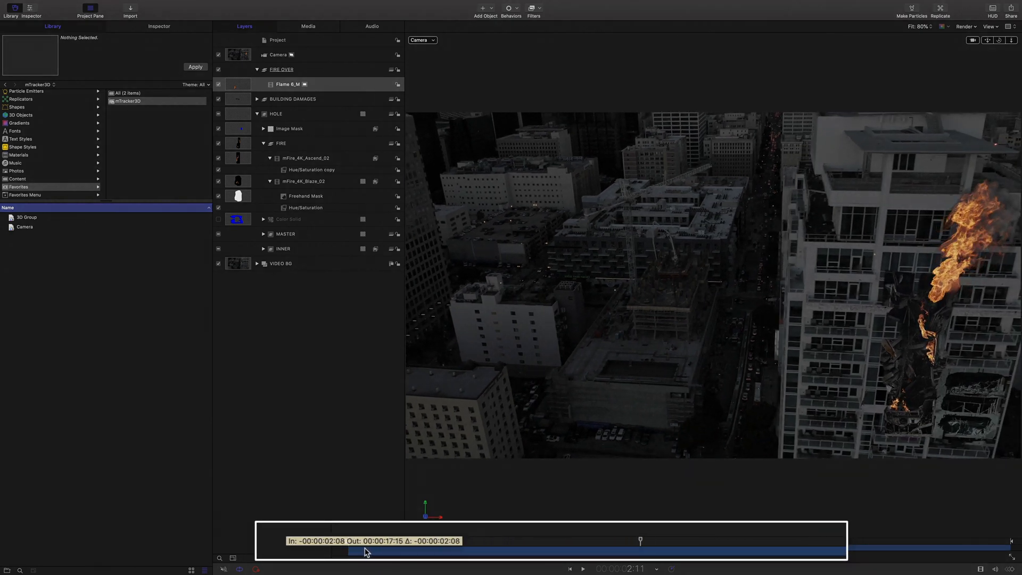
{"action": "left_click_drag", "start_coordinate": [366, 552], "coordinate": [347, 545]}
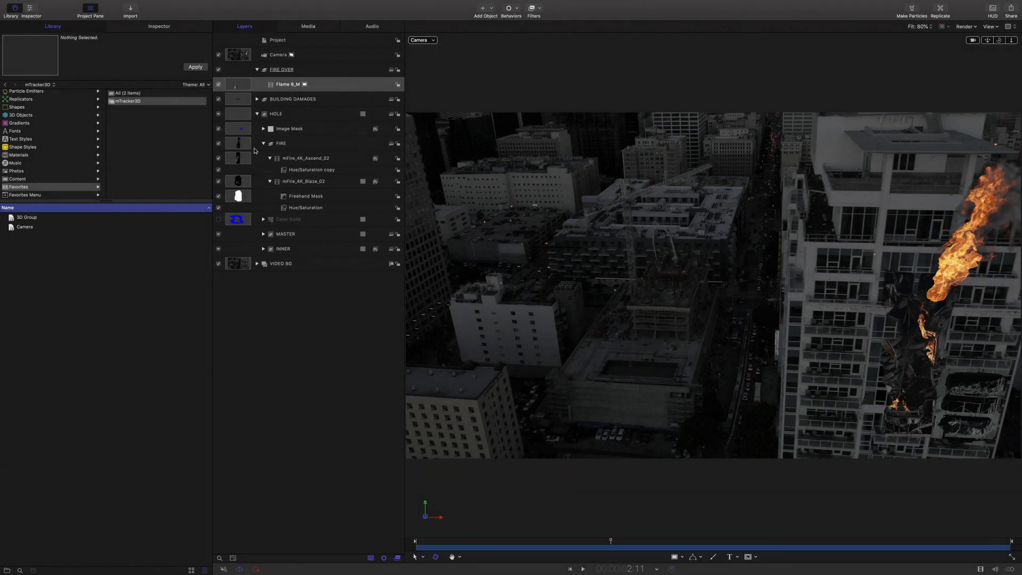
{"action": "left_click", "coordinate": [286, 84]}
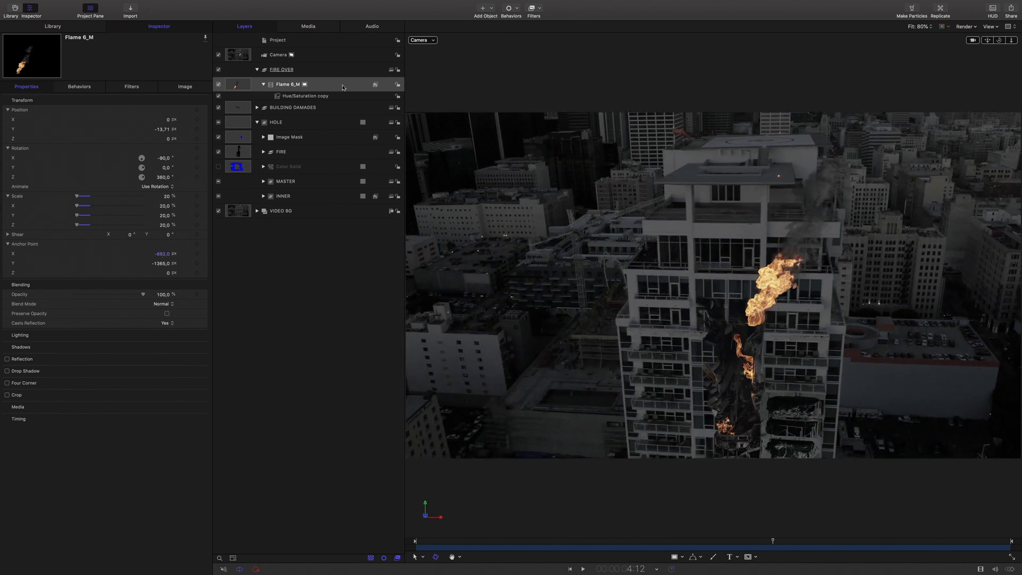
Add a Bezier mask to Flame 6_M and collapse the layer.
{"action": "left_click", "coordinate": [422, 39]}
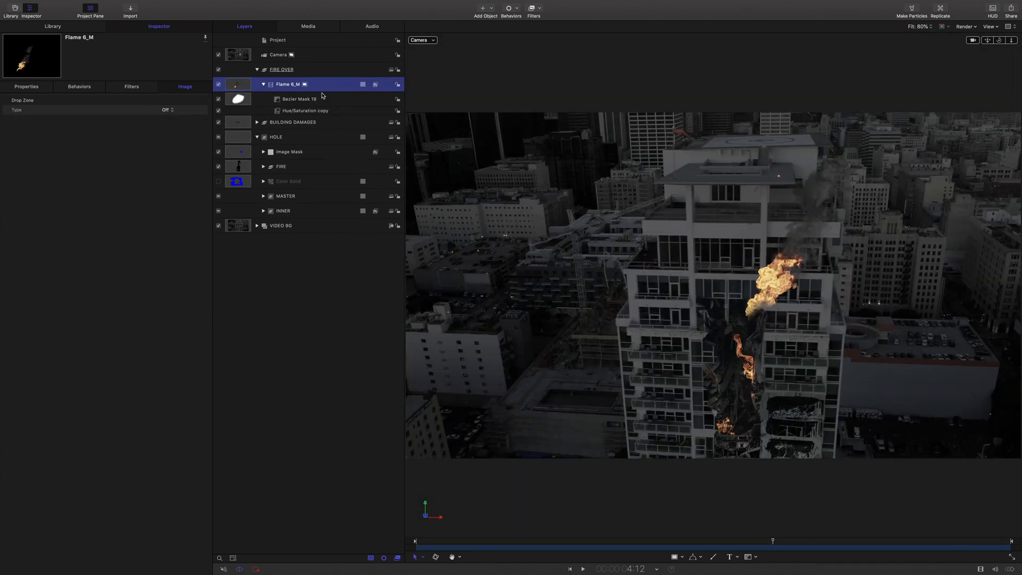
{"action": "left_click", "coordinate": [26, 87]}
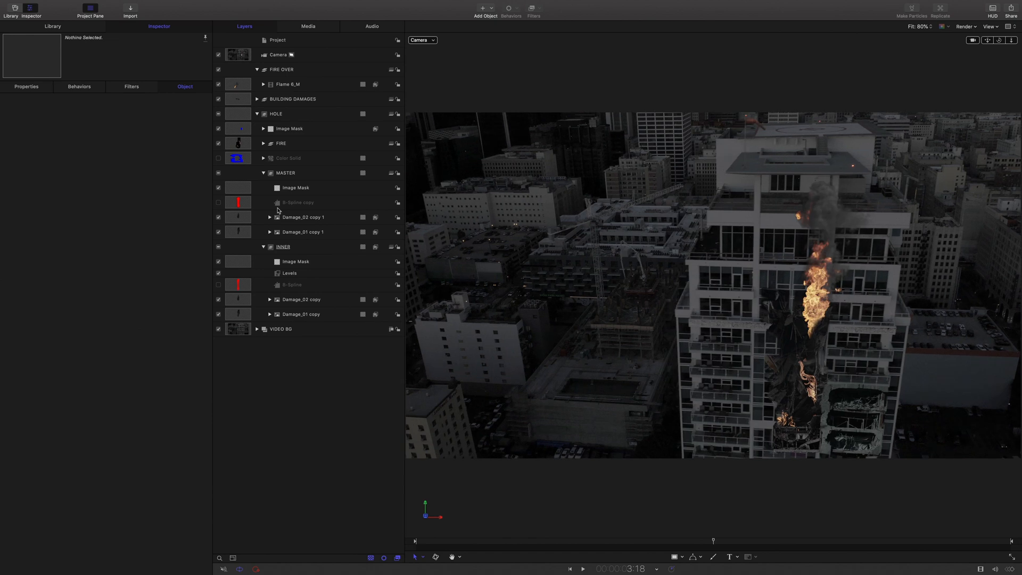
Import mFire_4K_Blaze_02 into INNER with rotation X -90 and 15% scale, placed in the hole.
{"action": "left_click", "coordinate": [130, 9]}
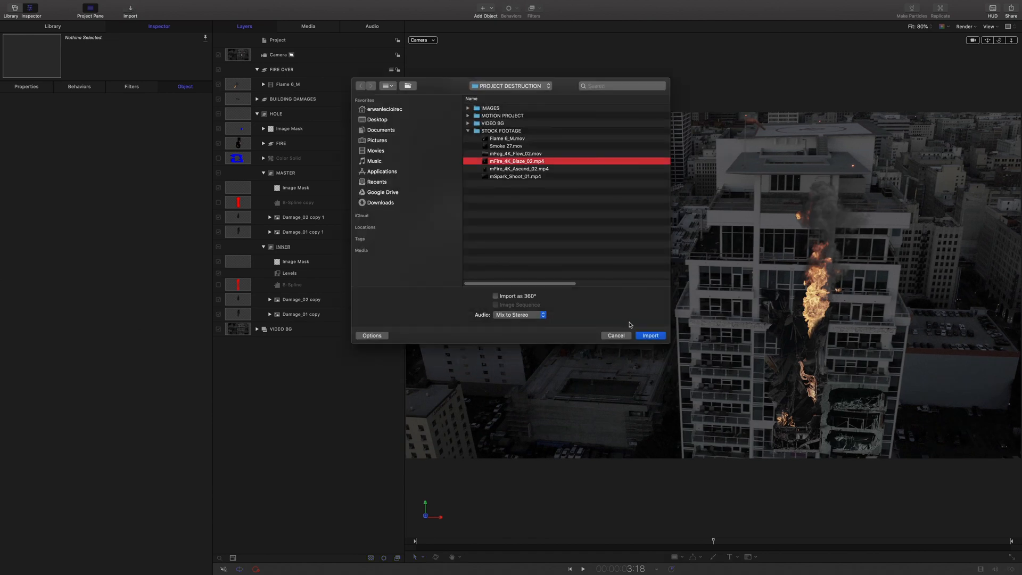
{"action": "left_click", "coordinate": [649, 335]}
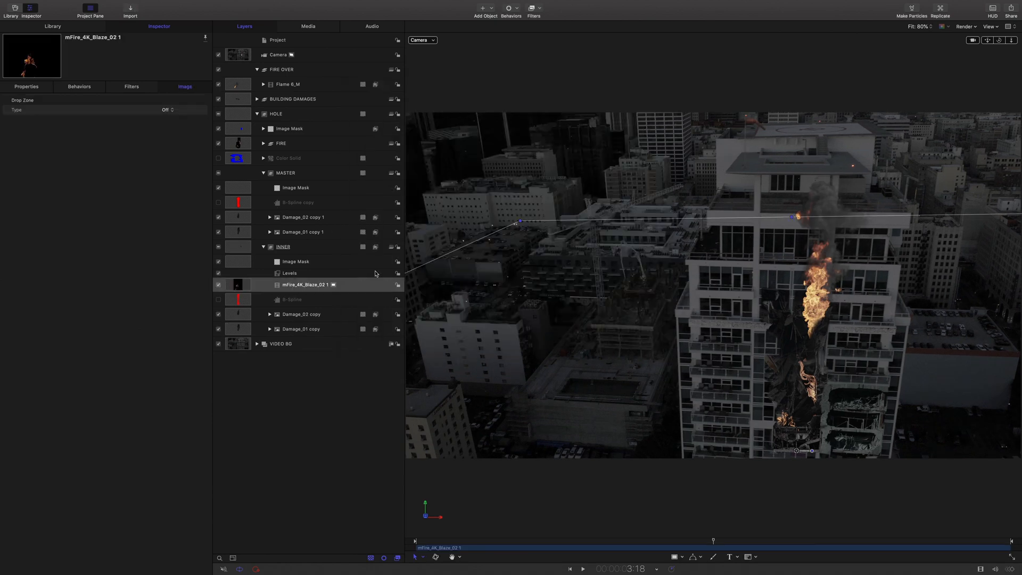
{"action": "left_click", "coordinate": [25, 86]}
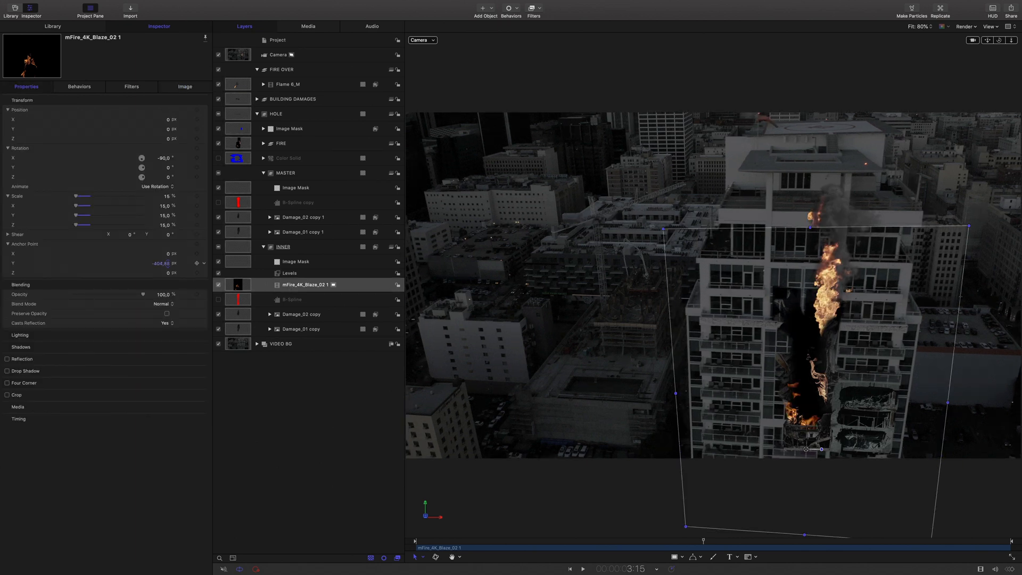
{"action": "left_click_drag", "start_coordinate": [162, 263], "coordinate": [162, 262]}
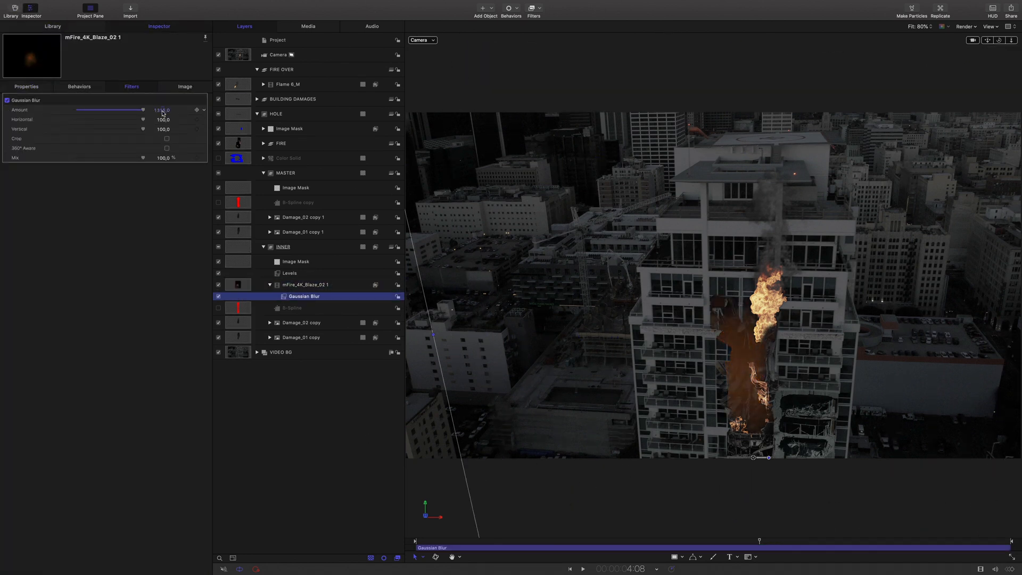
Raise the Gaussian Blur amount on the Blaze_02 clip for a softer glow.
{"action": "left_click_drag", "start_coordinate": [759, 540], "coordinate": [685, 541]}
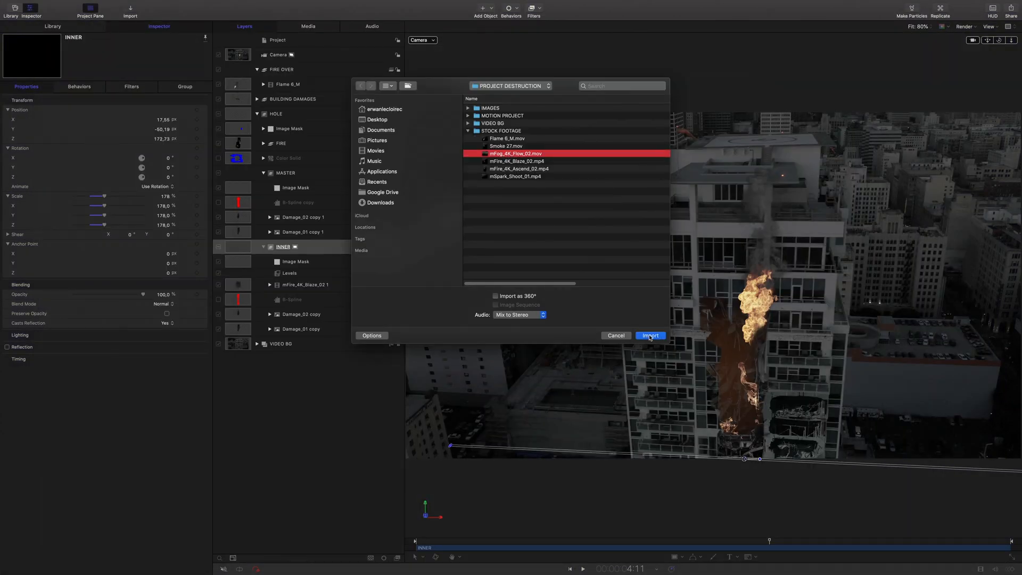
Import the mFog_4K_Flow_02 smoke clip into the INNER group.
{"action": "left_click", "coordinate": [649, 335]}
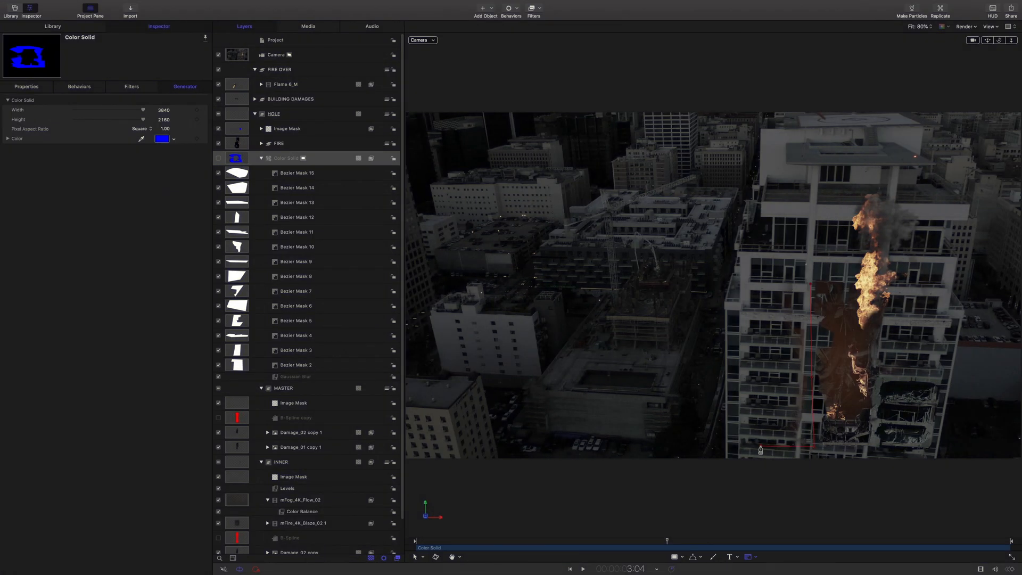
Draw new Bezier masks 20–22 on the Color Solid around the debris hole.
{"action": "left_click", "coordinate": [297, 173]}
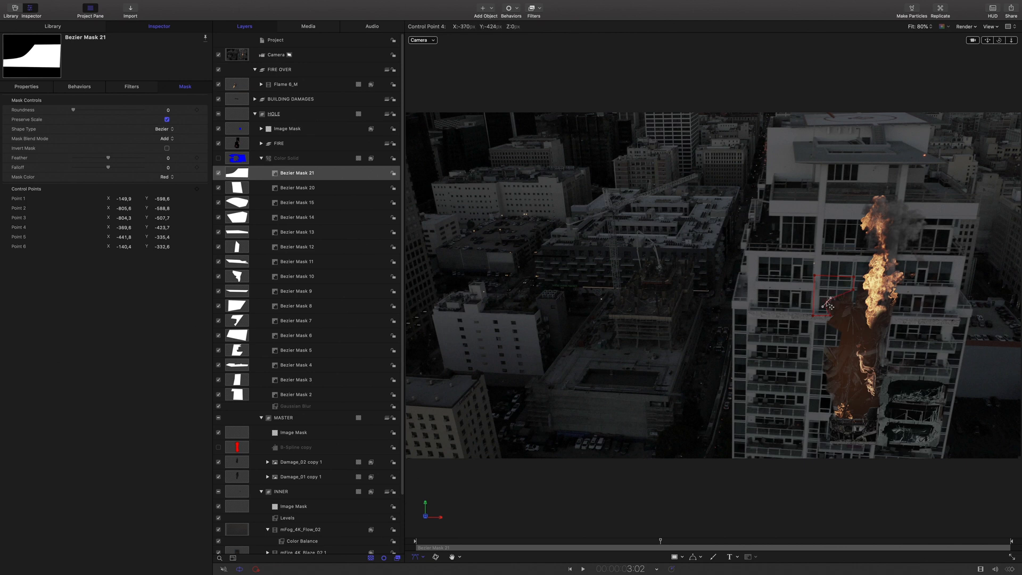
{"action": "left_click_drag", "start_coordinate": [830, 302], "coordinate": [853, 294]}
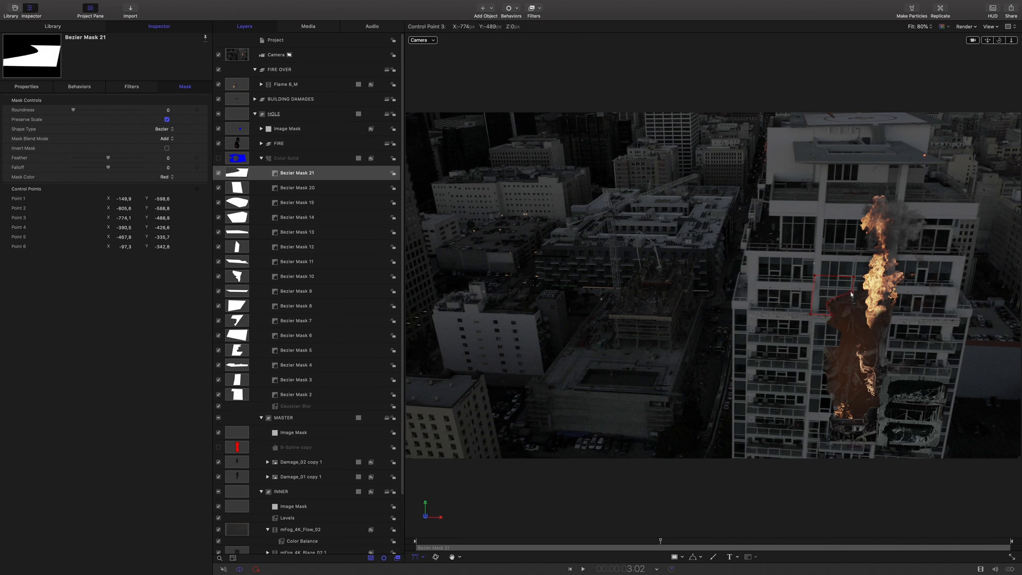
{"action": "left_click", "coordinate": [851, 294]}
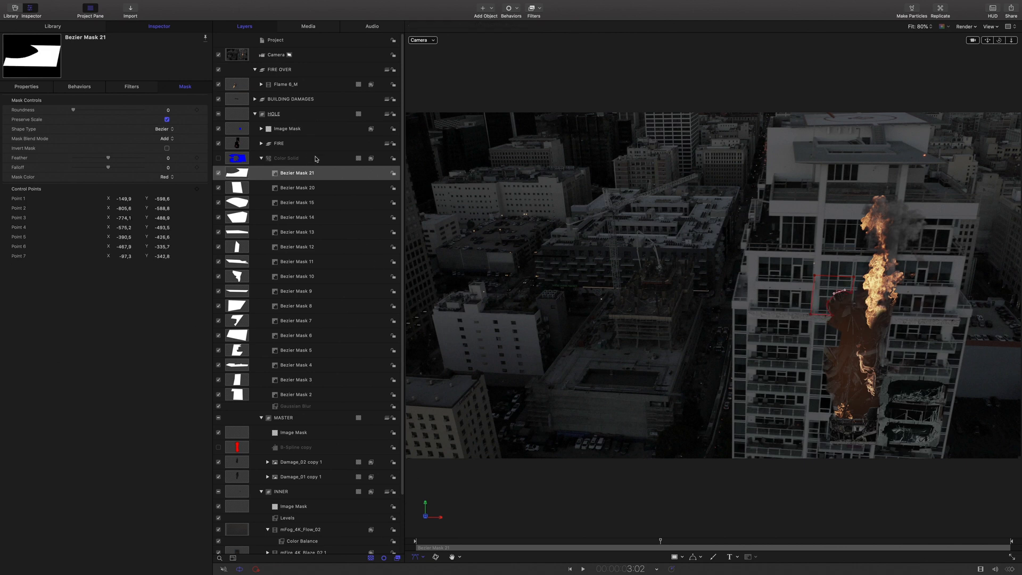
{"action": "left_click", "coordinate": [285, 157]}
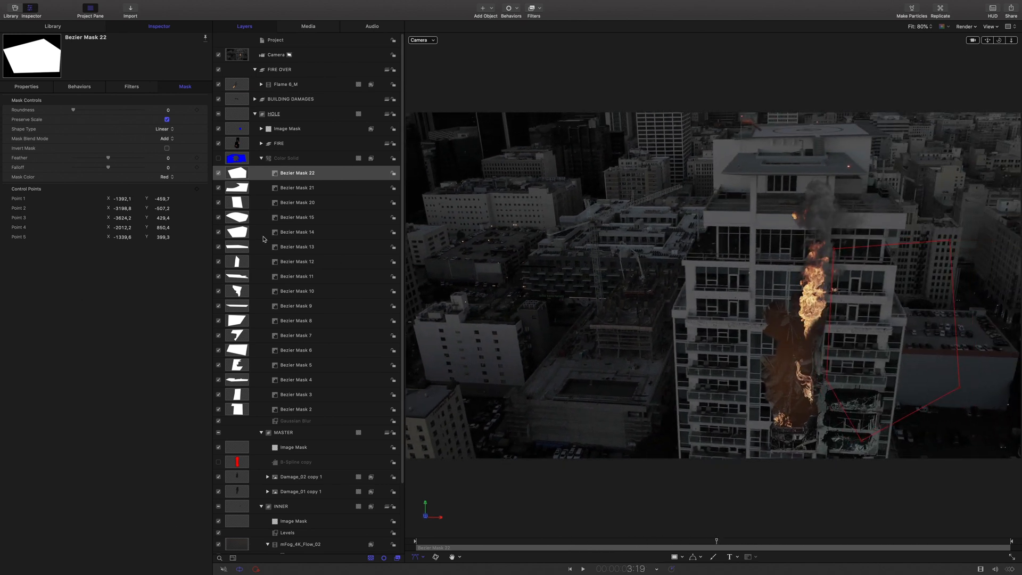
Reshape Bezier Mask 6 into a thin strip along the hole's edge.
{"action": "left_click", "coordinate": [295, 350]}
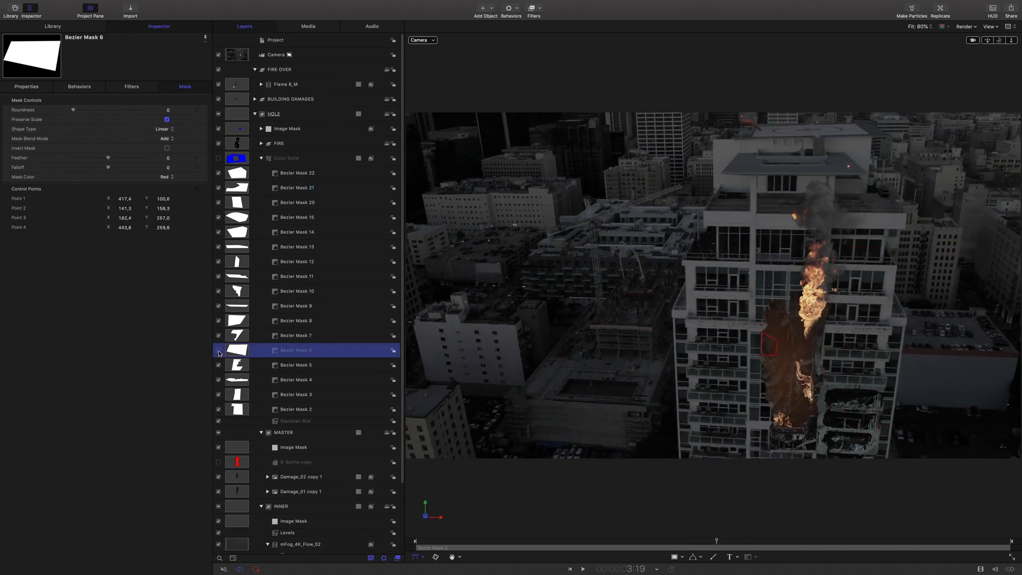
{"action": "left_click_drag", "start_coordinate": [768, 342], "coordinate": [768, 356]}
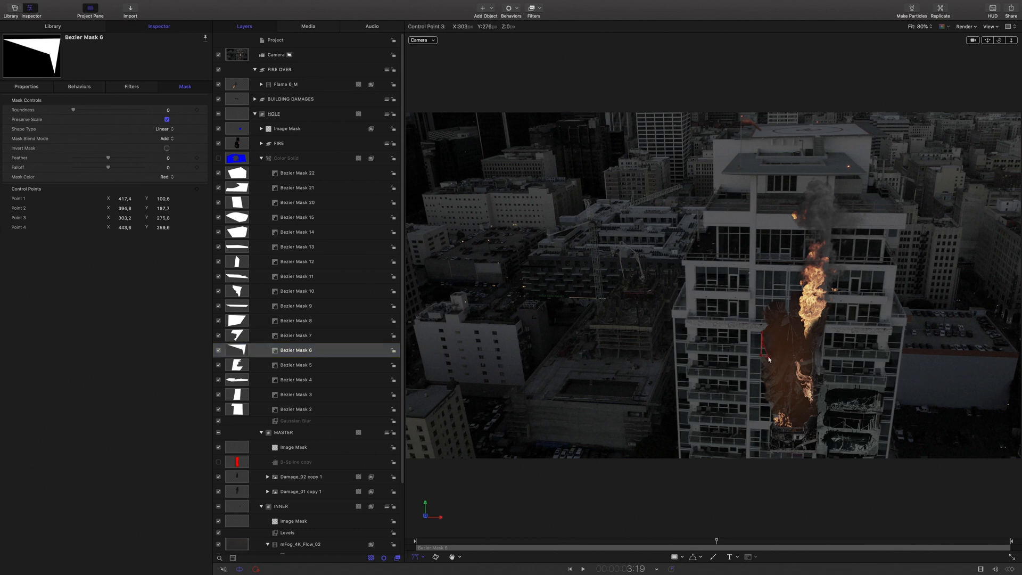
{"action": "left_click_drag", "start_coordinate": [767, 344], "coordinate": [771, 361]}
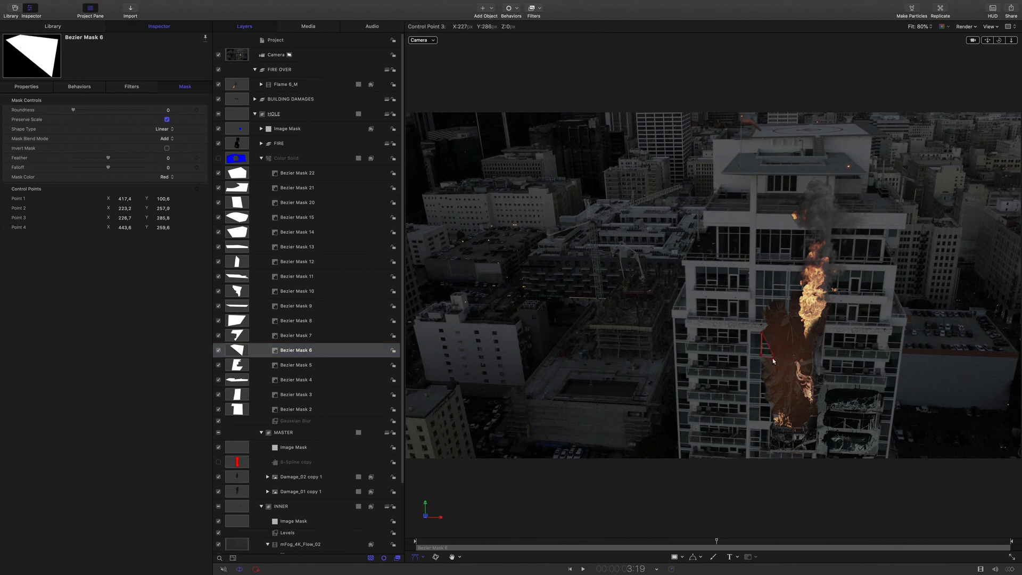
{"action": "left_click_drag", "start_coordinate": [768, 349], "coordinate": [759, 355]}
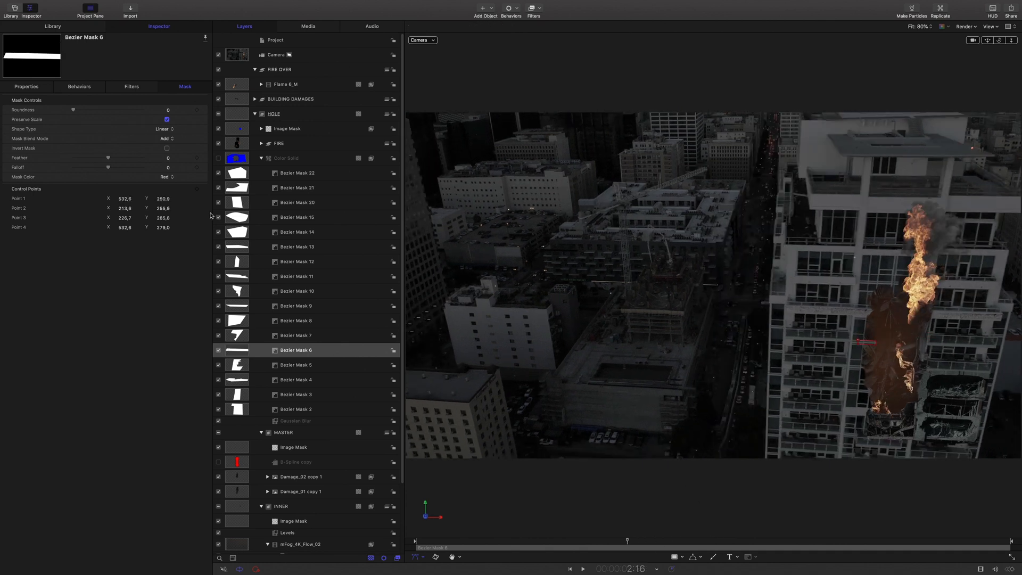
Duplicate mFire_4K_Ascend_02 in the FIRE group and give the original a heavy Gaussian Blur.
{"action": "right_click", "coordinate": [306, 143]}
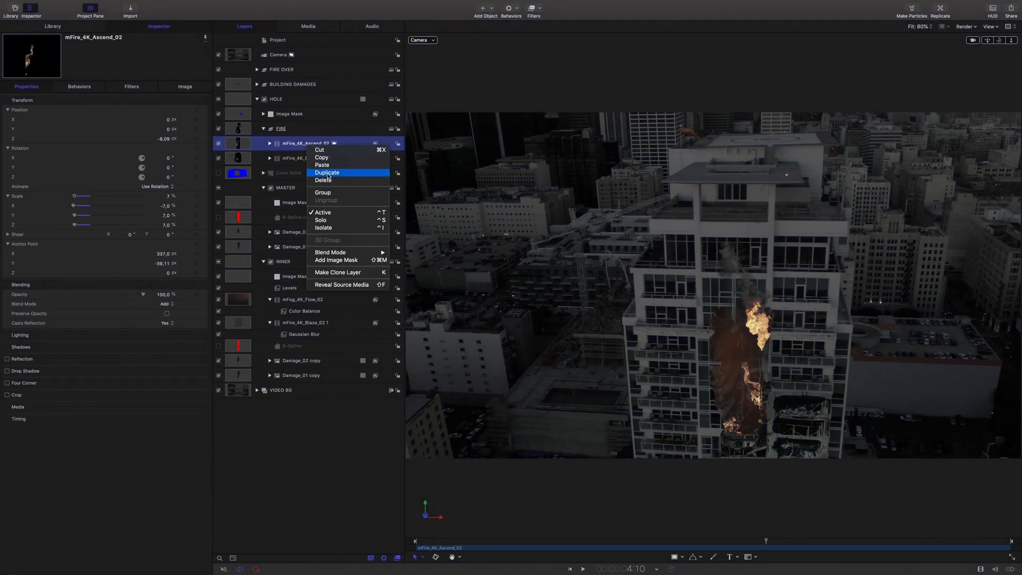
{"action": "left_click", "coordinate": [326, 172]}
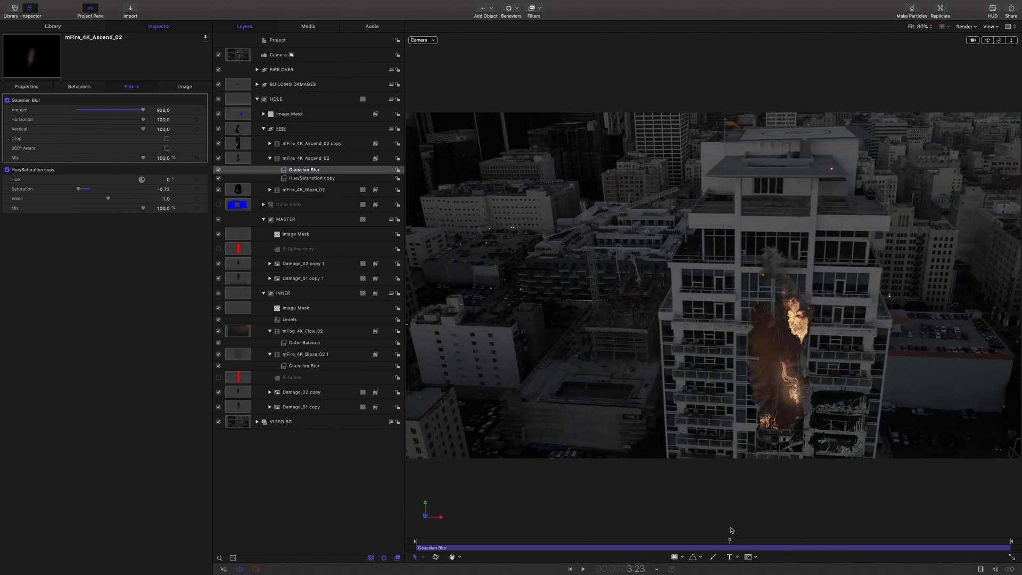
{"action": "left_click", "coordinate": [26, 86]}
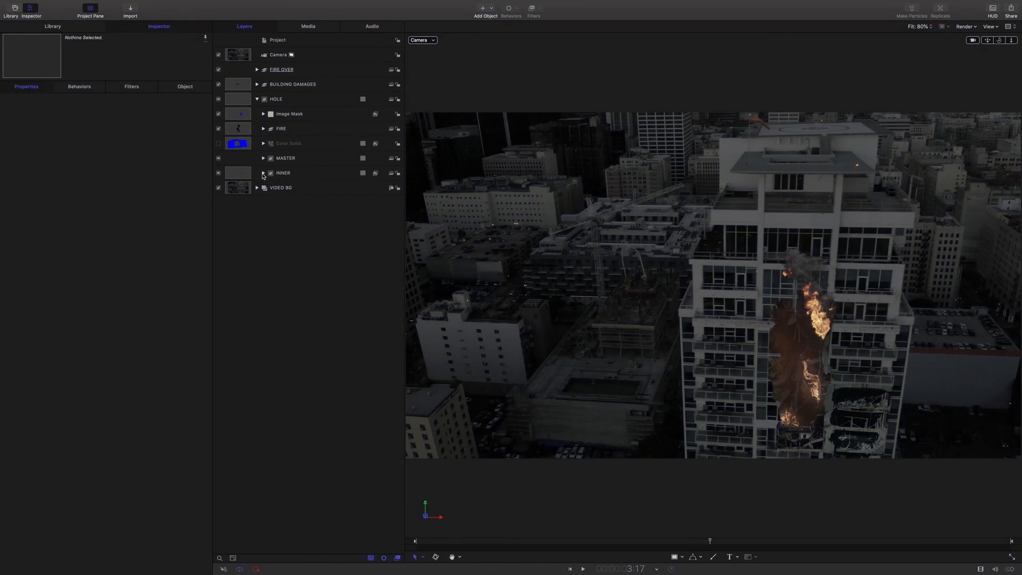
Import the mSpark_Shoot_01 sparks clip into the INNER group.
{"action": "left_click", "coordinate": [263, 172]}
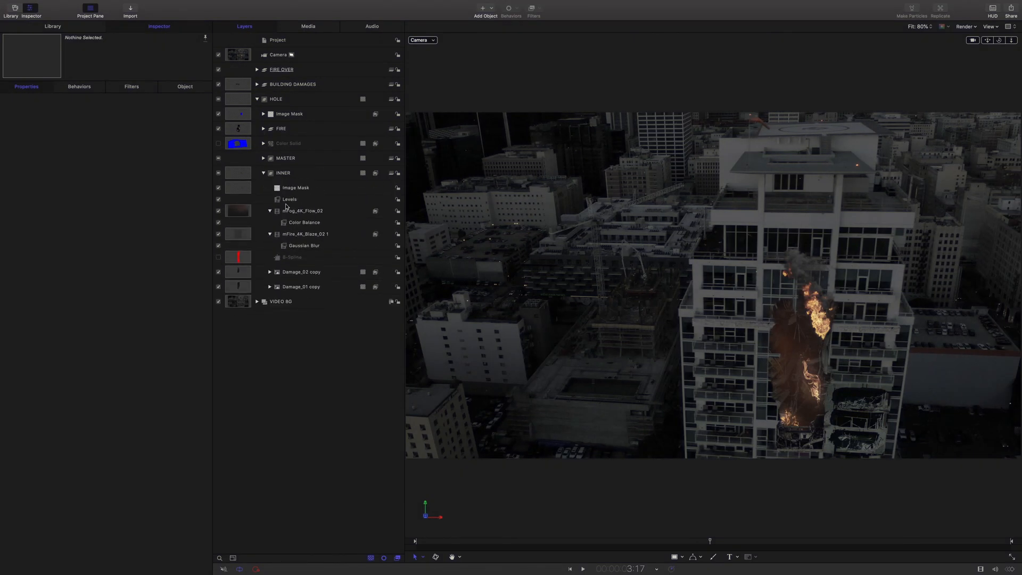
{"action": "left_click", "coordinate": [283, 173]}
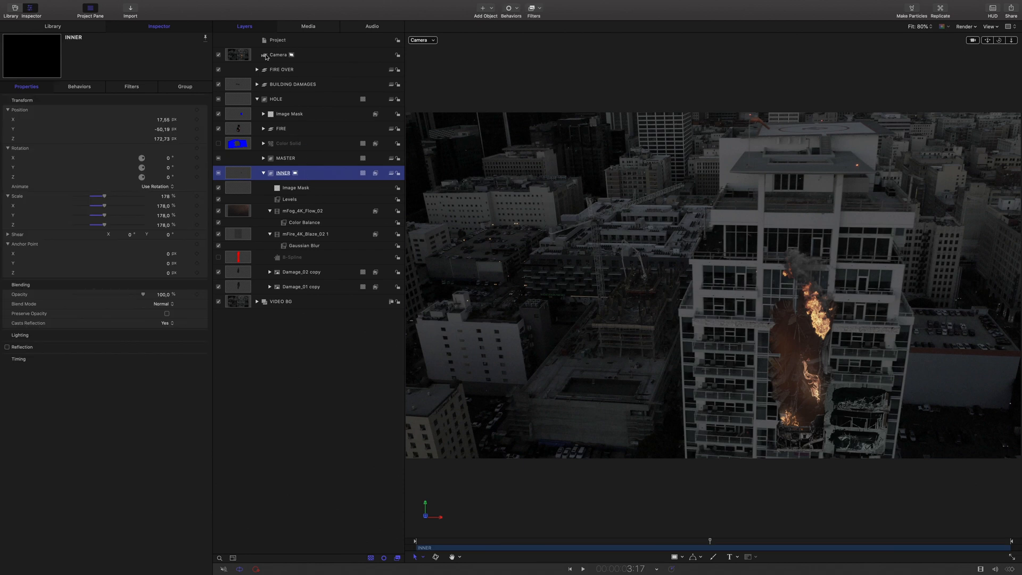
{"action": "left_click", "coordinate": [130, 9]}
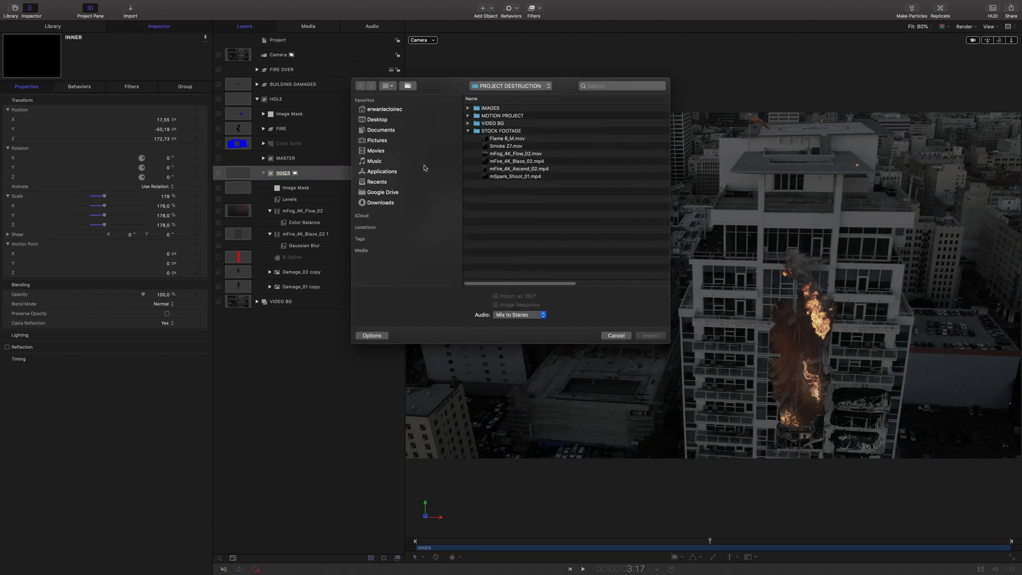
{"action": "left_click", "coordinate": [515, 175]}
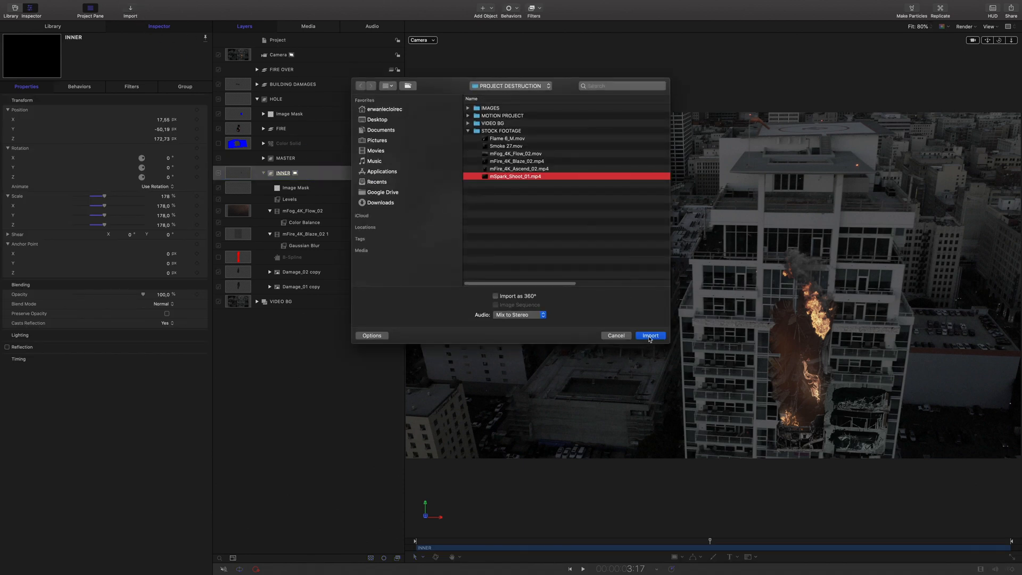
{"action": "left_click", "coordinate": [649, 336]}
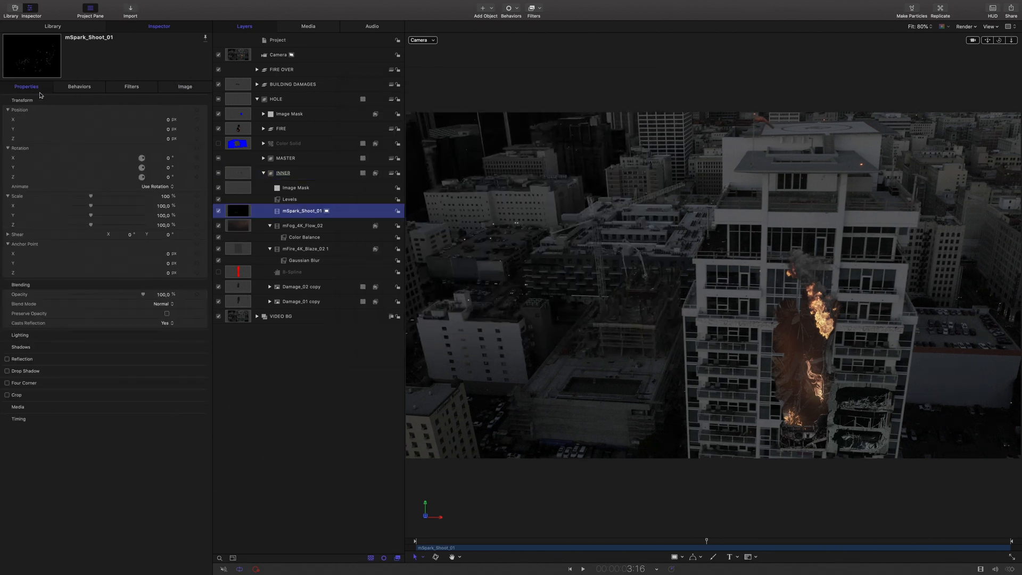
Set the sparks to rotation X -90 and about 5% scale, and retime the clip in the timeline.
{"action": "type", "text": "-90.0"}
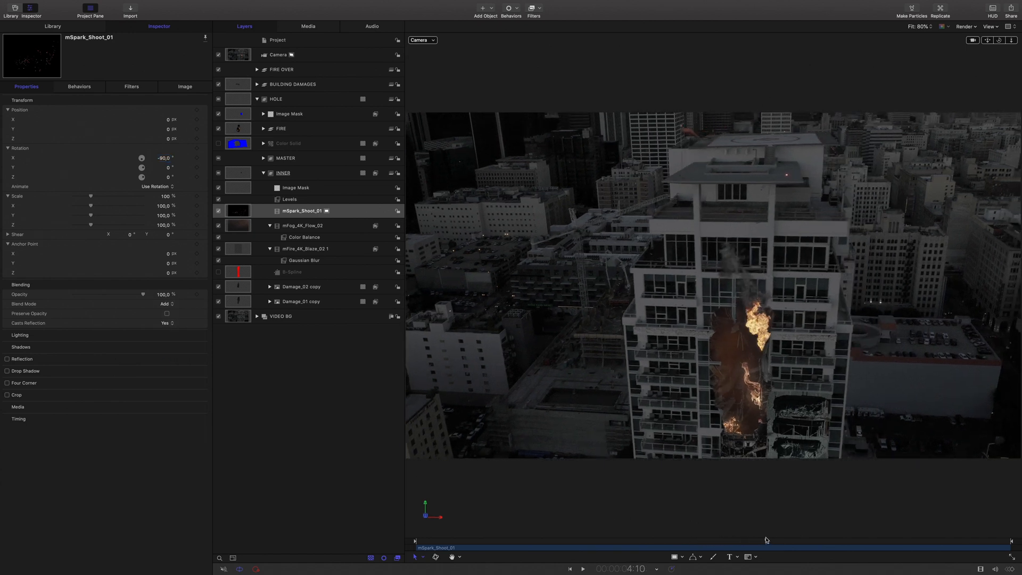
{"action": "left_click_drag", "start_coordinate": [92, 196], "coordinate": [80, 195]}
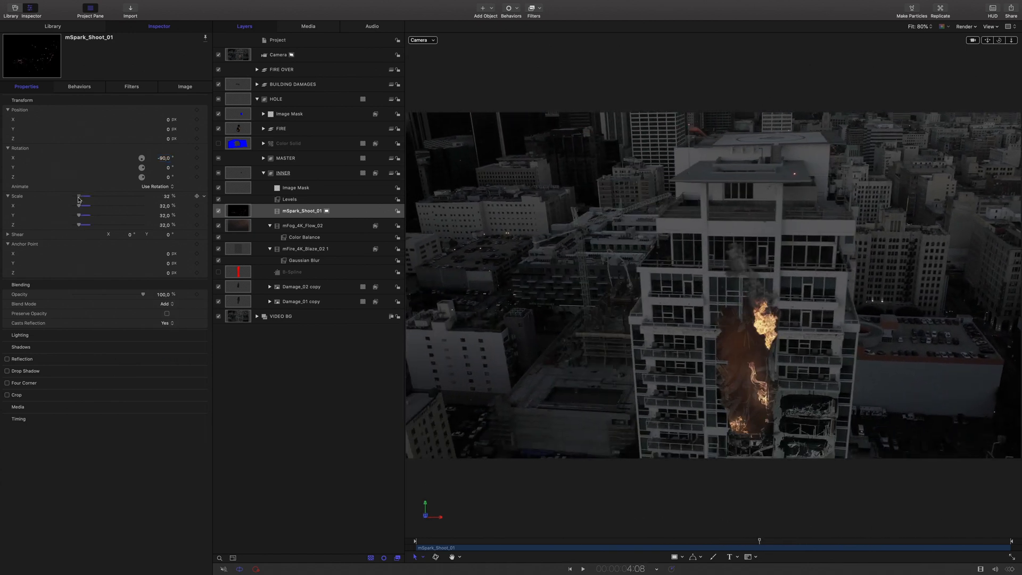
{"action": "left_click_drag", "start_coordinate": [83, 196], "coordinate": [66, 196]}
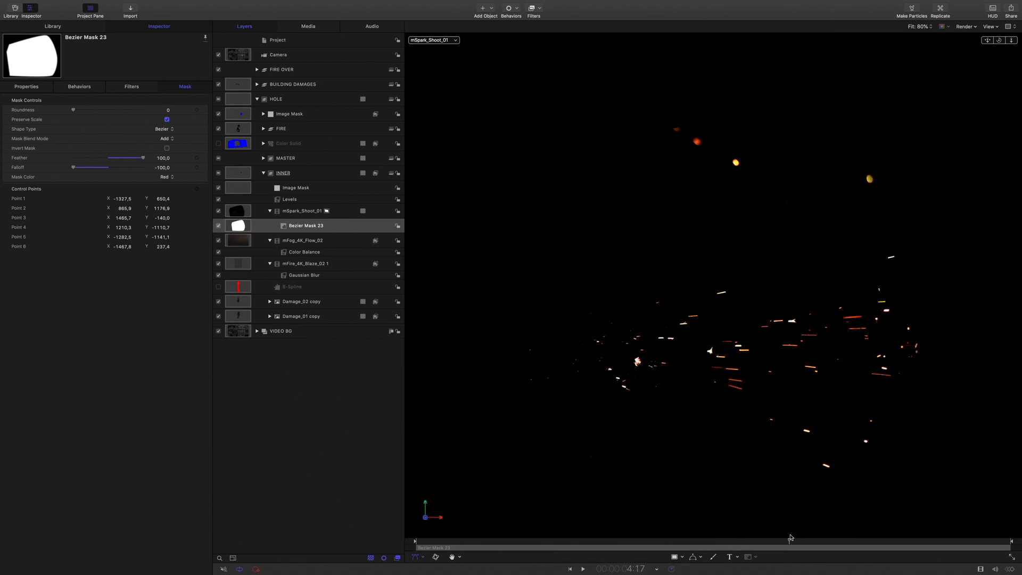
{"action": "left_click", "coordinate": [301, 211]}
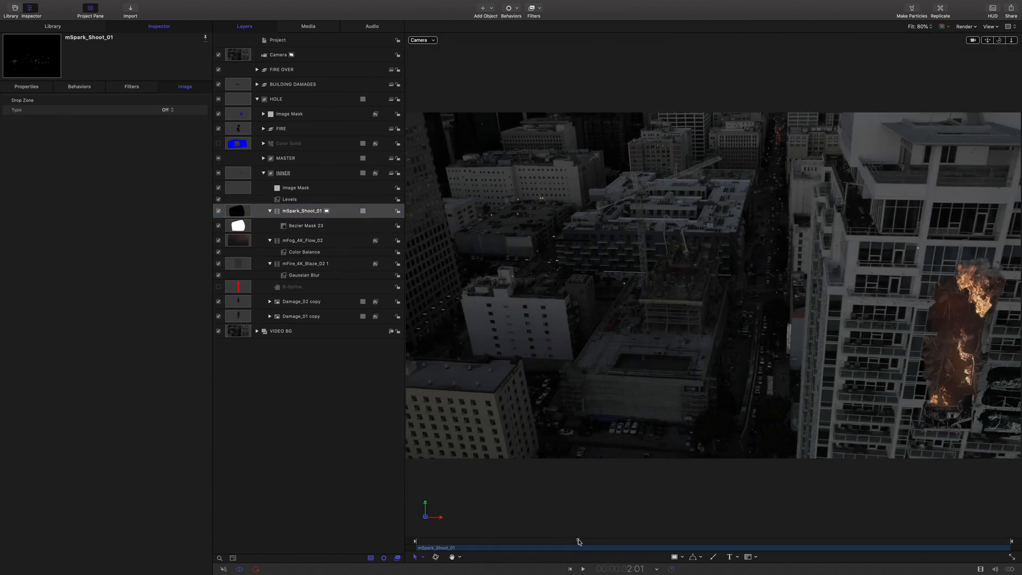
{"action": "left_click", "coordinate": [26, 87]}
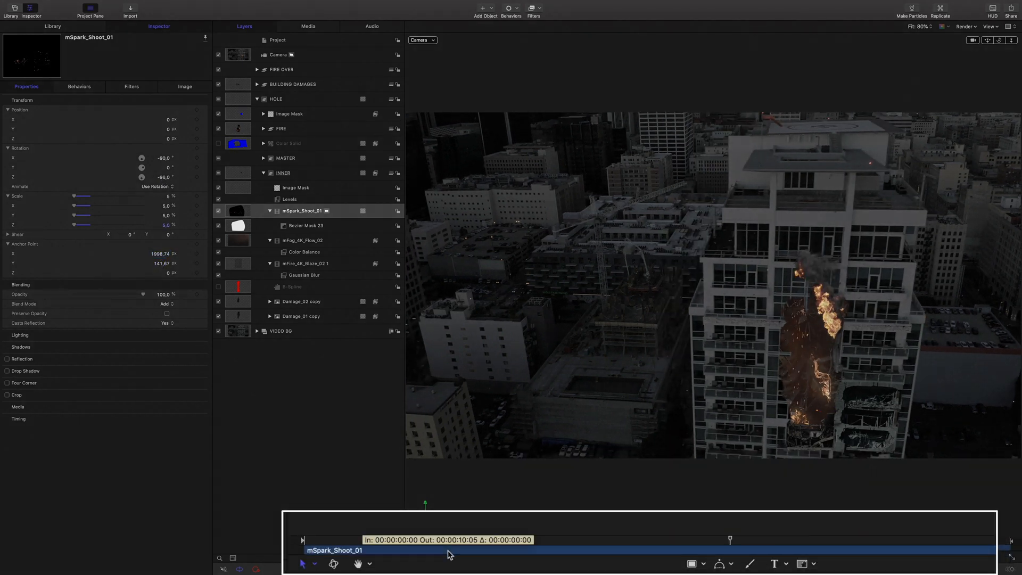
{"action": "left_click_drag", "start_coordinate": [449, 549], "coordinate": [841, 549]}
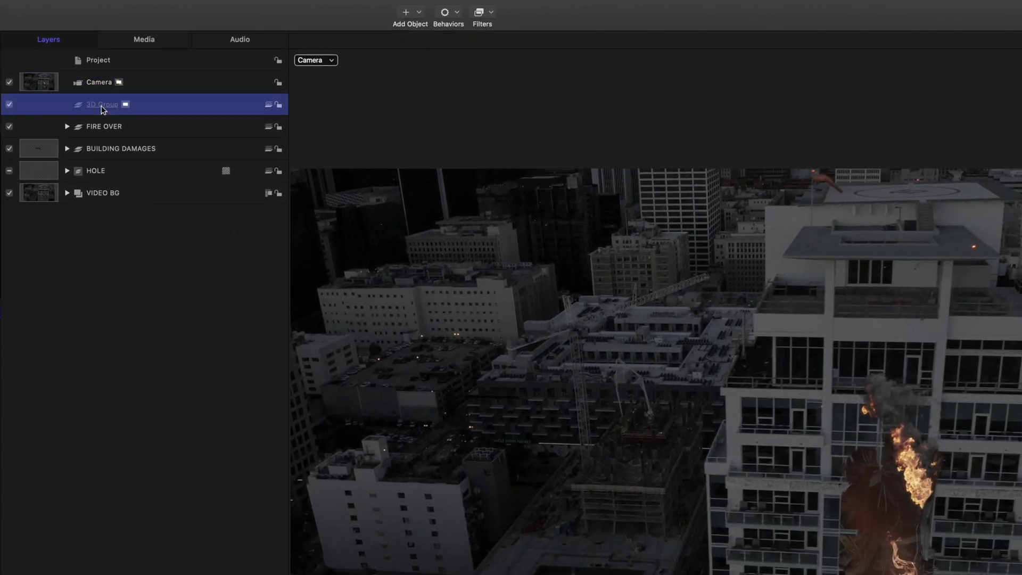
Name the group SMOKE and import Smoke 27 at 76% scale beside the burning tower.
{"action": "type", "text": "SMOKE"}
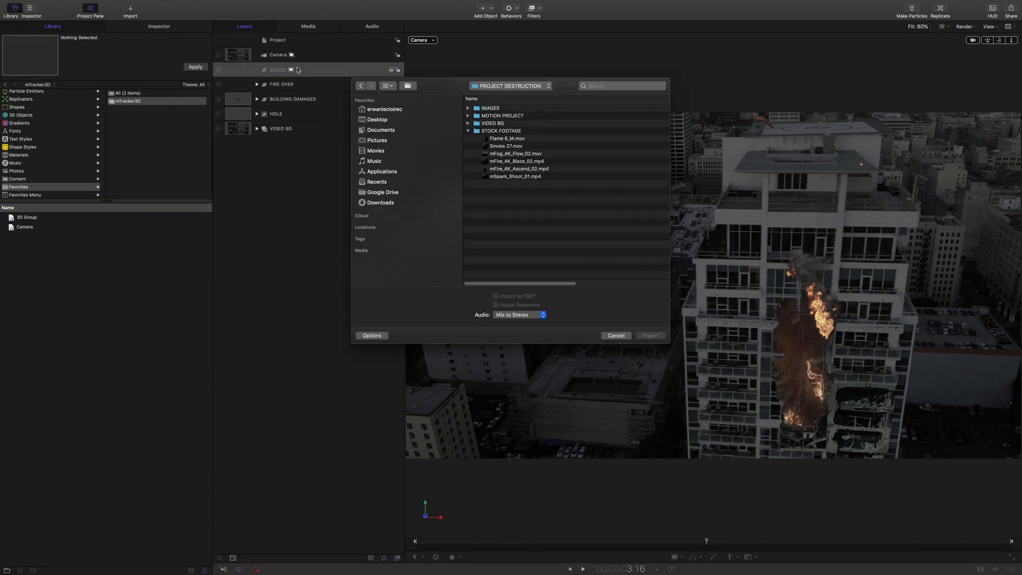
{"action": "left_click", "coordinate": [649, 335]}
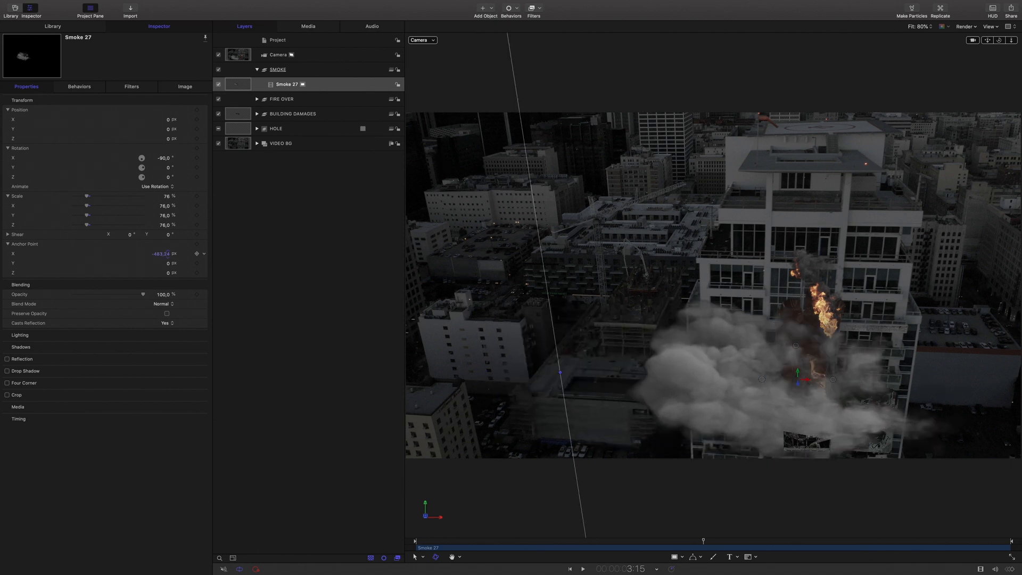
{"action": "left_click_drag", "start_coordinate": [160, 253], "coordinate": [159, 254]}
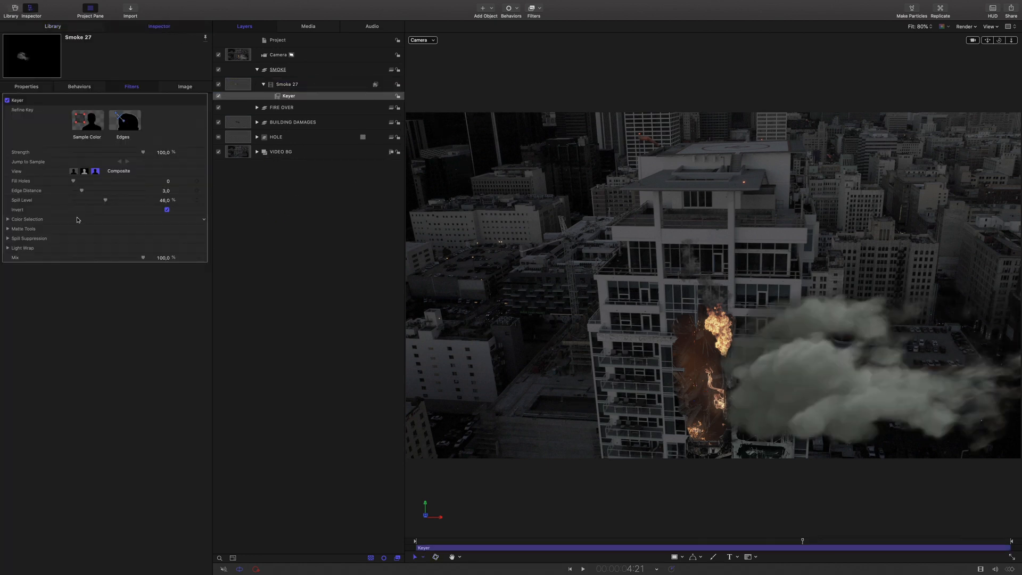
Refine Smoke 27's Keyer matte with tighter Levels and Shrink/Expand.
{"action": "left_click", "coordinate": [8, 228]}
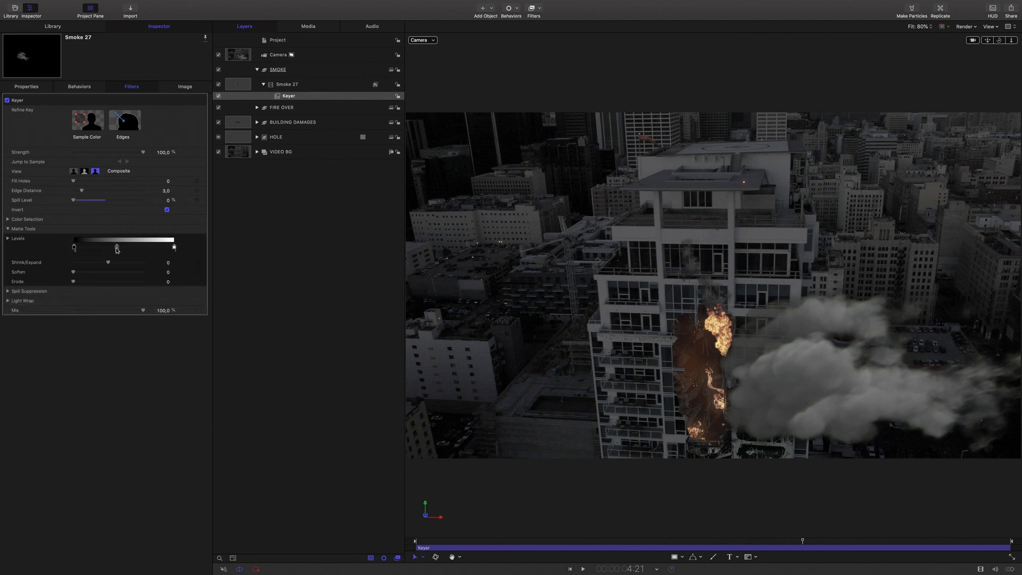
{"action": "left_click_drag", "start_coordinate": [108, 261], "coordinate": [97, 262]}
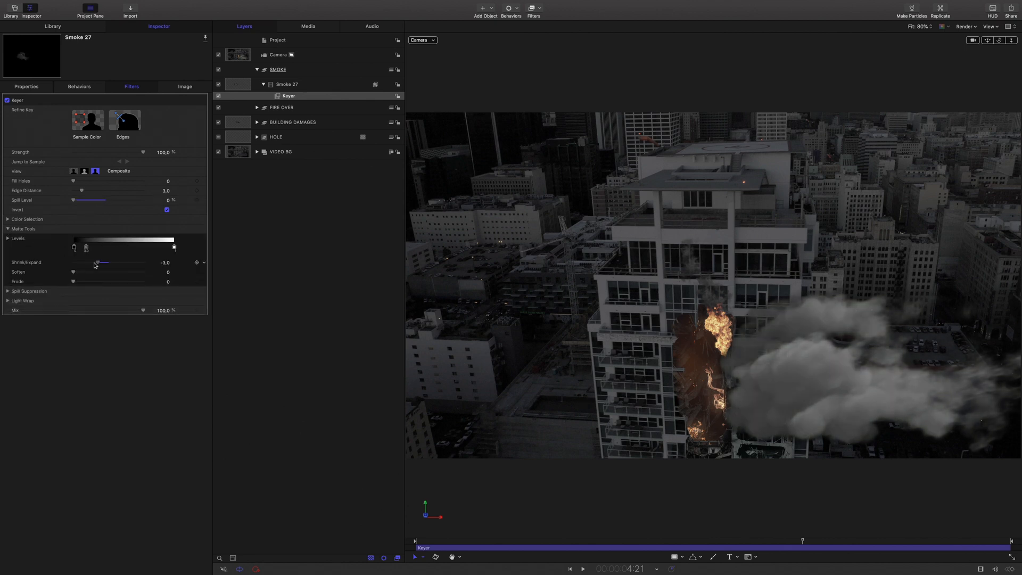
{"action": "left_click_drag", "start_coordinate": [97, 262], "coordinate": [107, 262]}
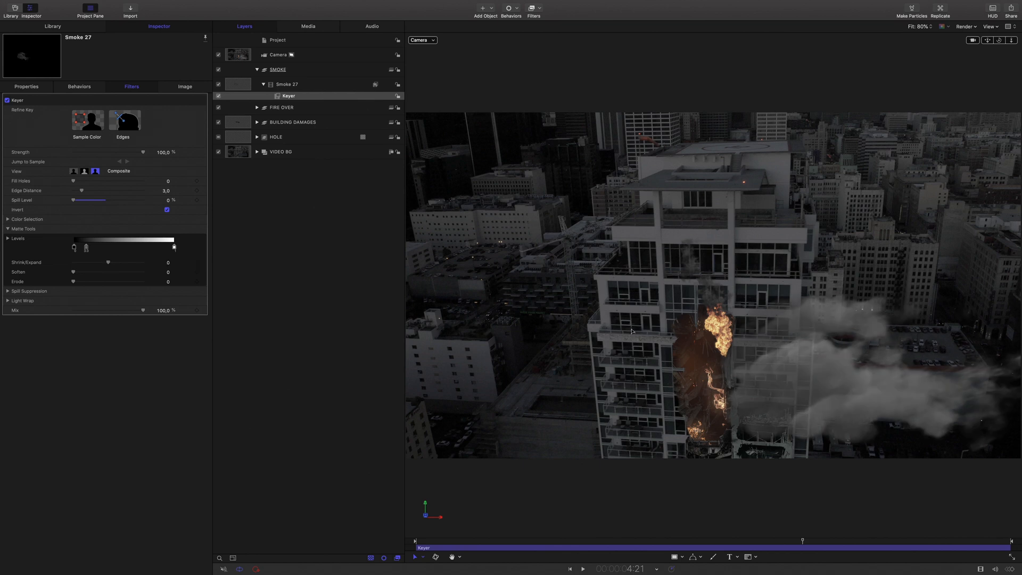
Add a Color Levels filter to the Smoke 27 clip to fade the cloud.
{"action": "left_click", "coordinate": [53, 26]}
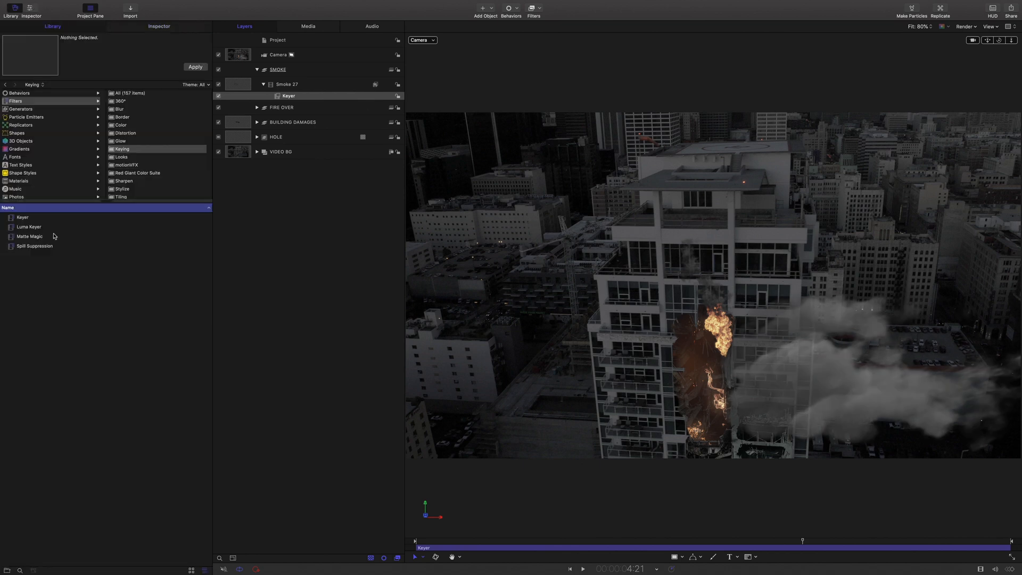
{"action": "left_click", "coordinate": [121, 125]}
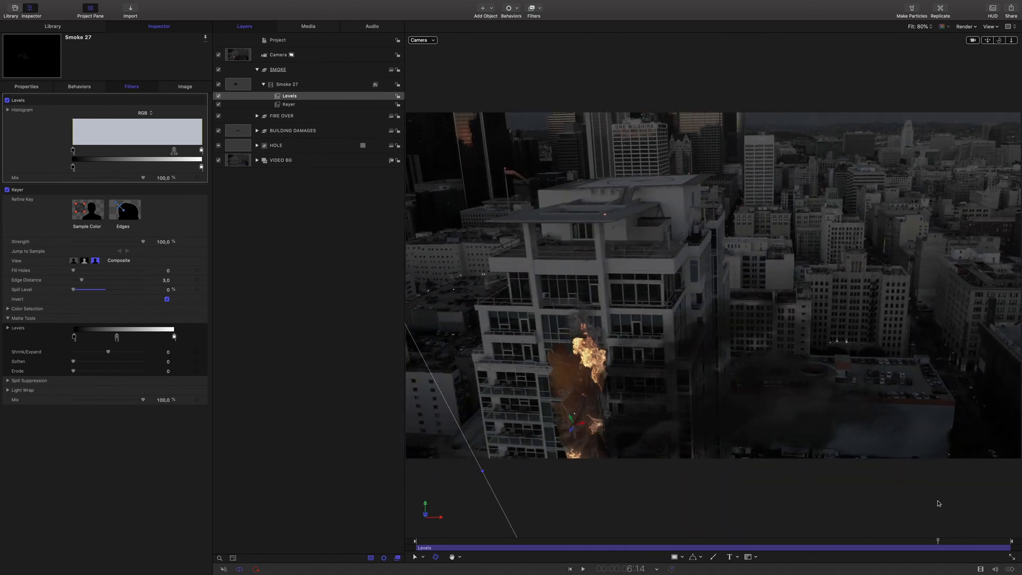
{"action": "left_click", "coordinate": [289, 95]}
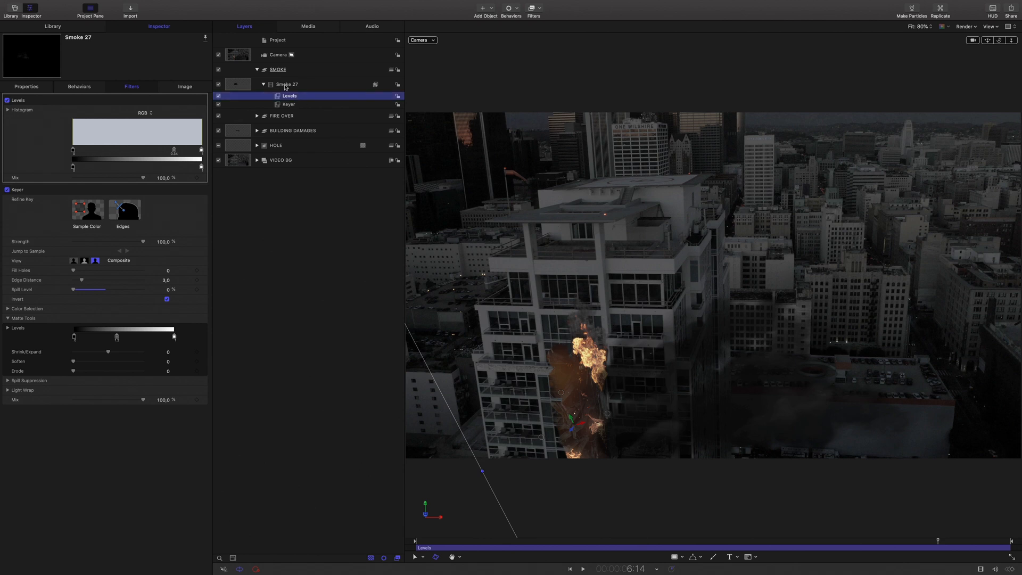
Duplicate Smoke 27 into four keyed copies spread around the tower.
{"action": "left_click", "coordinate": [287, 84]}
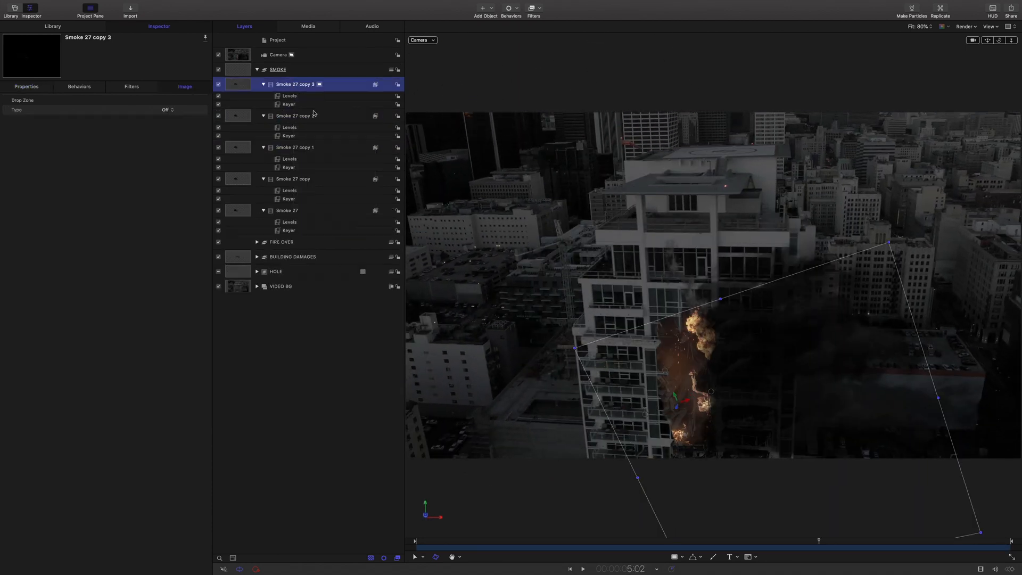
{"action": "left_click", "coordinate": [25, 87]}
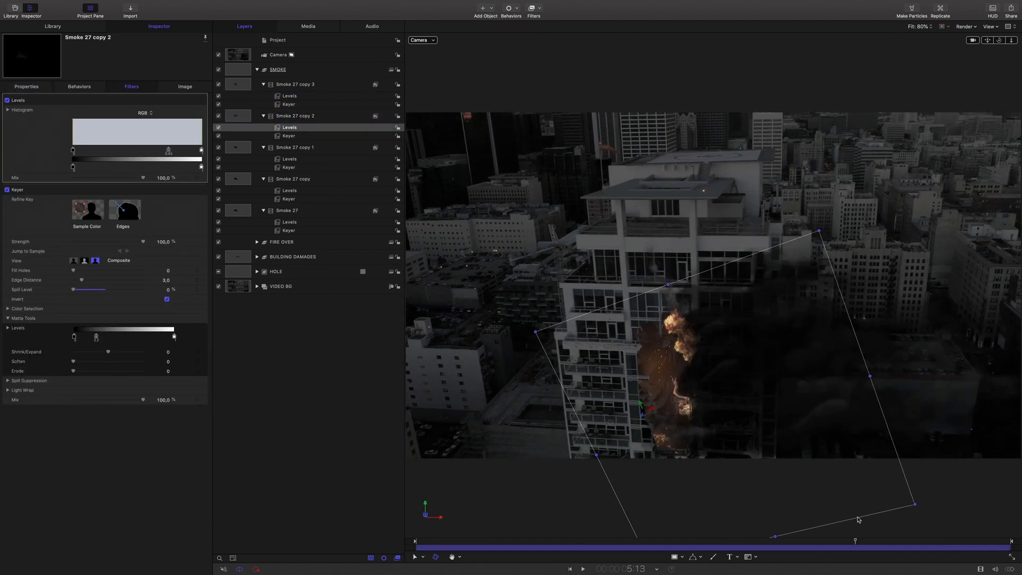
{"action": "left_click", "coordinate": [295, 83]}
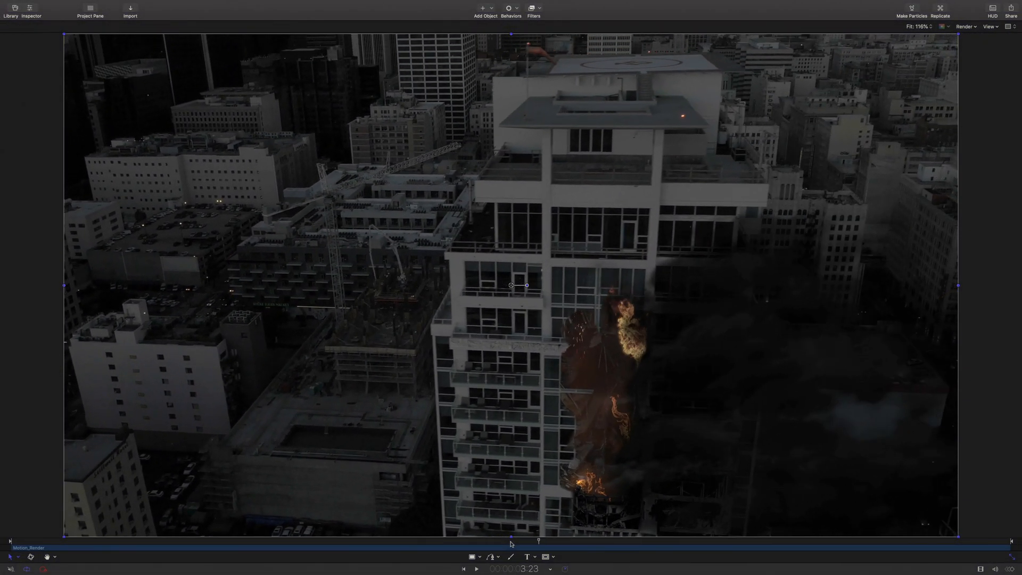
Apply the motionVFX mFilmLook filter to Motion_Render and show its preset gallery.
{"action": "left_click", "coordinate": [11, 11]}
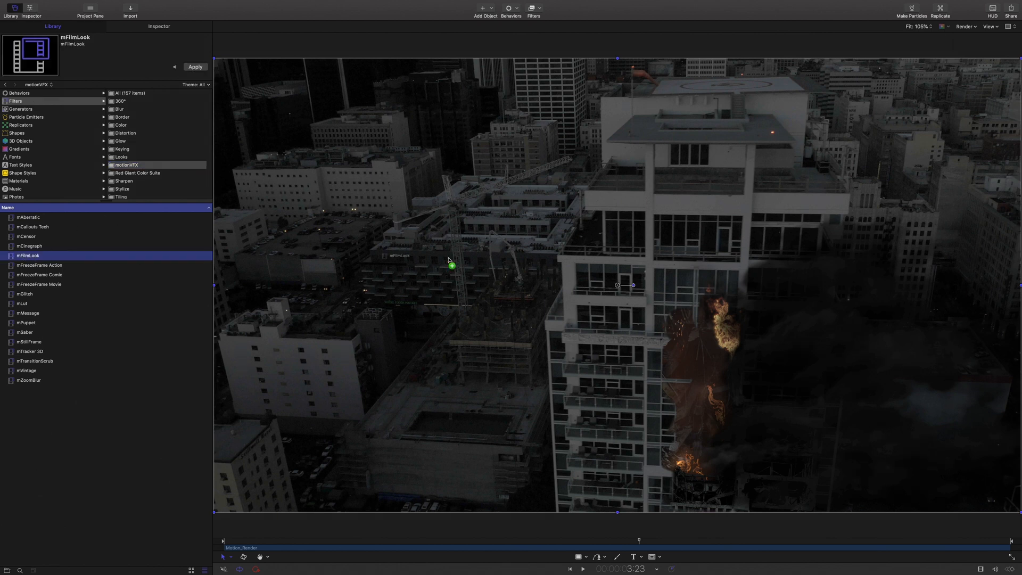
{"action": "left_click", "coordinate": [194, 67]}
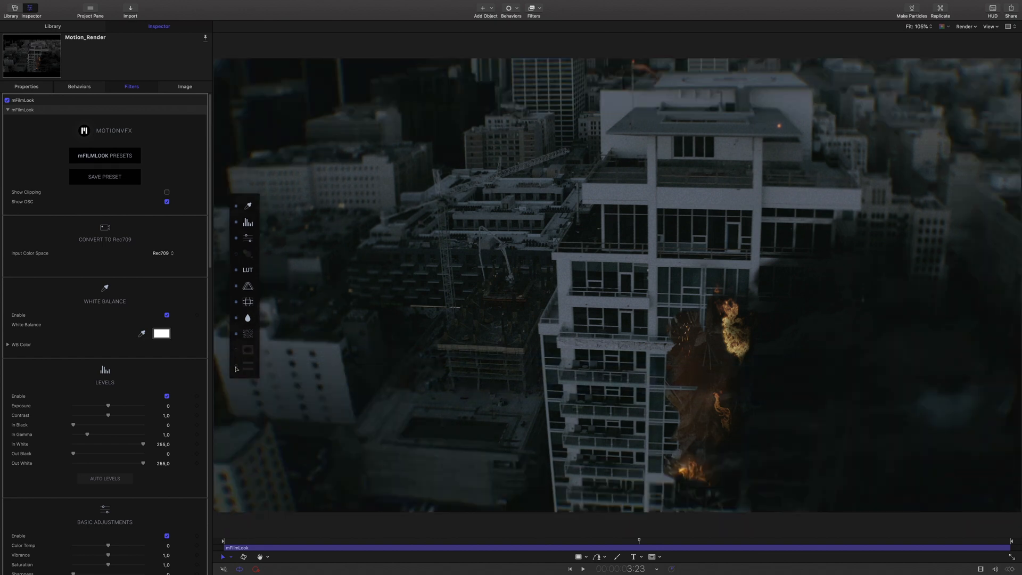
{"action": "left_click", "coordinate": [104, 155]}
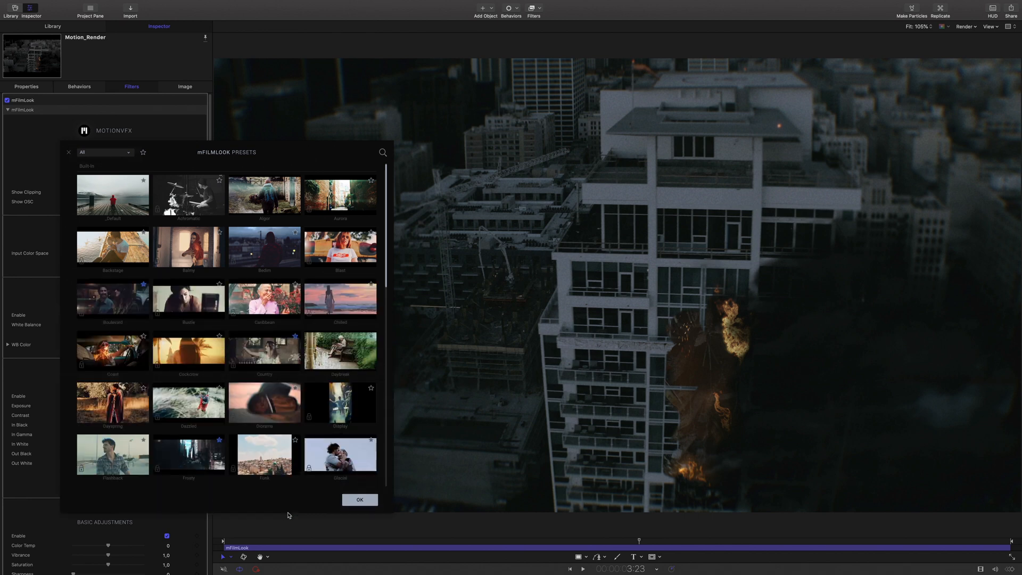
Apply a built-in mFilmLook preset to the composite for a cooler, less saturated grade.
{"action": "scroll", "scroll_direction": "down", "scroll_amount": 3}
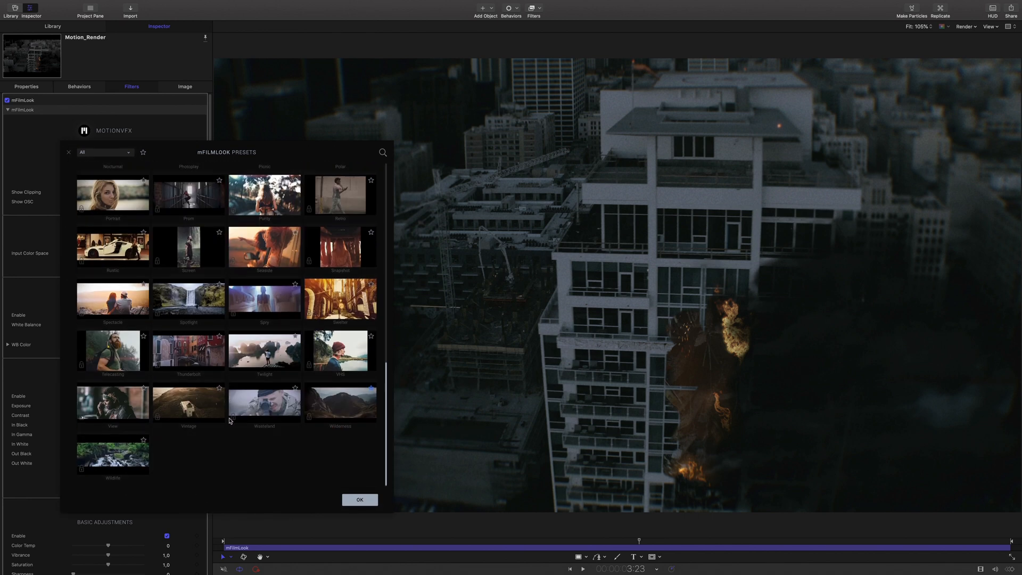
{"action": "left_click", "coordinate": [339, 402]}
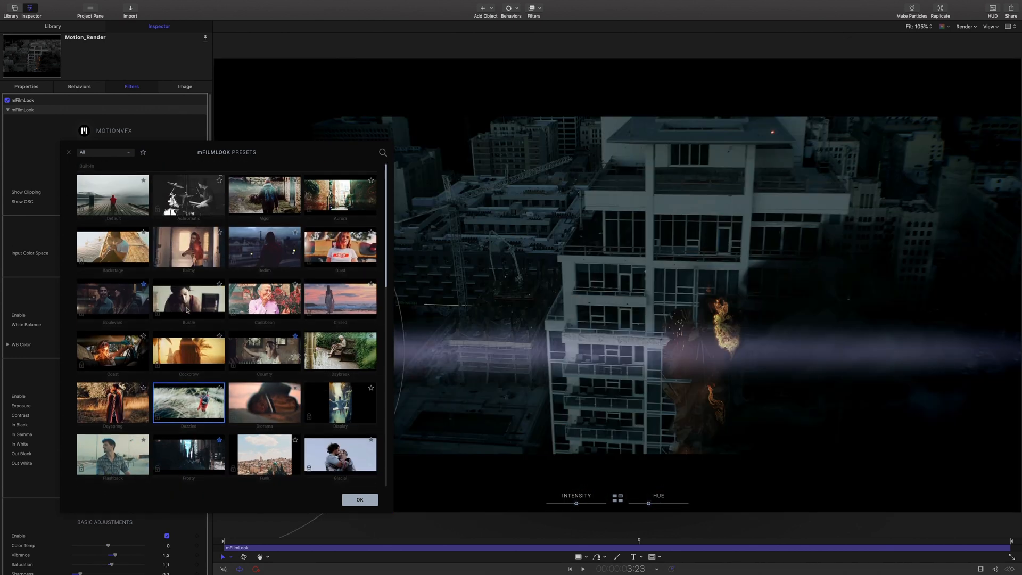
{"action": "left_click", "coordinate": [359, 499]}
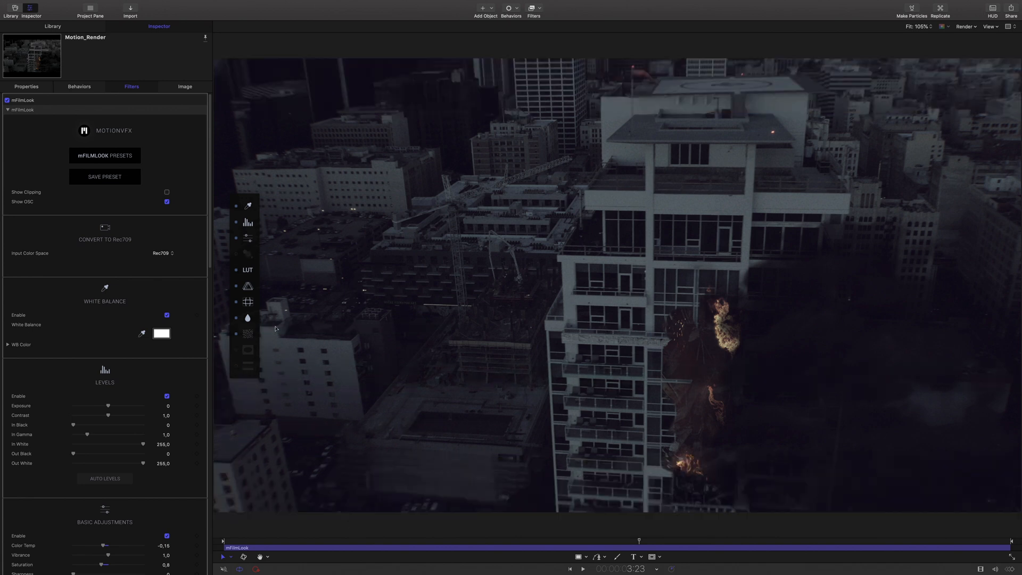
Adjust mFilmLook grain intensity, Exposure 0.1, Saturation 1.18 and Vibrance 1.55.
{"action": "scroll", "scroll_direction": "down", "scroll_amount": 3}
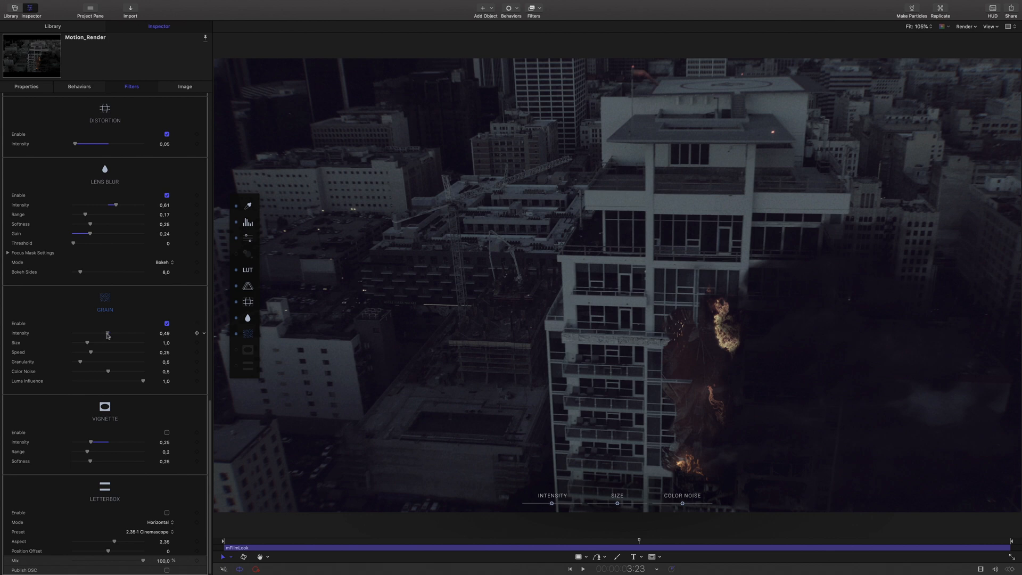
{"action": "left_click_drag", "start_coordinate": [107, 333], "coordinate": [99, 333]}
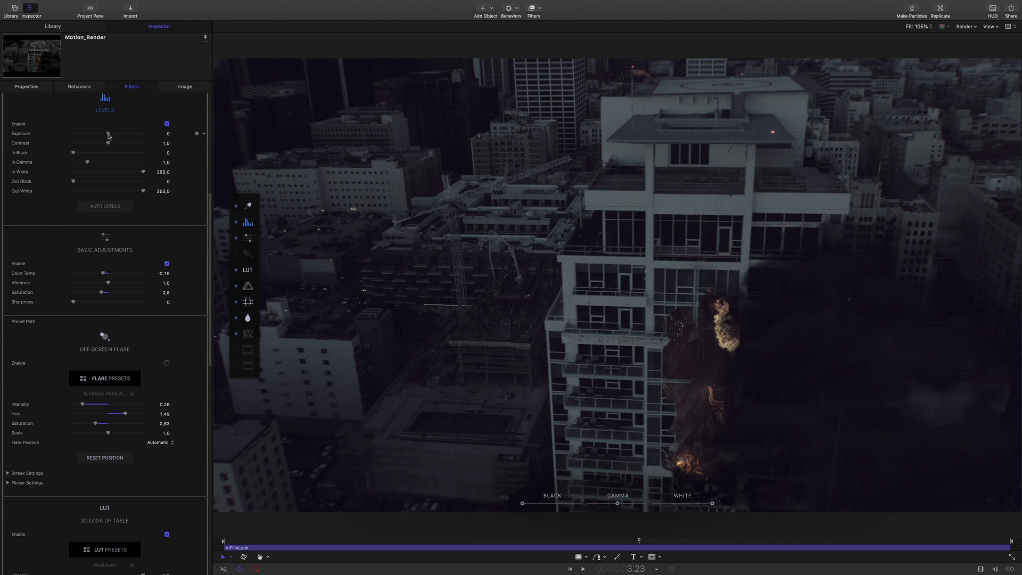
{"action": "left_click_drag", "start_coordinate": [109, 137], "coordinate": [109, 137]}
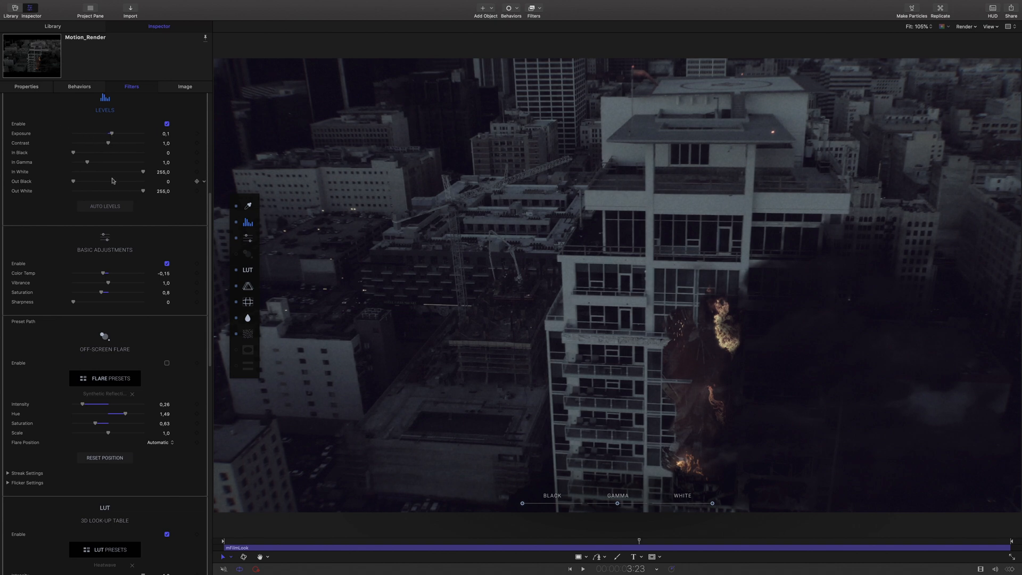
{"action": "left_click_drag", "start_coordinate": [107, 291], "coordinate": [107, 292]}
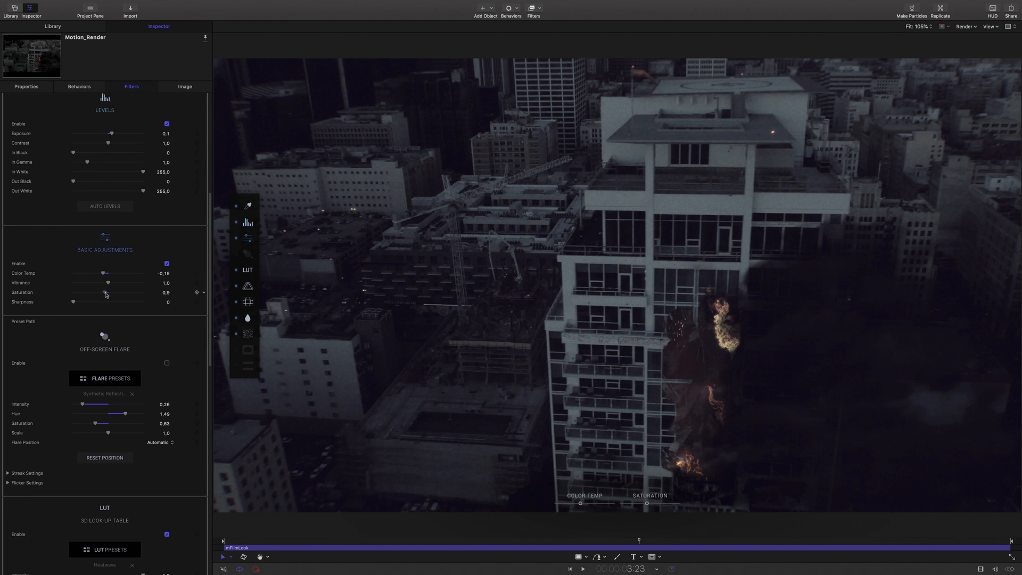
{"action": "left_click_drag", "start_coordinate": [109, 283], "coordinate": [117, 283]}
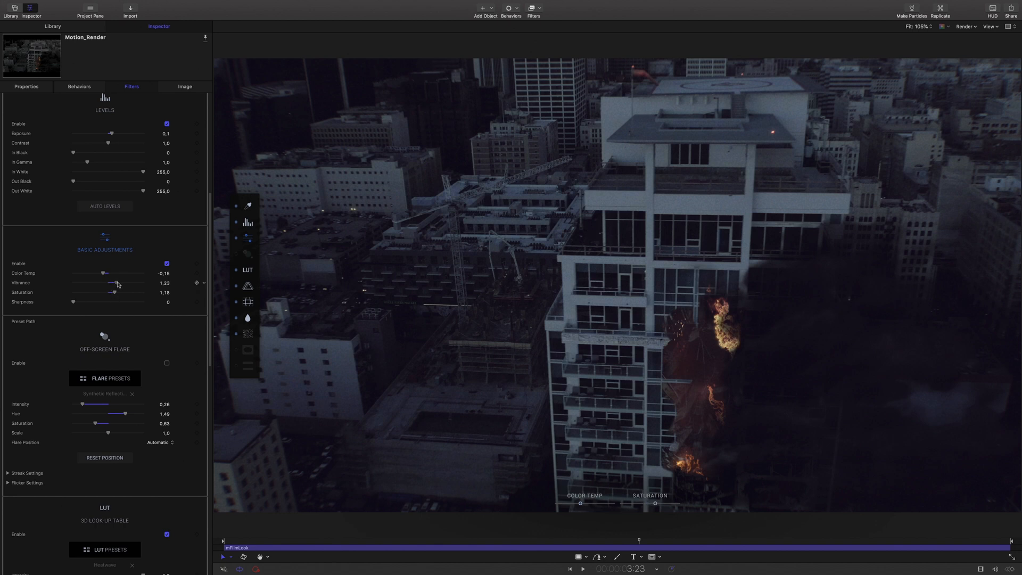
{"action": "left_click_drag", "start_coordinate": [117, 283], "coordinate": [122, 283]}
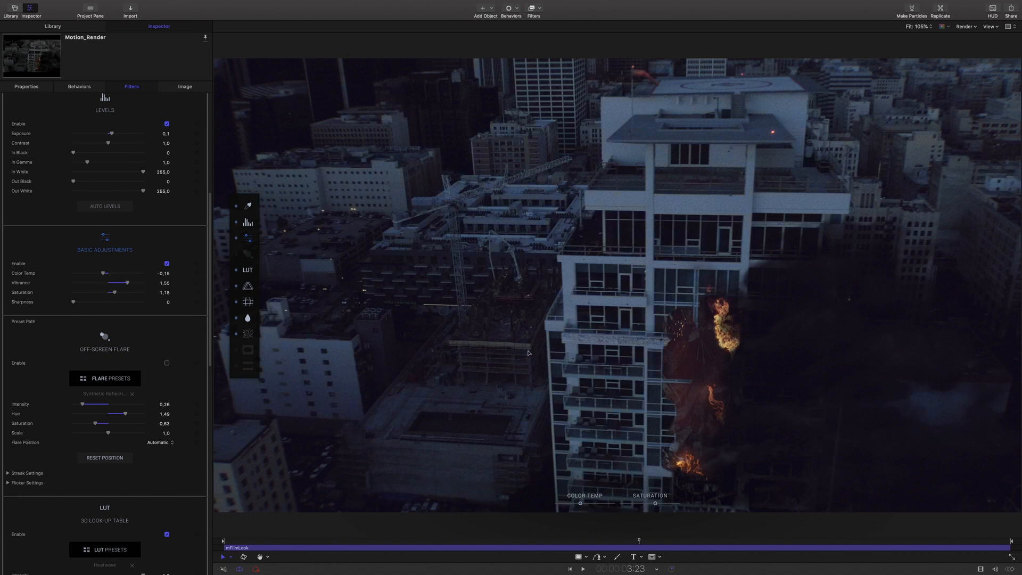